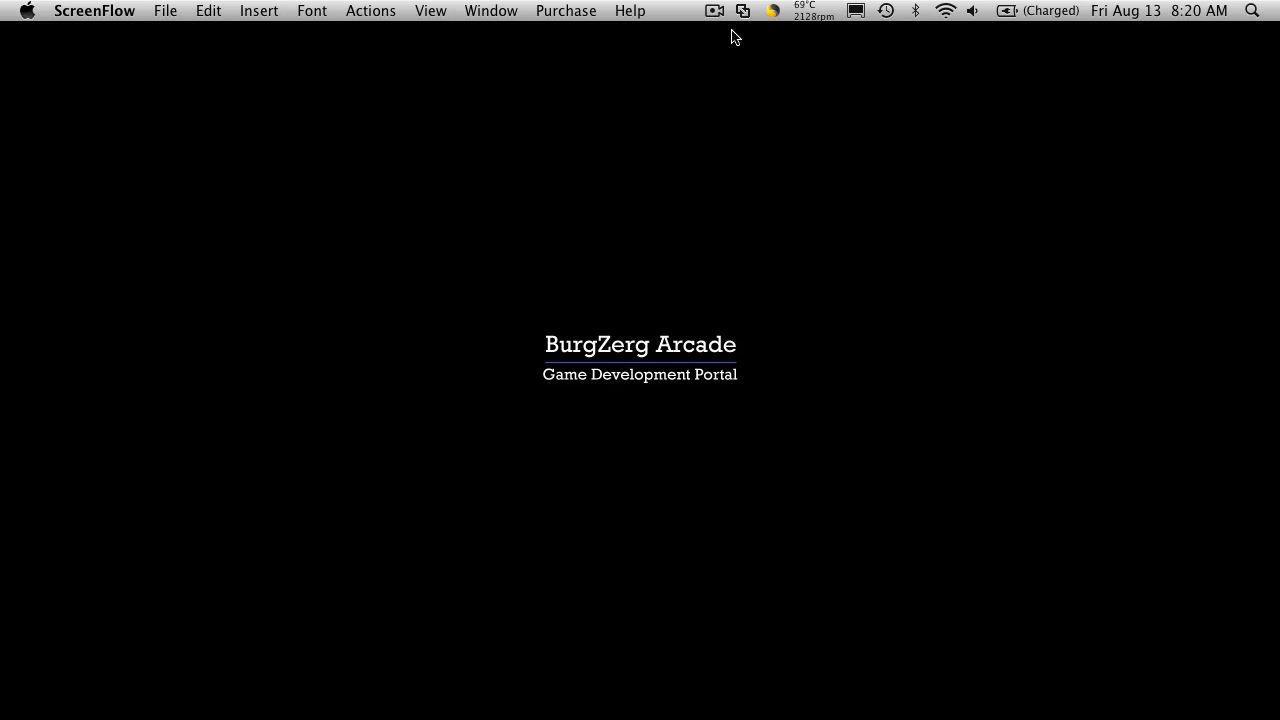
mouse_move(484, 432)
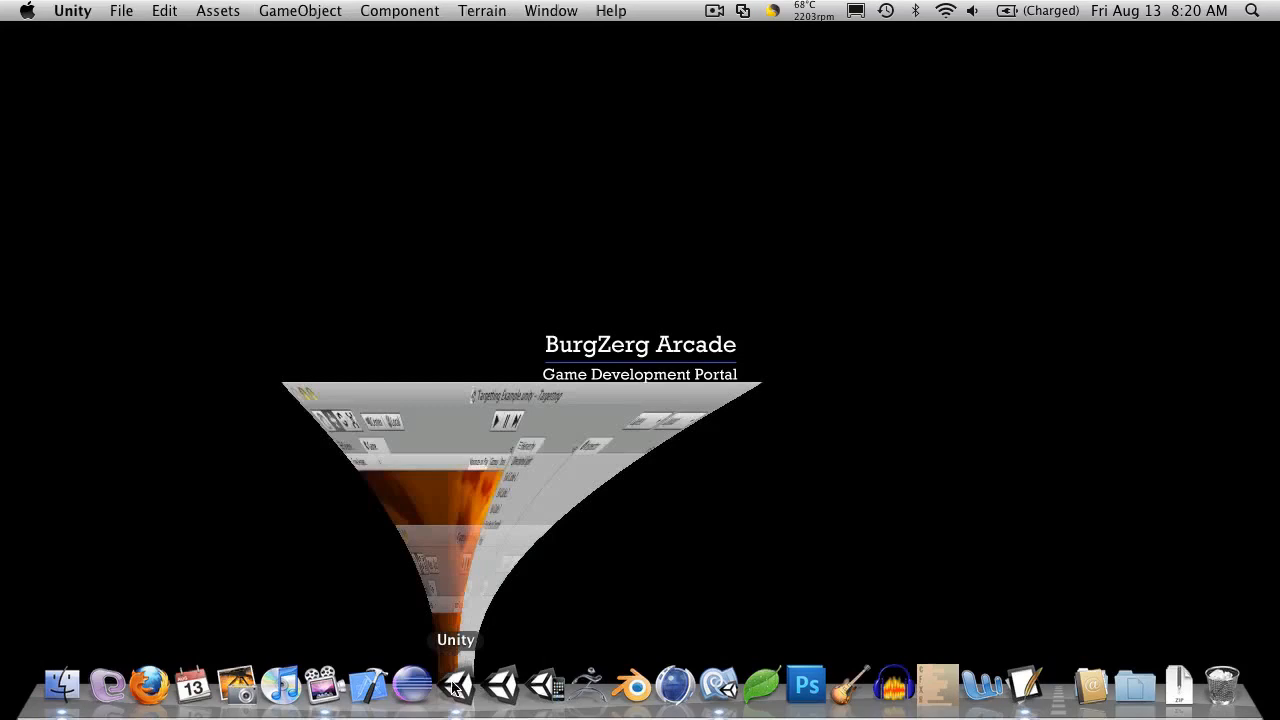
Step: Create a C# script named PlayerCharacter inside Scripts > Character Classes
click(498, 684)
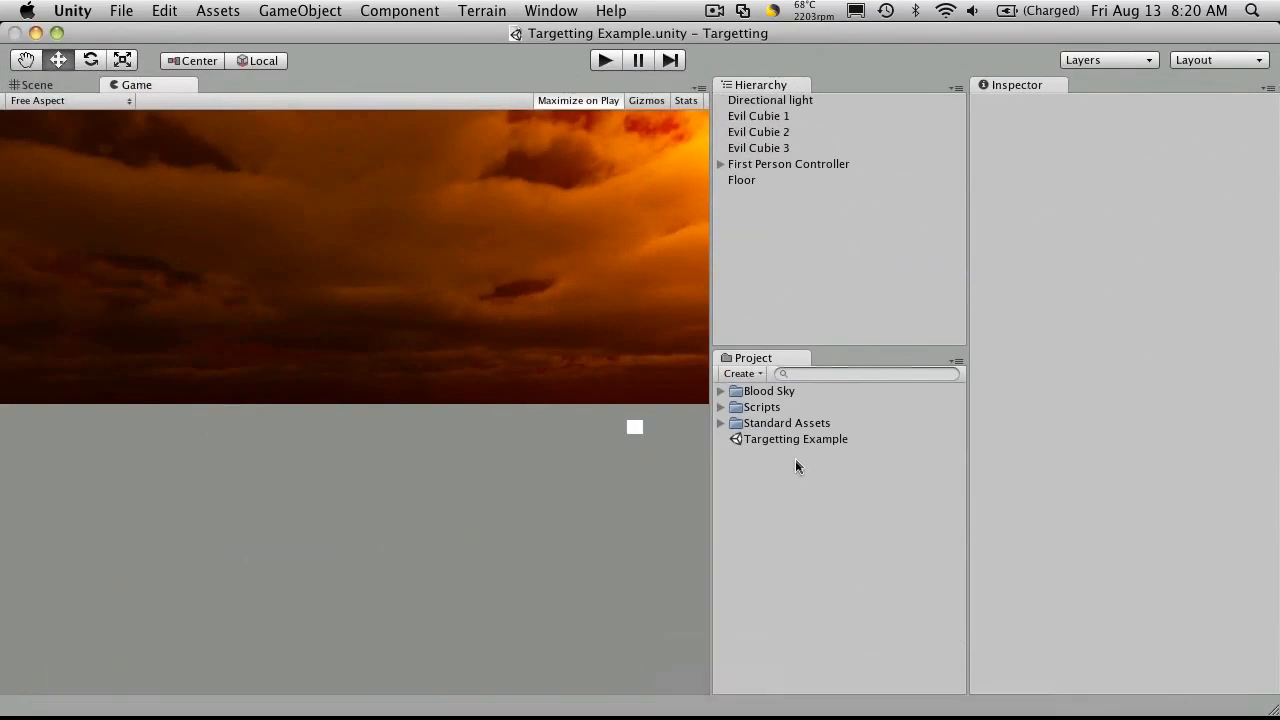
mouse_move(760, 486)
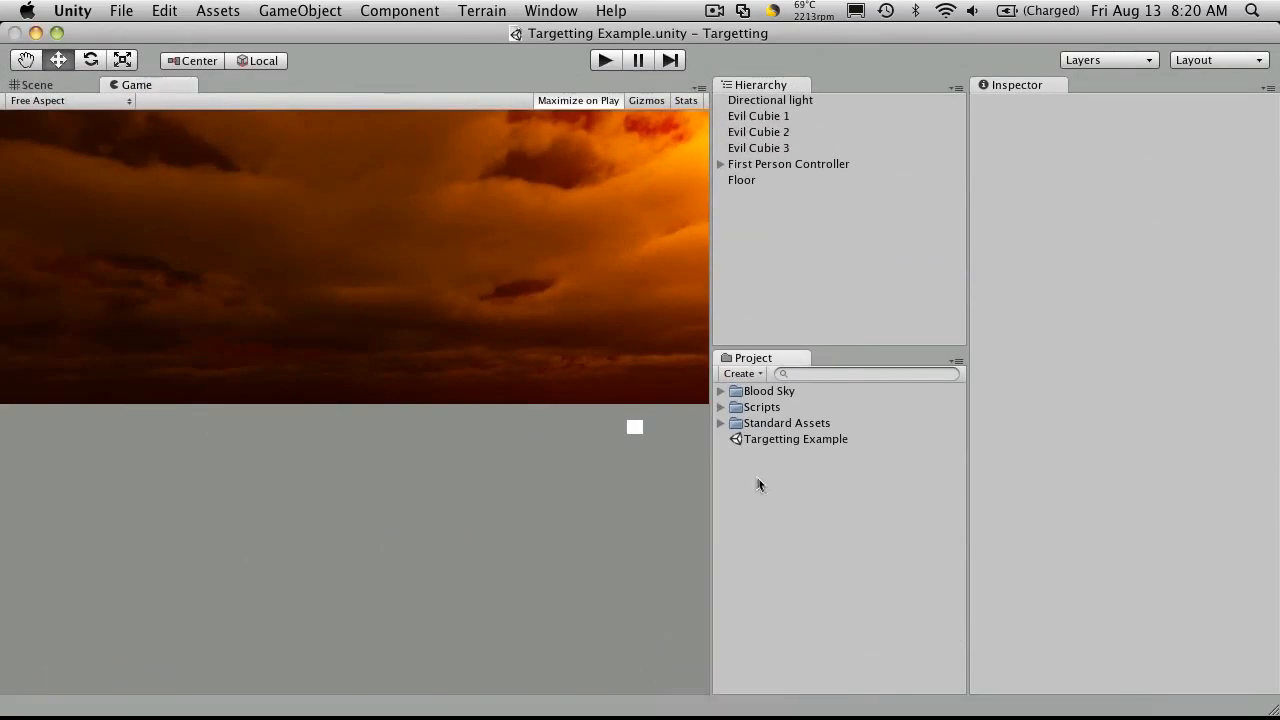
click(720, 408)
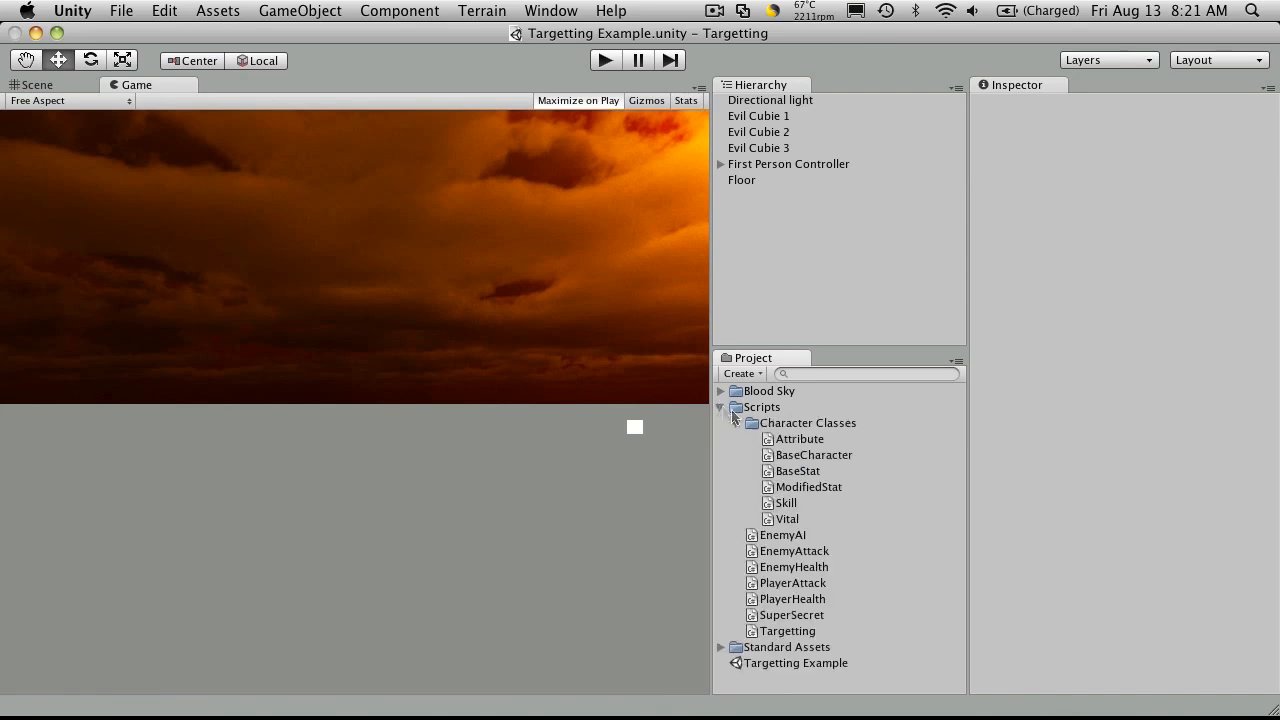
right_click(808, 422)
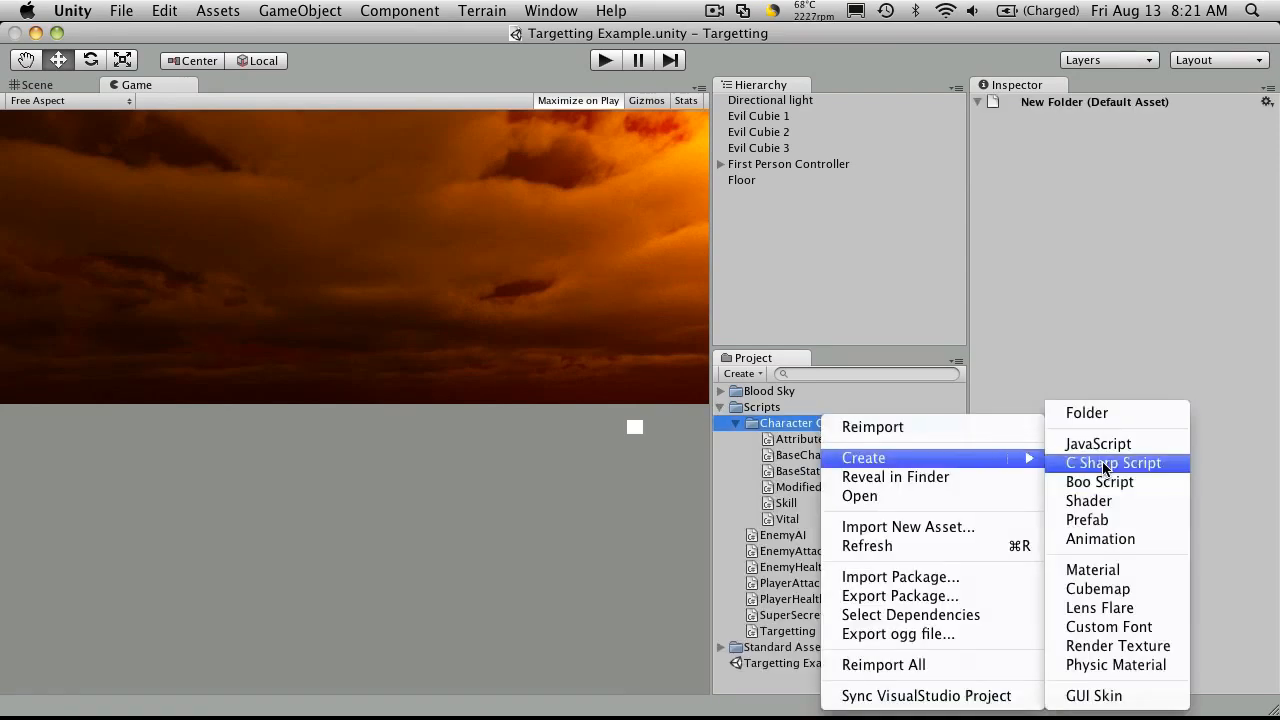
click(1112, 462)
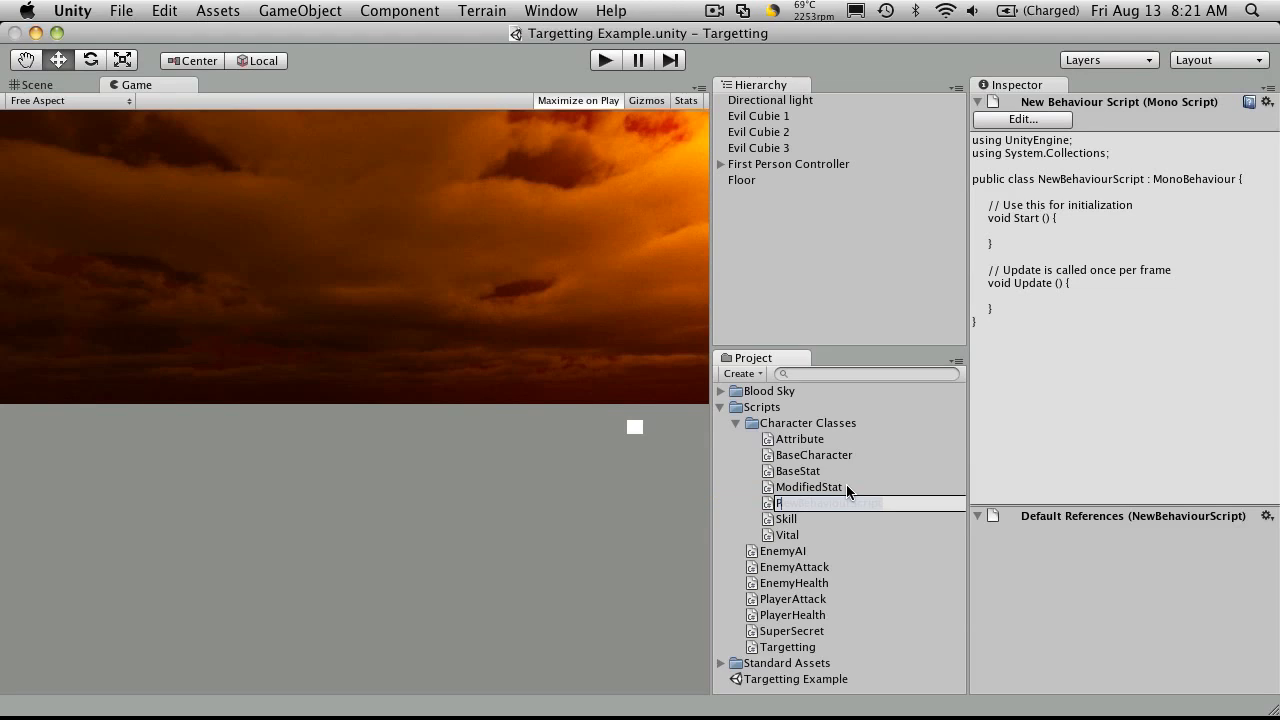
text(PlayerCharacter)
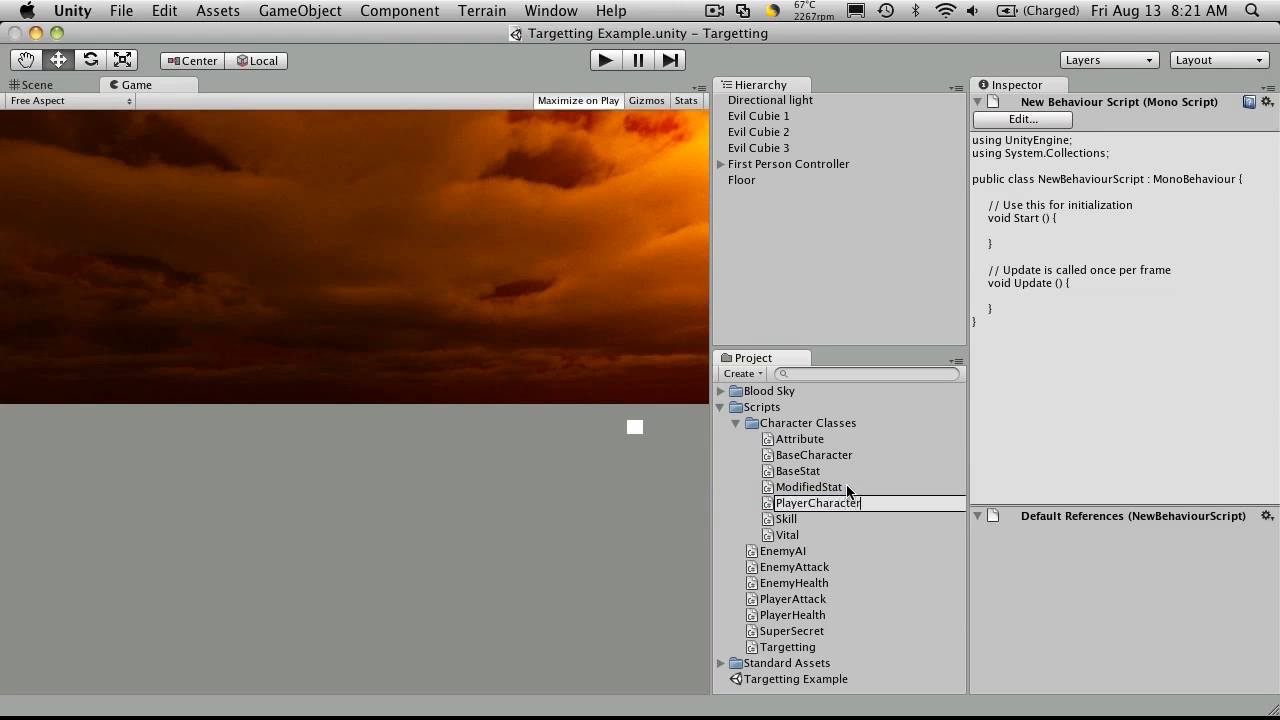
click(816, 504)
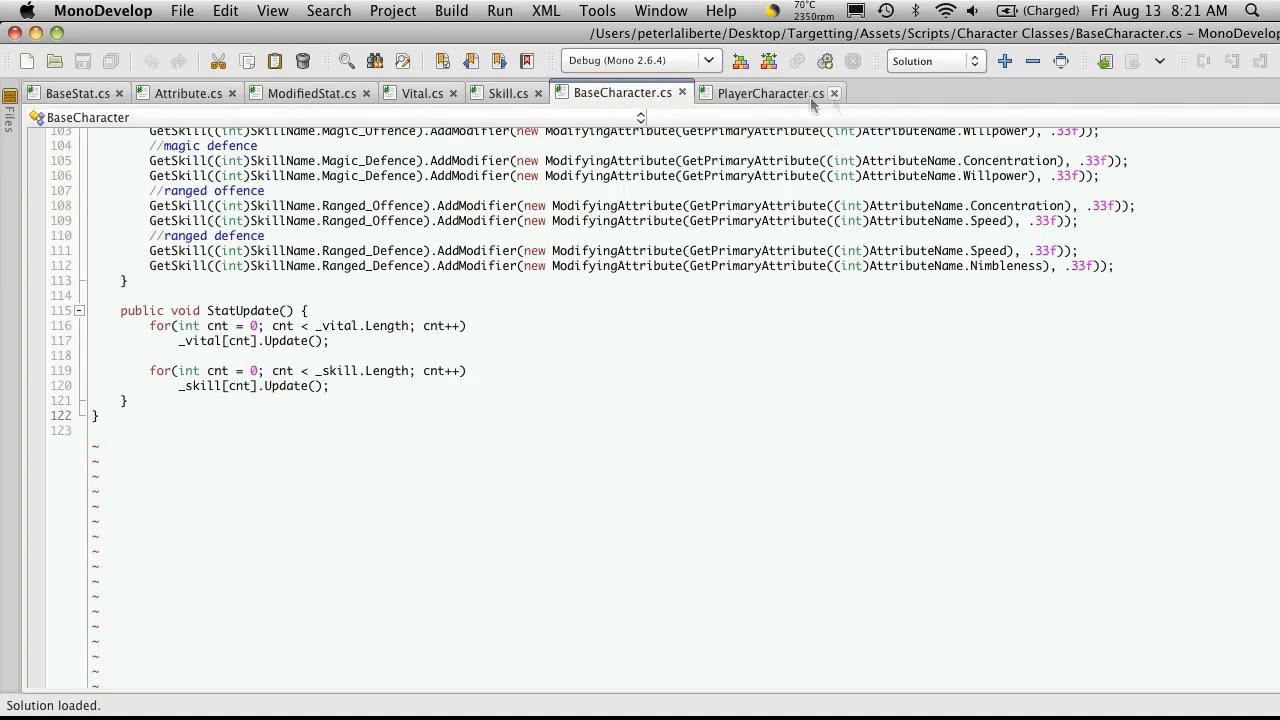
Step: Strip the template to an empty PlayerCharacter class deriving from BaseCharacter, without using lines
click(770, 92)
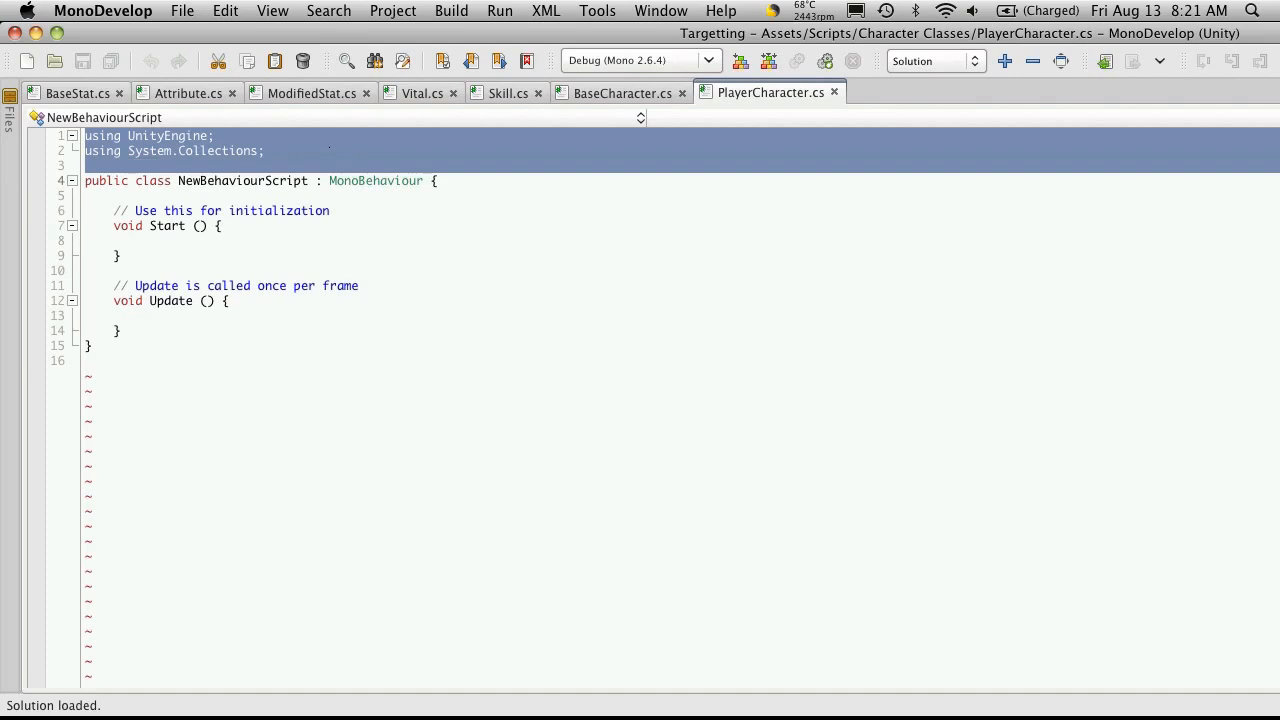
key(Delete)
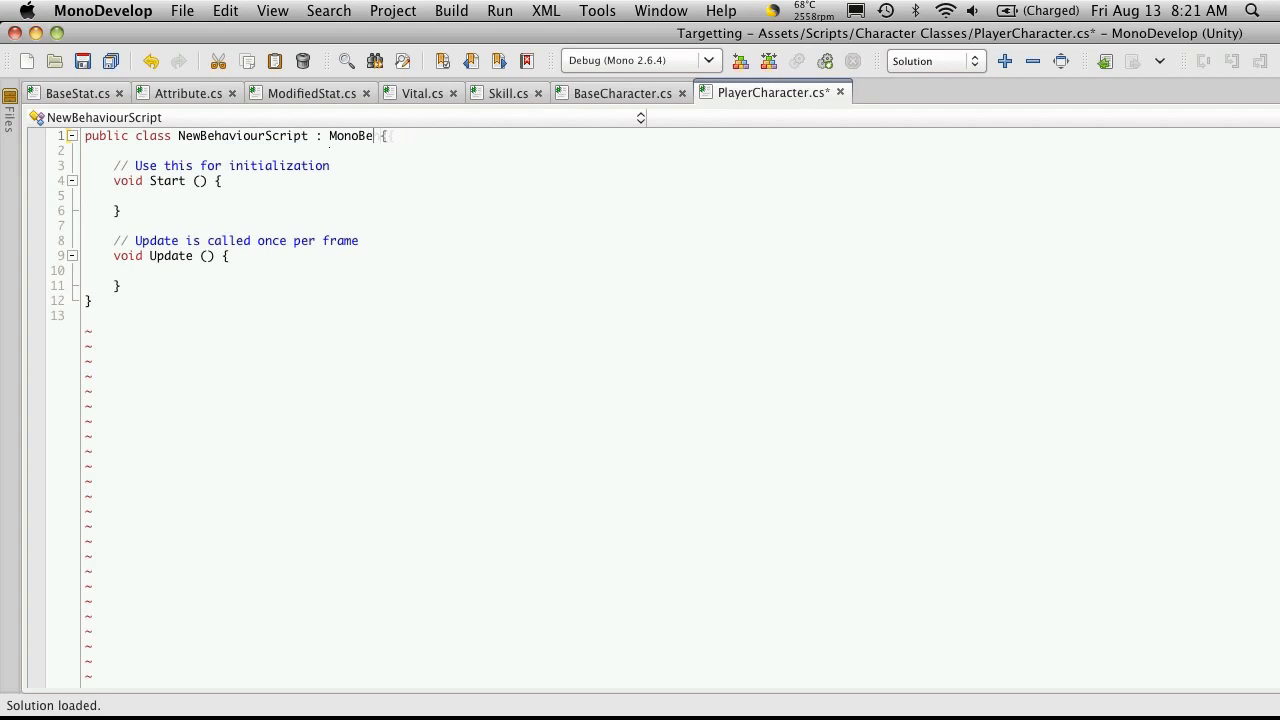
key(Backspace)
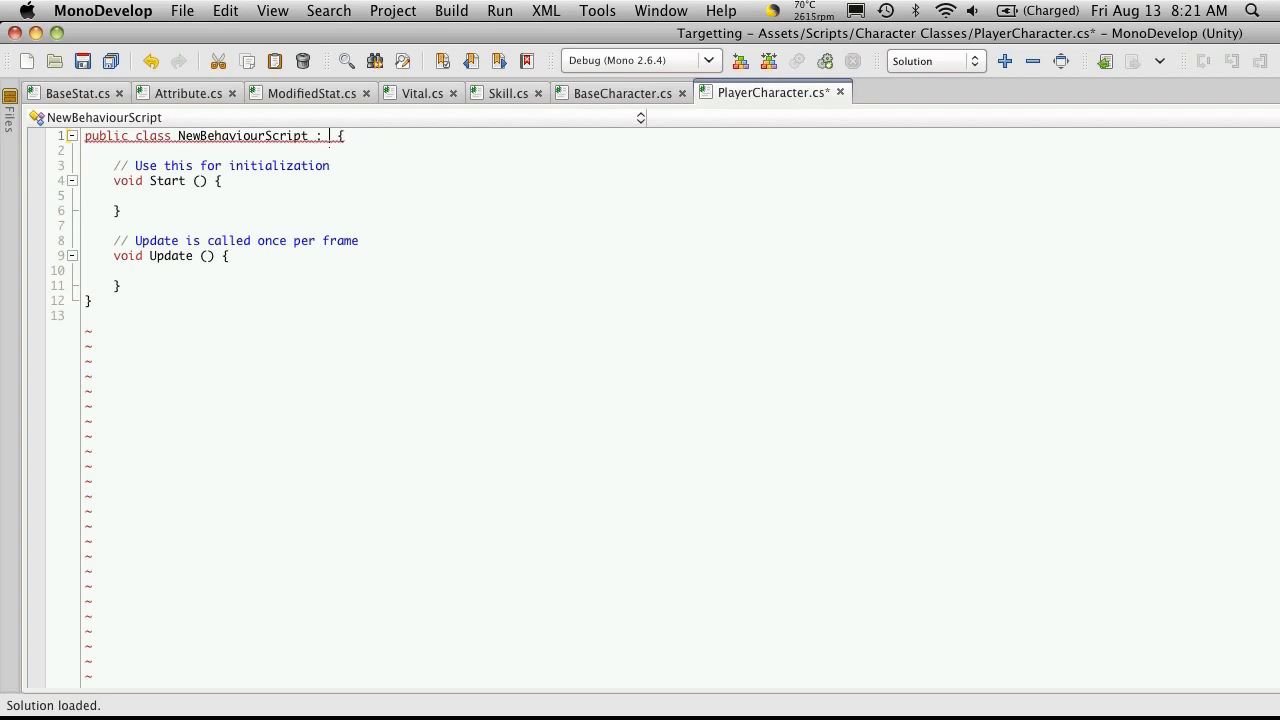
text(BaseCharacter)
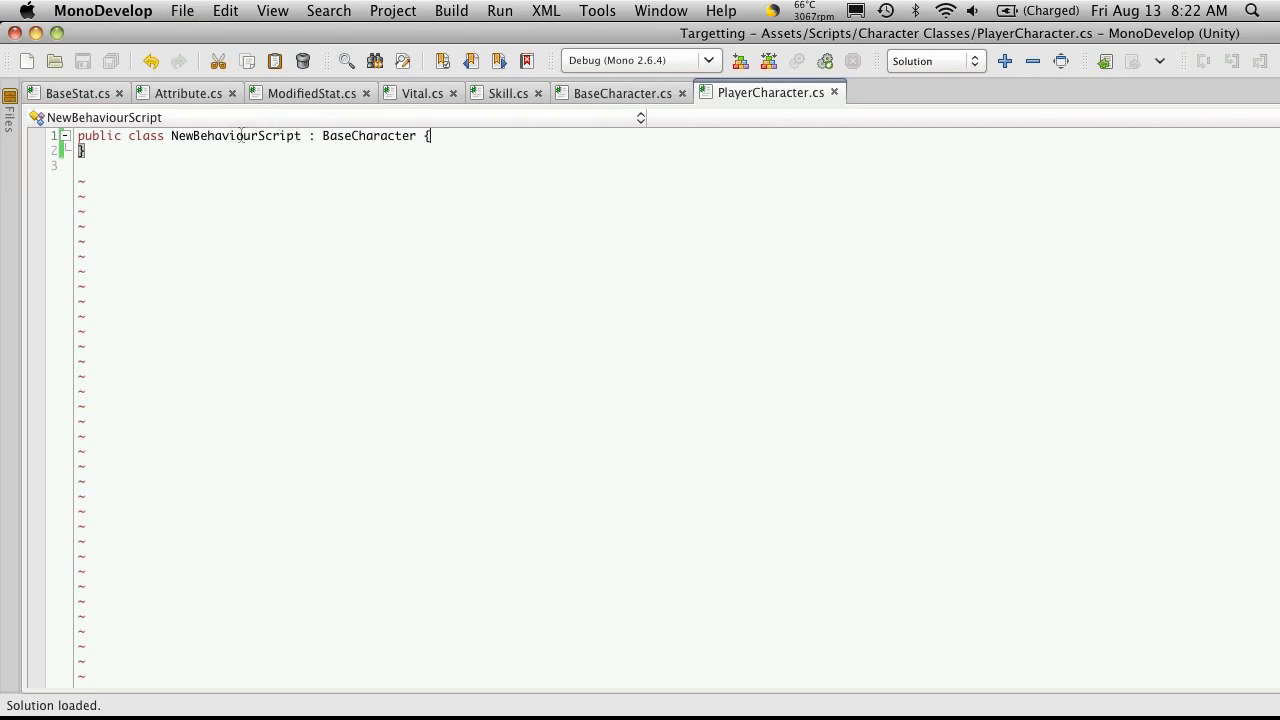
text(PlayerC)
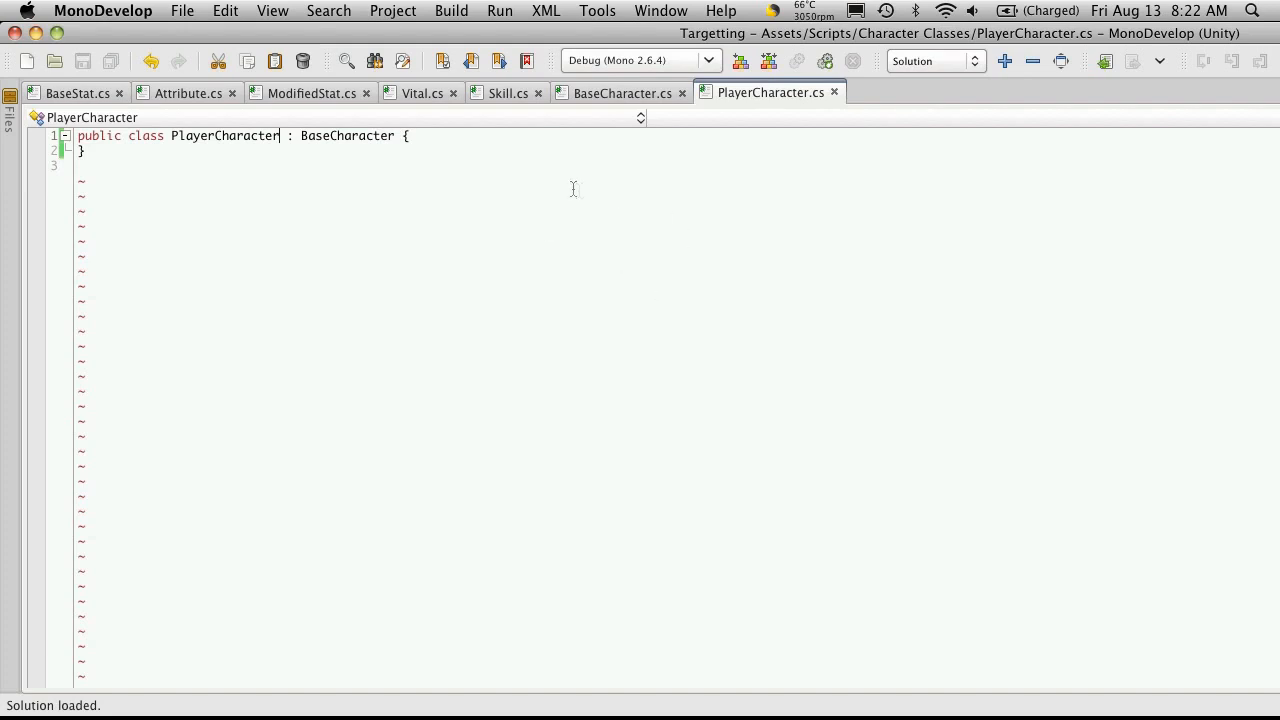
mouse_move(752, 148)
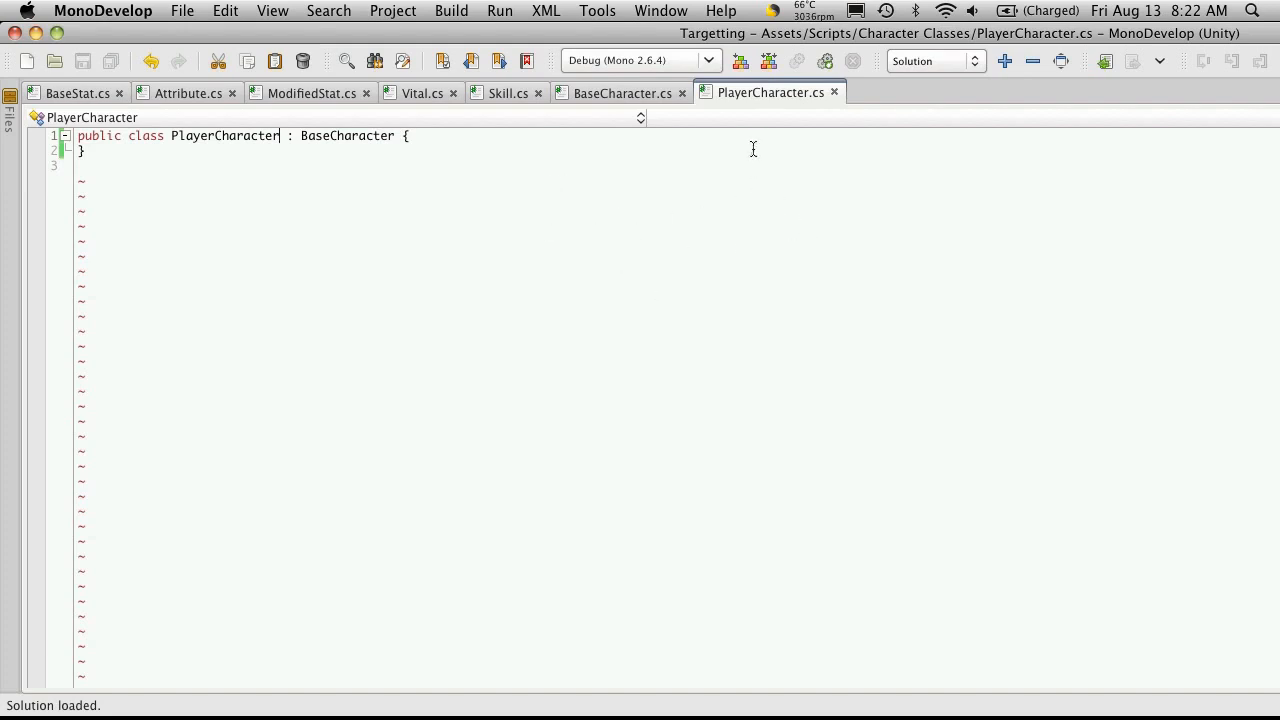
mouse_move(384, 228)
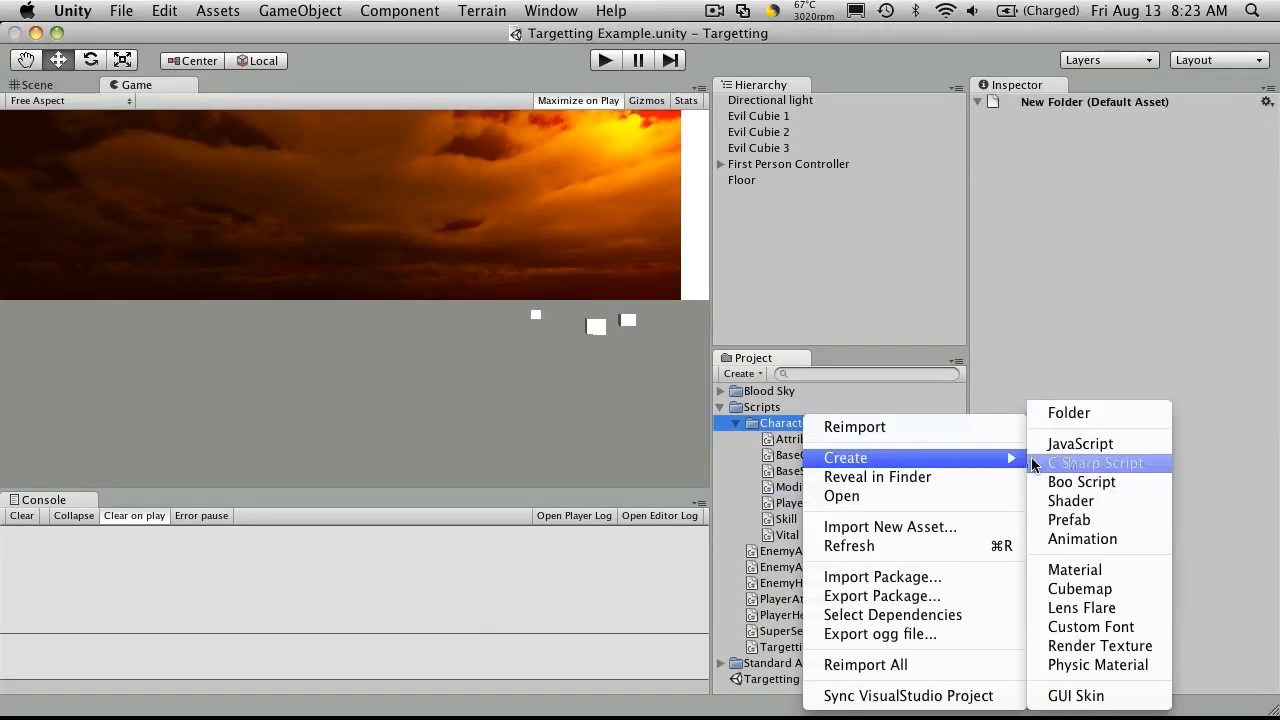
Step: Create a C# script named CharacterGenerator in Character Classes and open it in MonoDevelop
click(1096, 462)
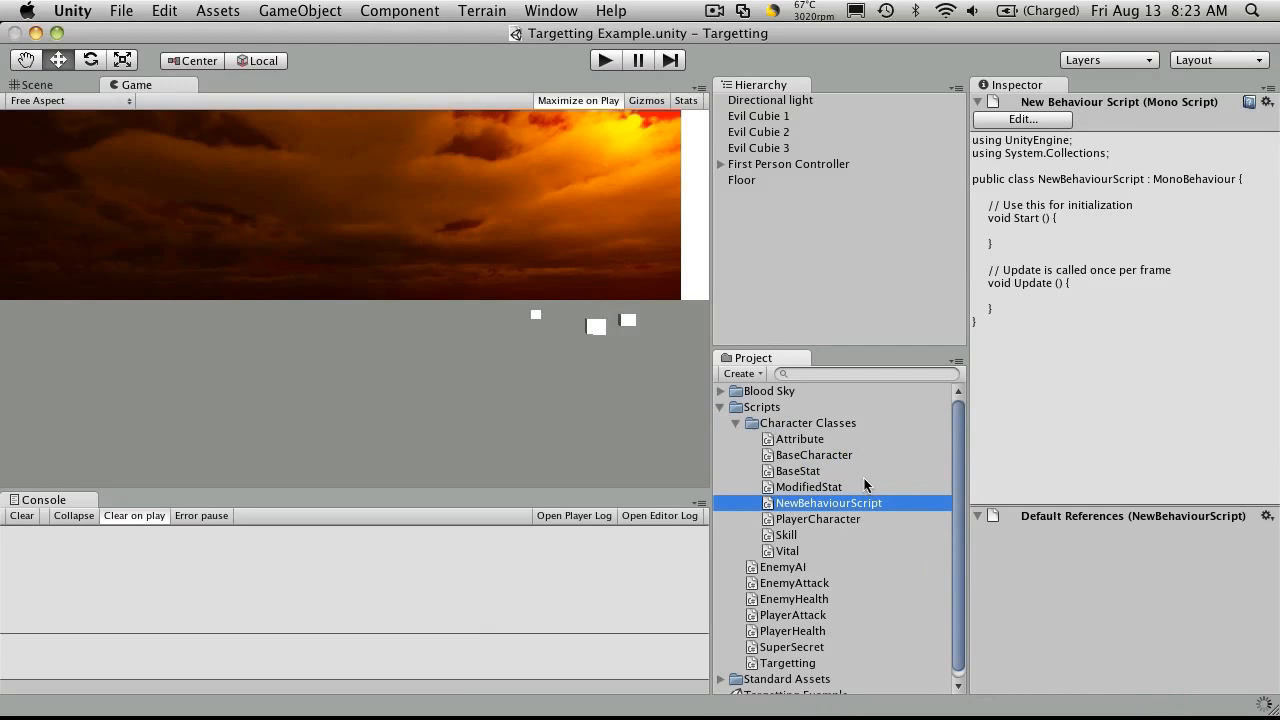
mouse_move(864, 300)
text(Character)
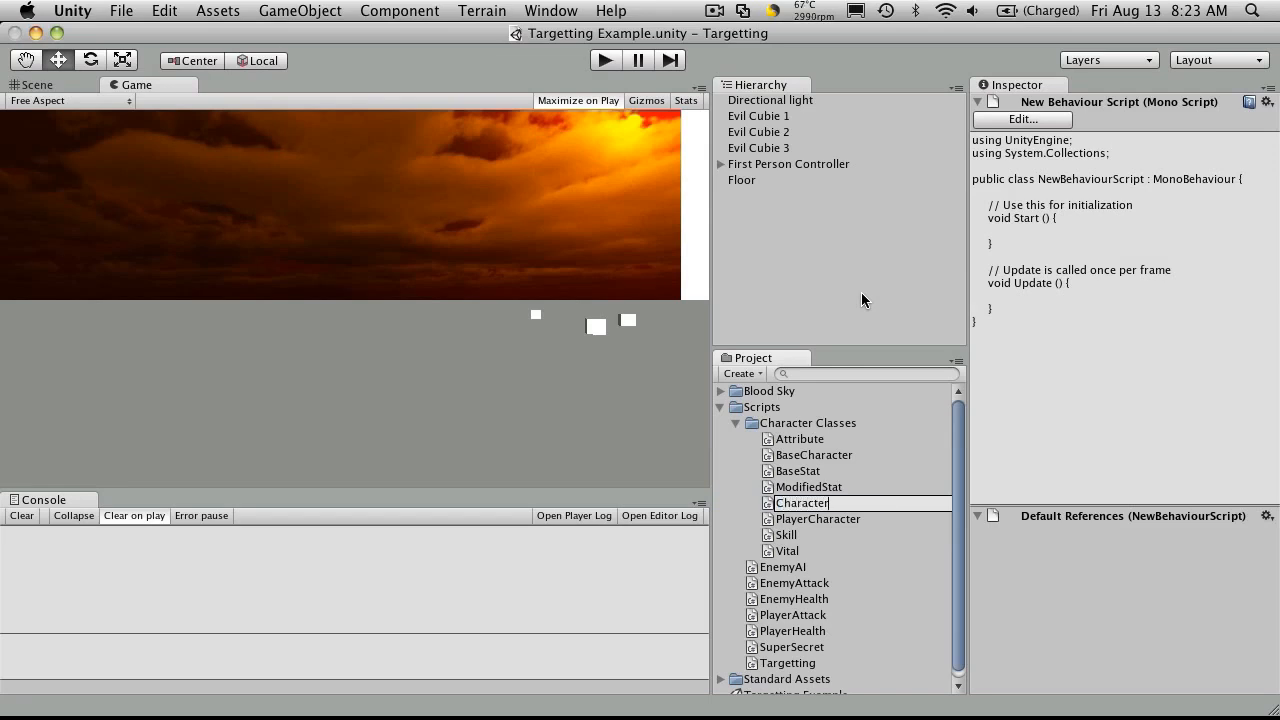
text(Generator)
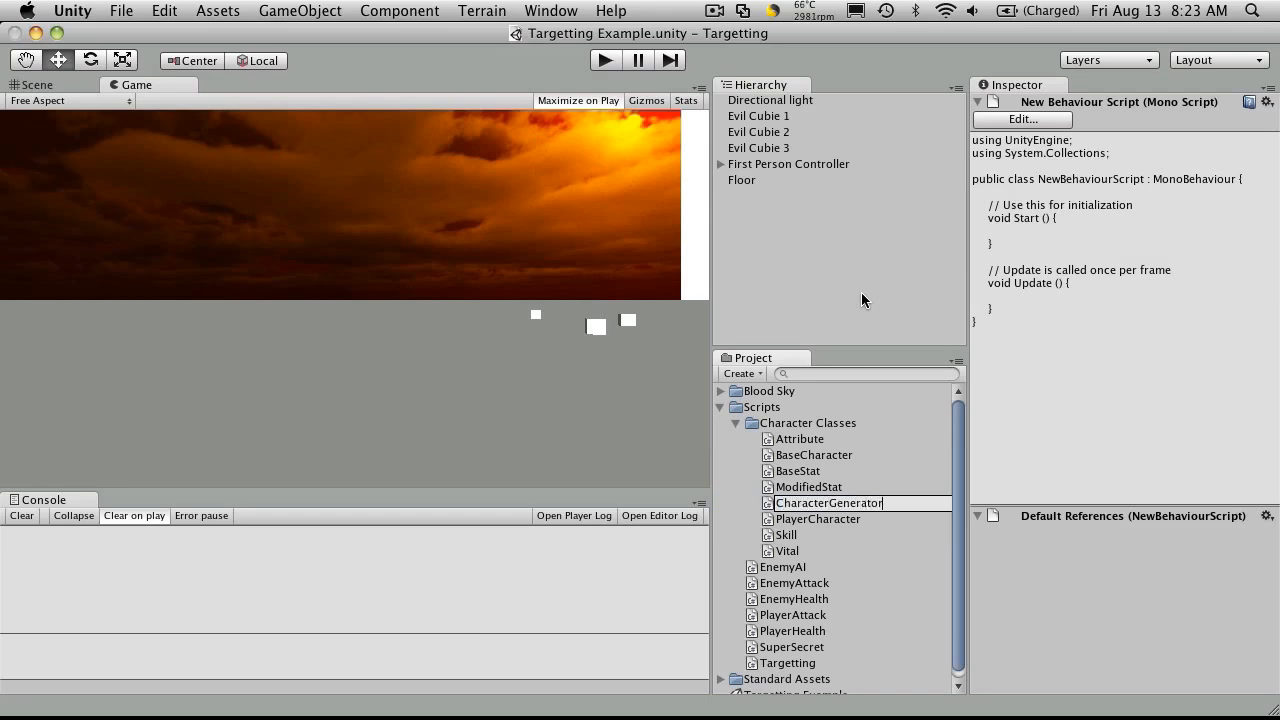
click(828, 488)
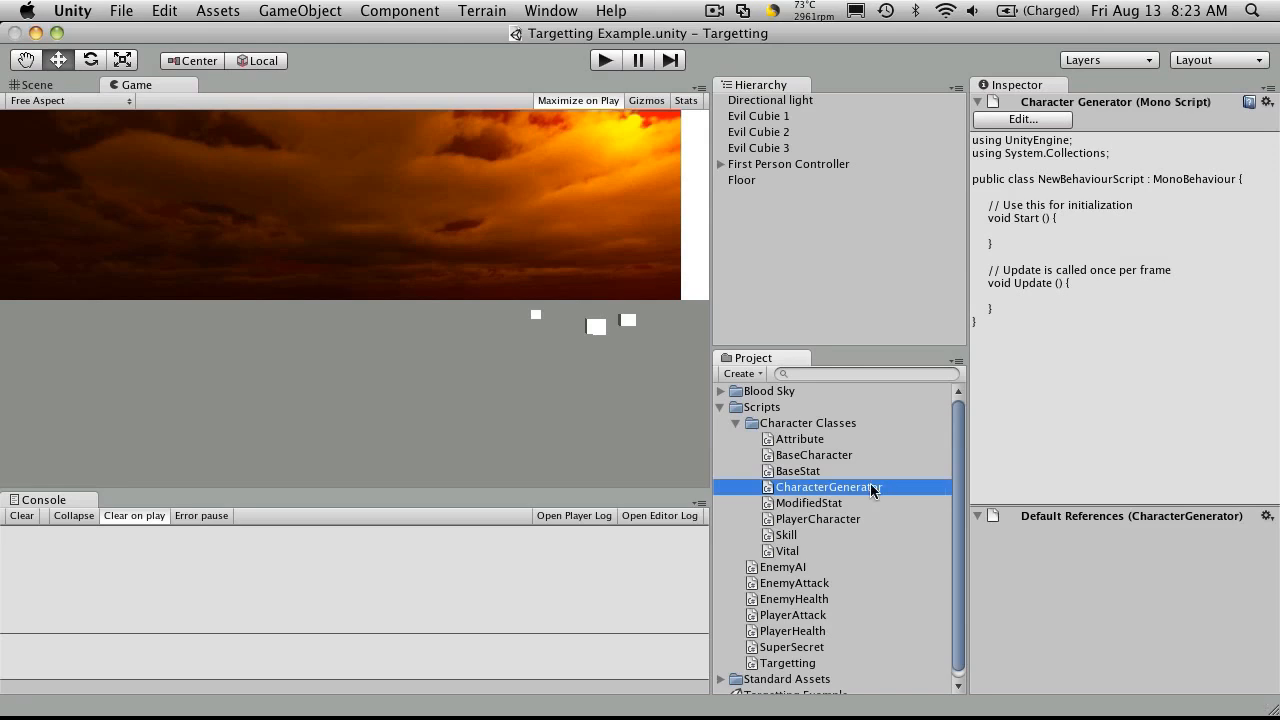
double_click(828, 486)
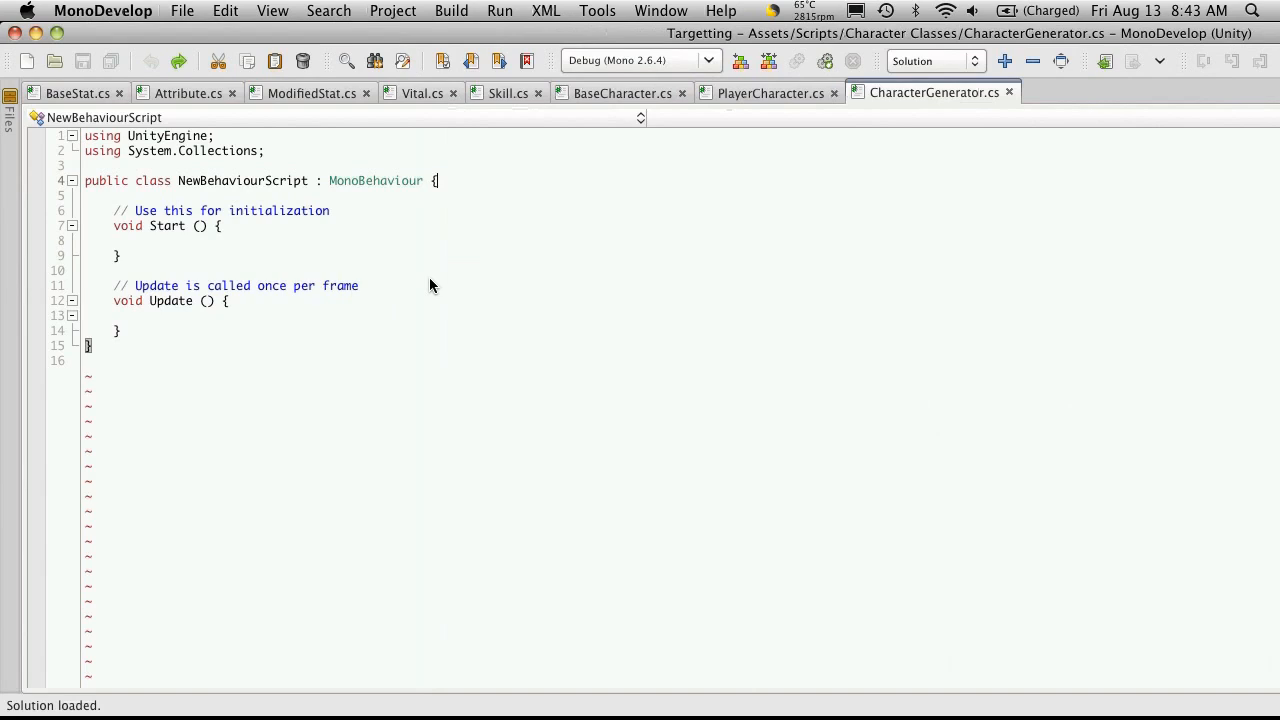
Step: Rename the NewBehaviourScript class to CharacterGenerator
double_click(242, 180)
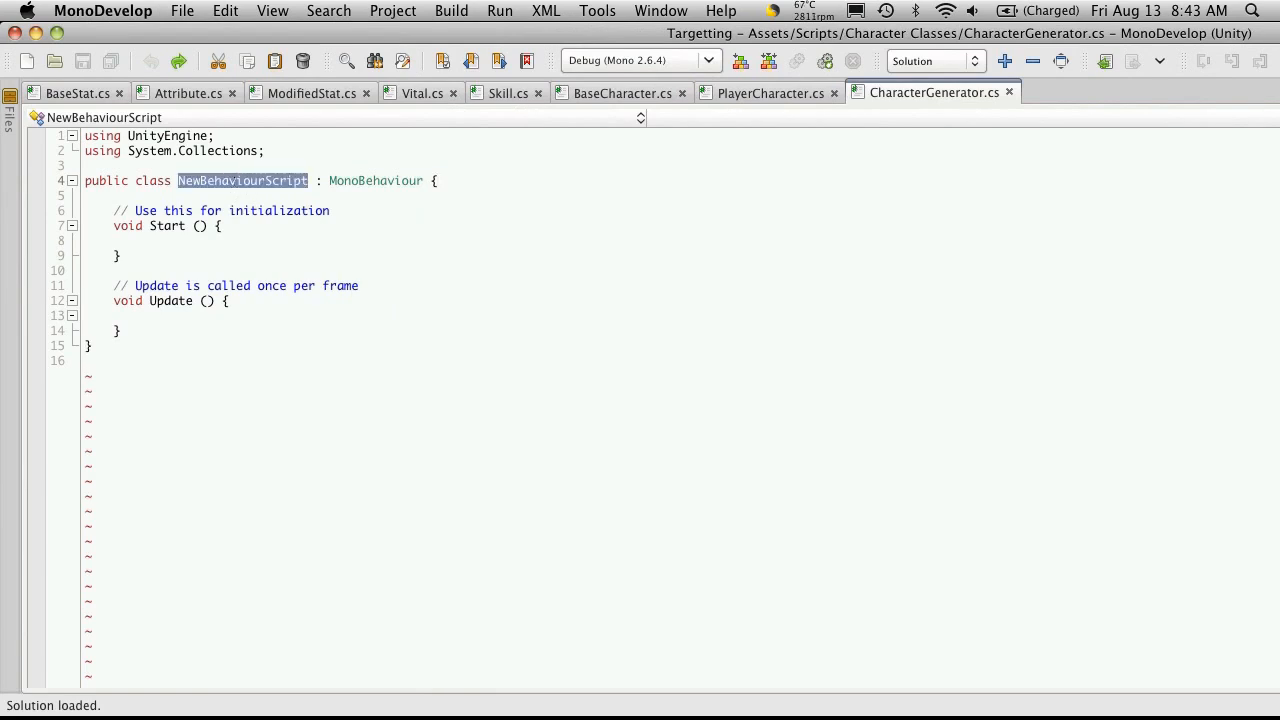
text(CharacterGenerat)
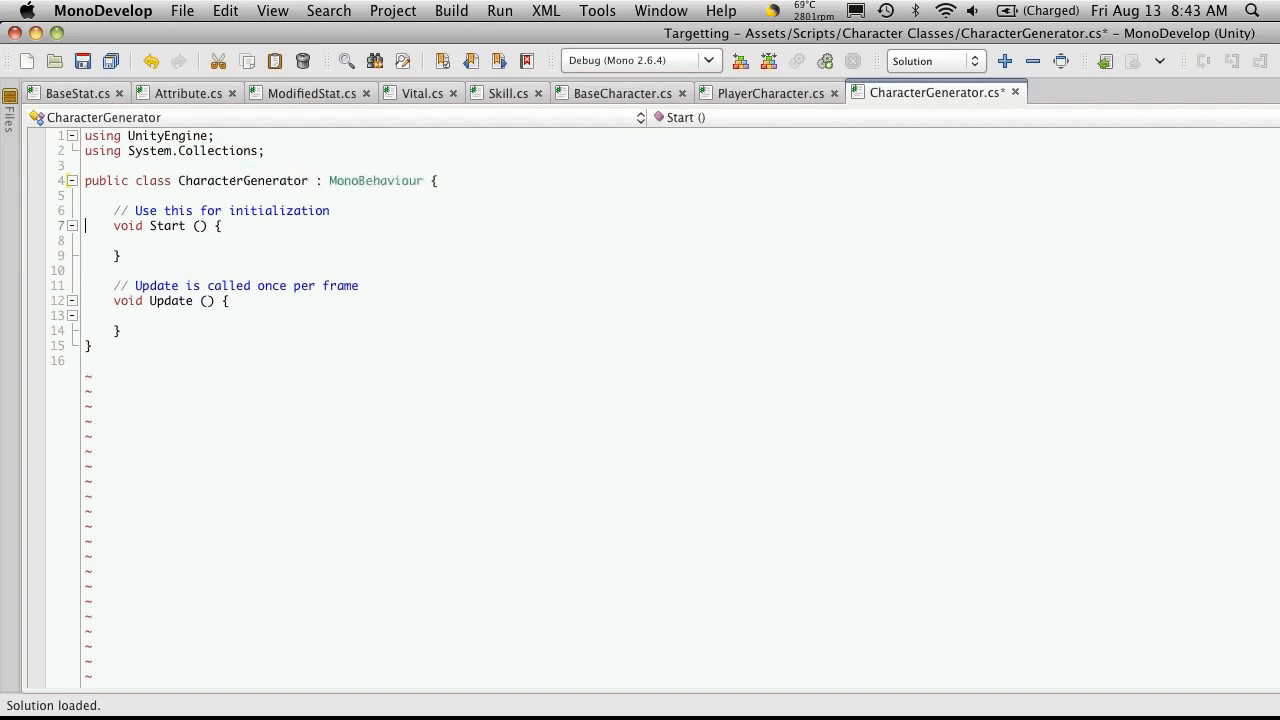
key(Return)
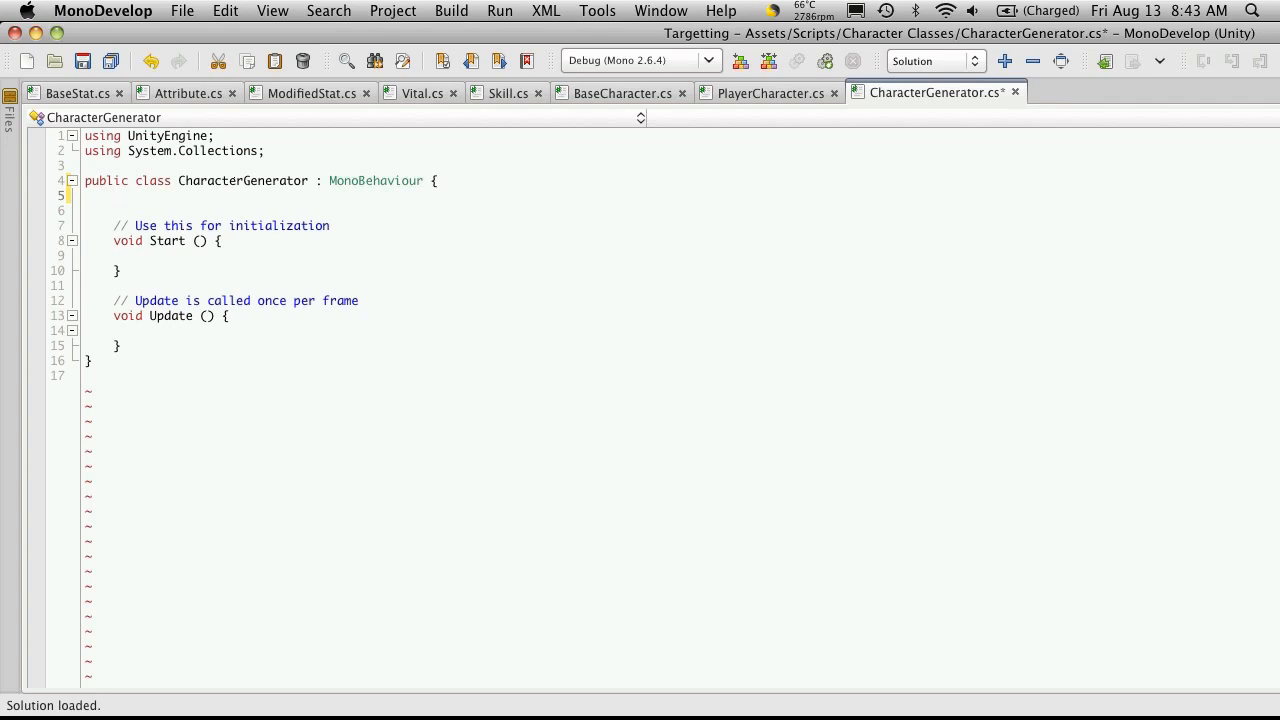
Step: Declare the field 'private PlayerCharacter _toon;' inside the class
text(private PlayerCharacter)
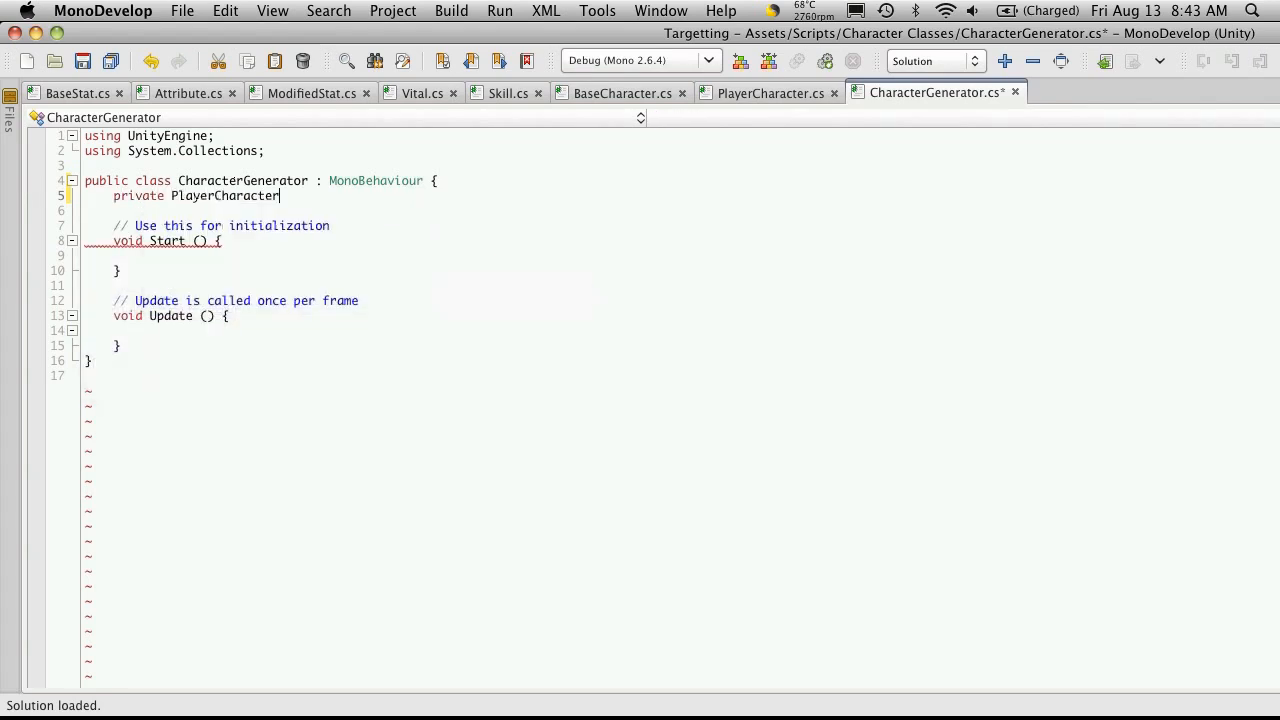
text(_)
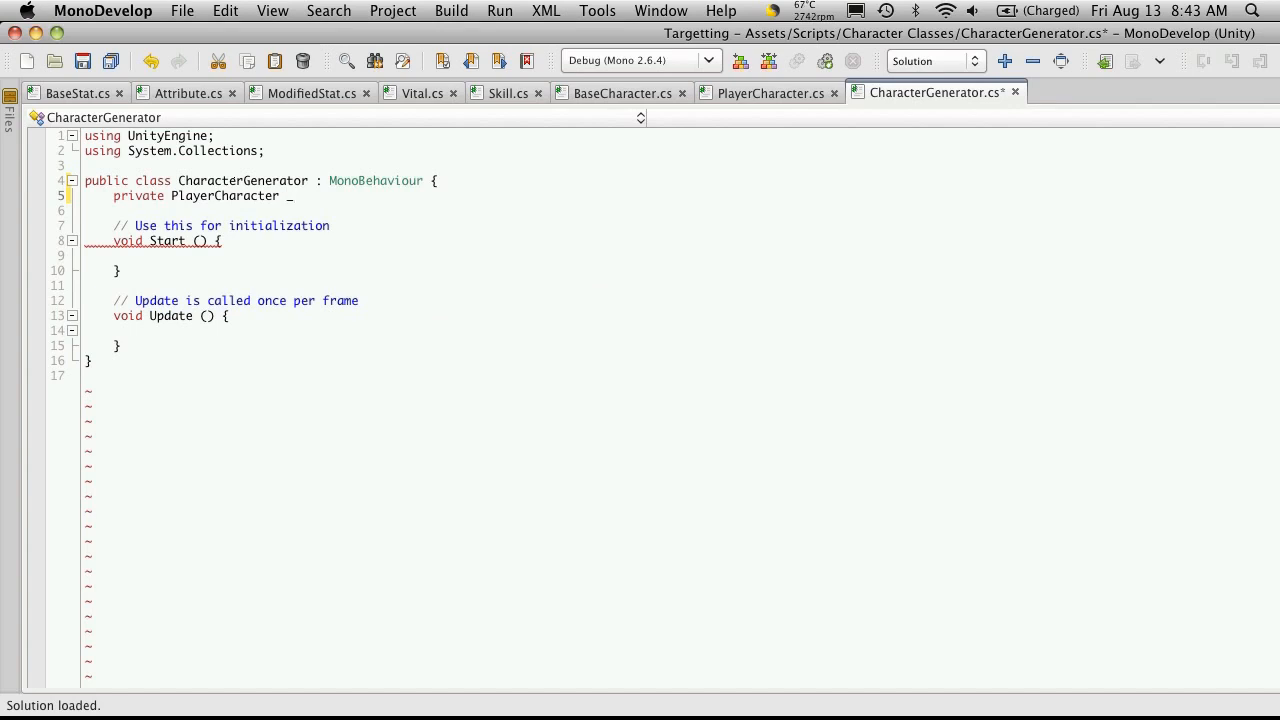
text(toon)
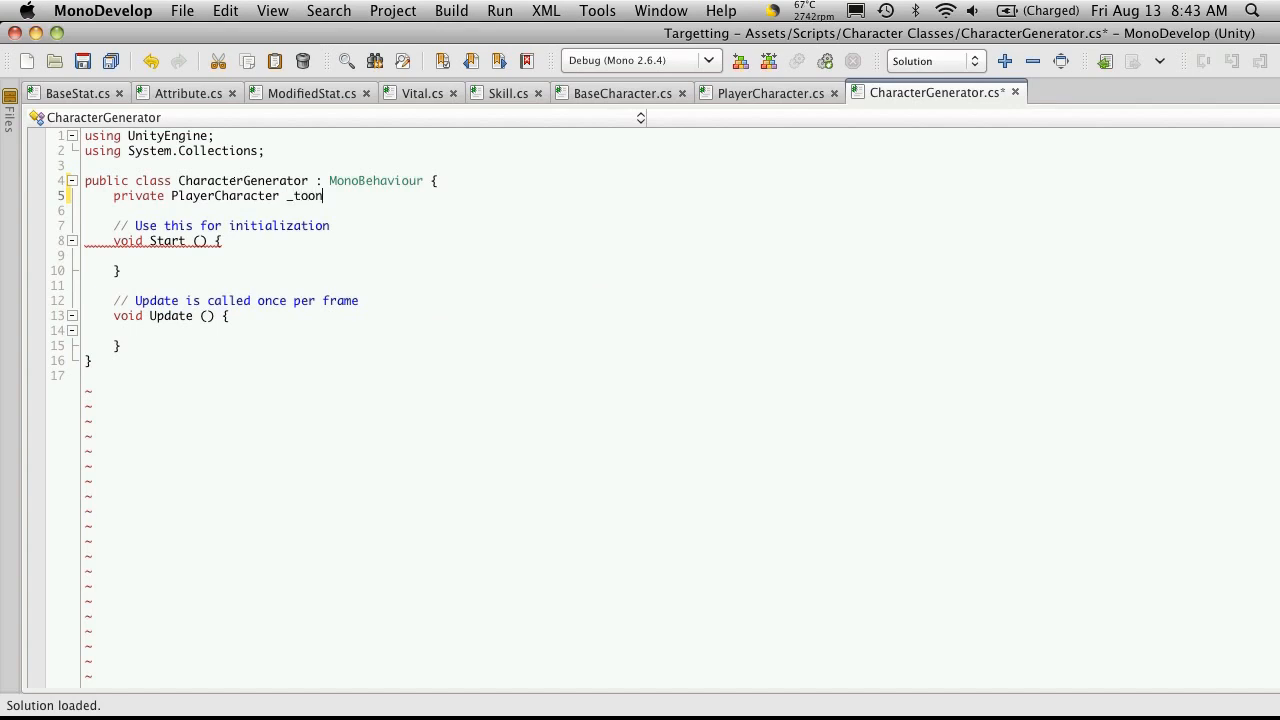
text(;)
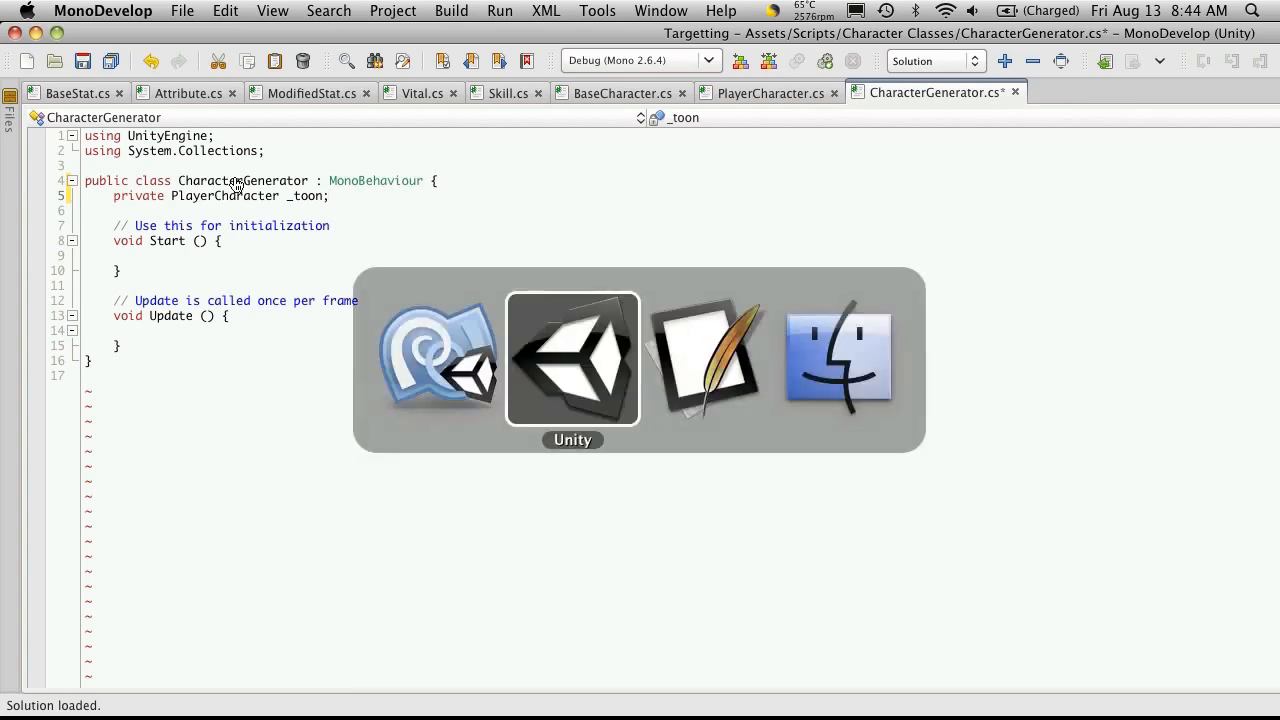
Step: Rename the new folder to Scenes and move the Targetting Example scene into it
click(572, 358)
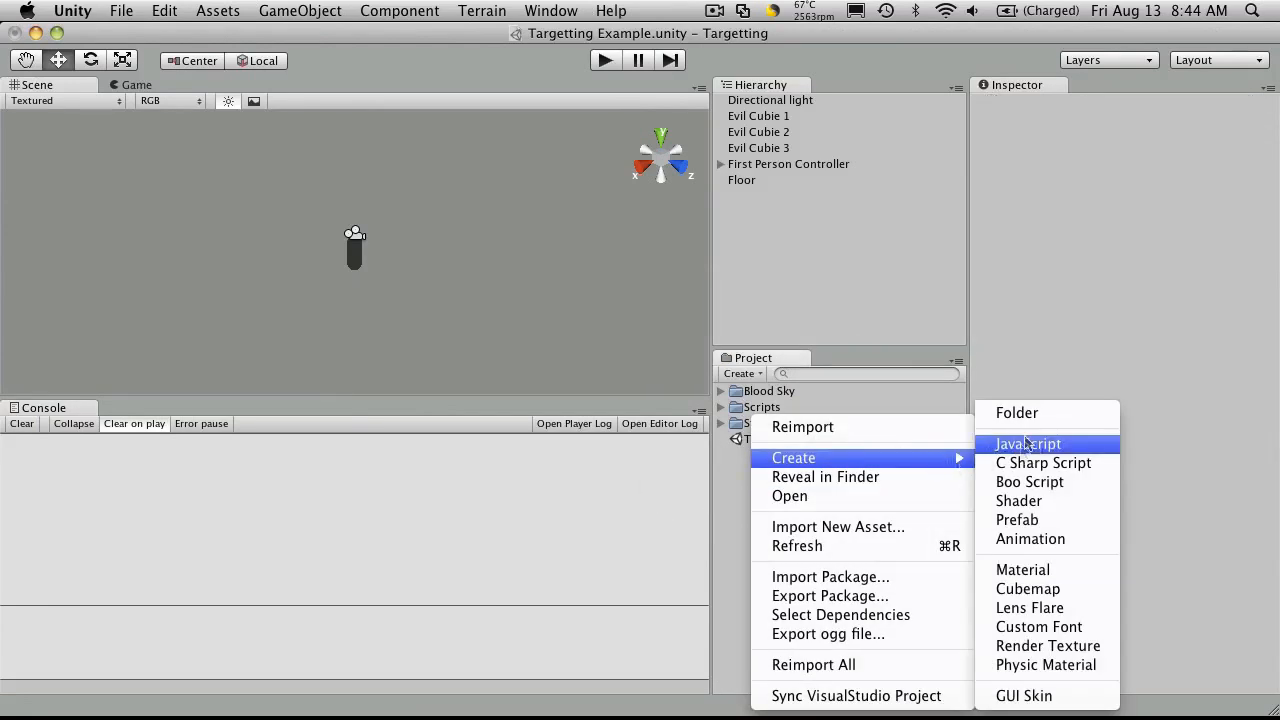
click(1016, 412)
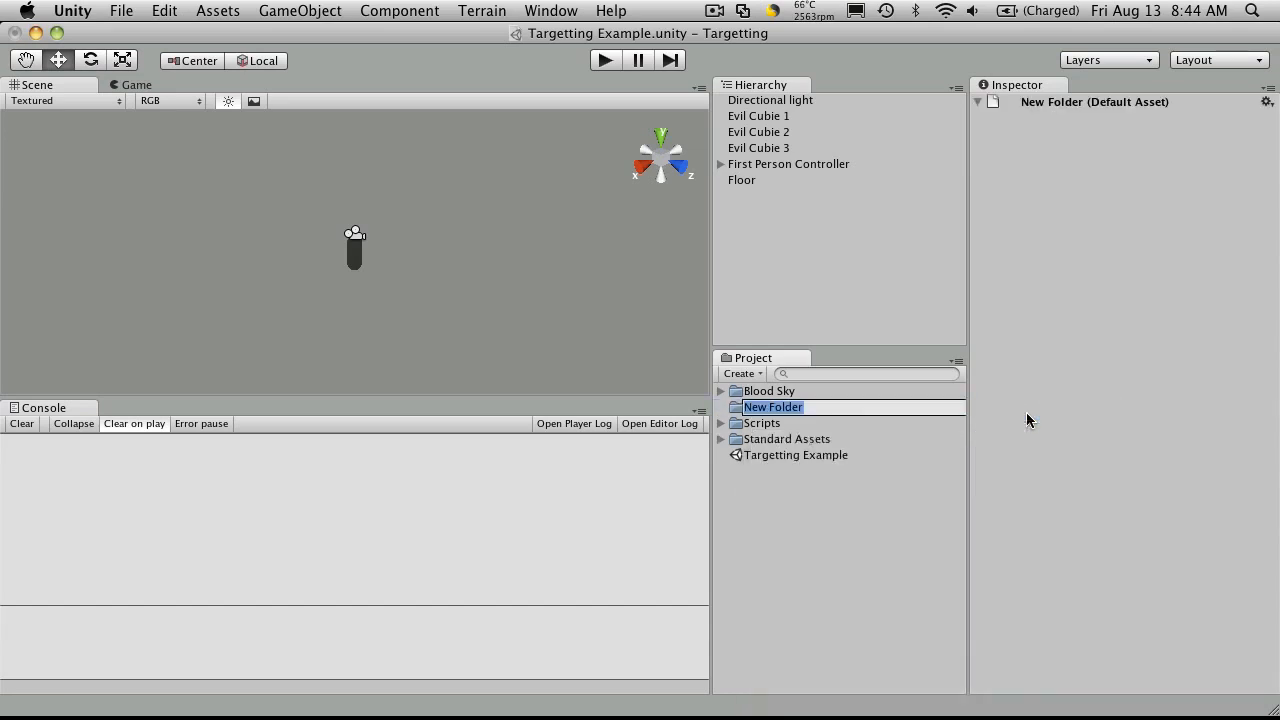
text(Scenes)
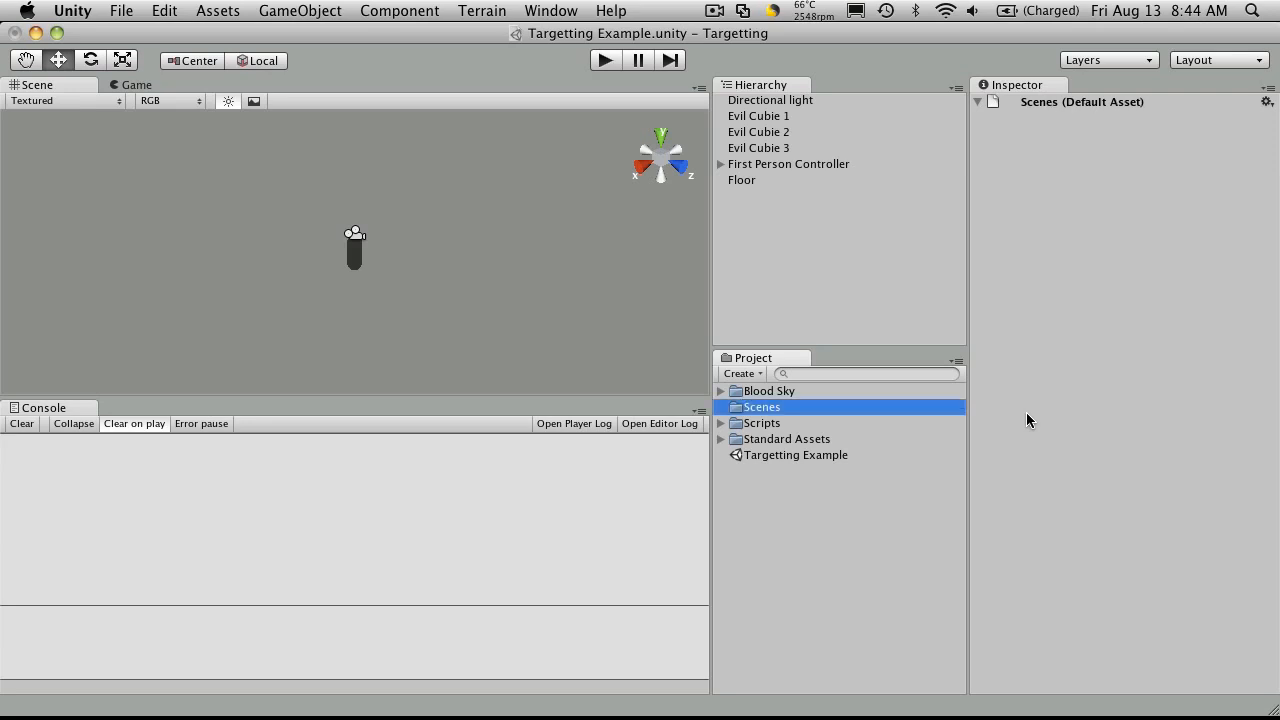
click(796, 456)
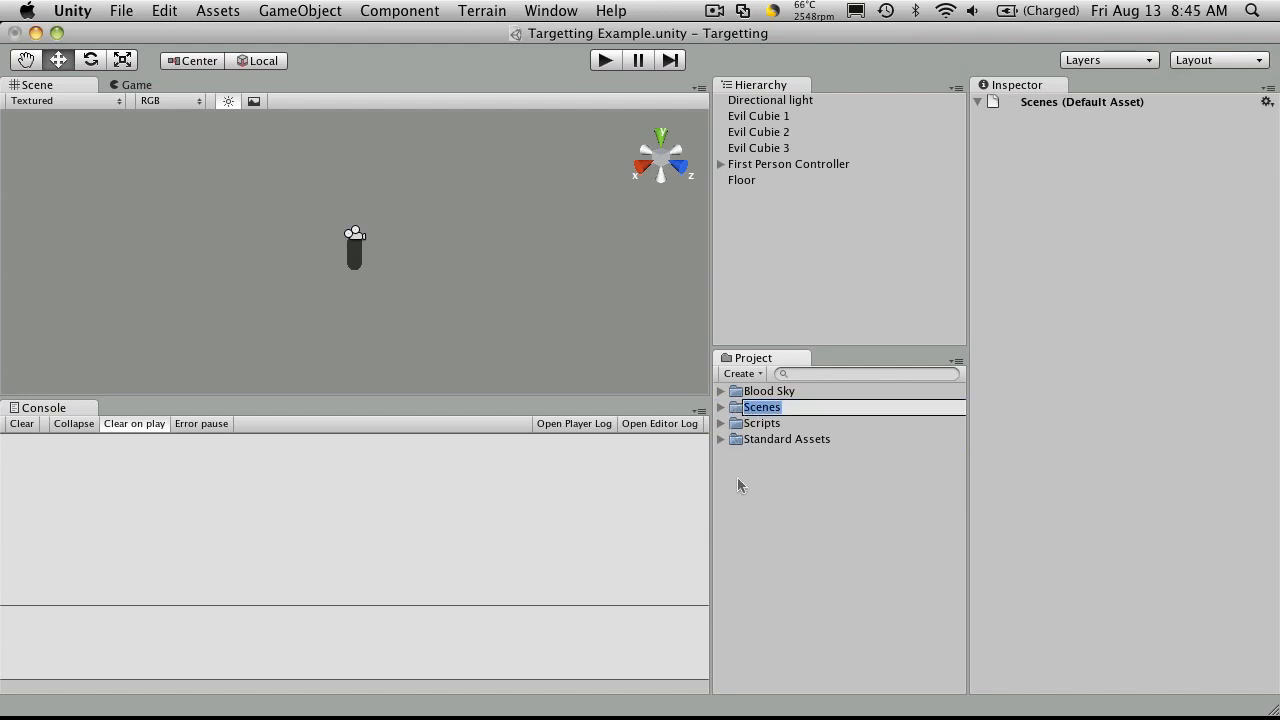
click(720, 408)
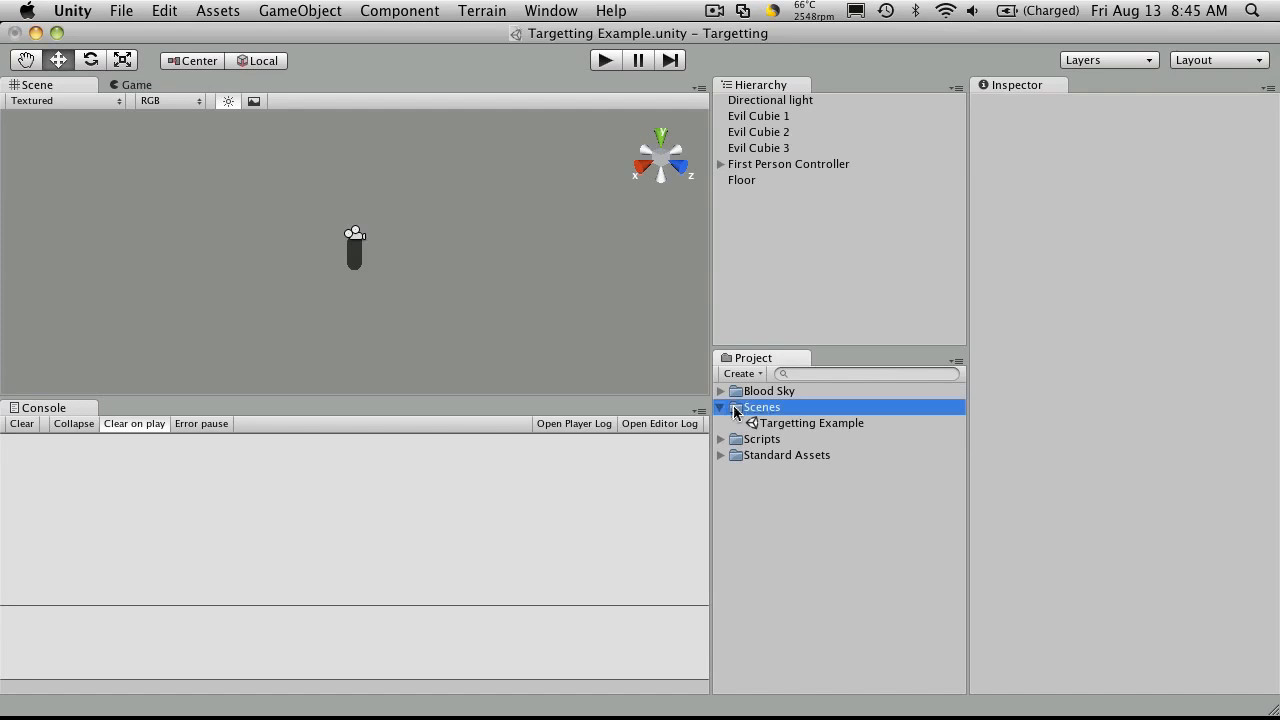
right_click(760, 408)
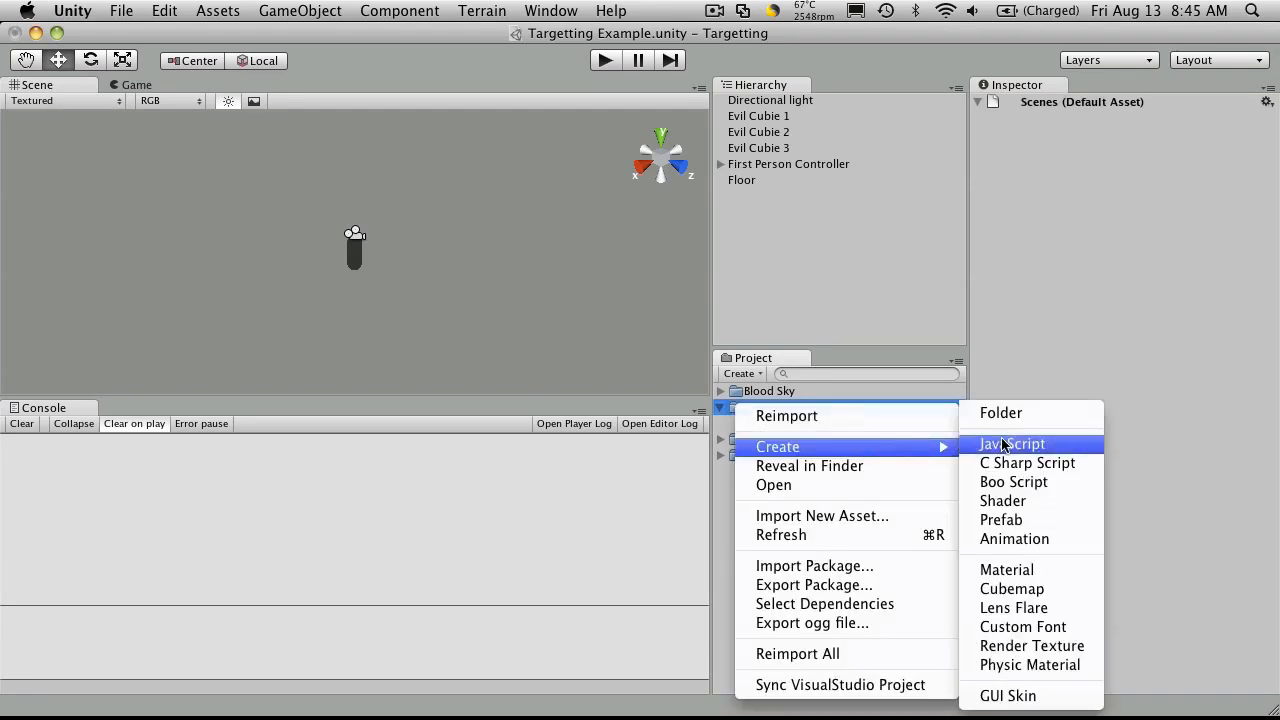
Step: Create a new empty scene and save it as 'Chartacter Generator' in the project assets
click(120, 12)
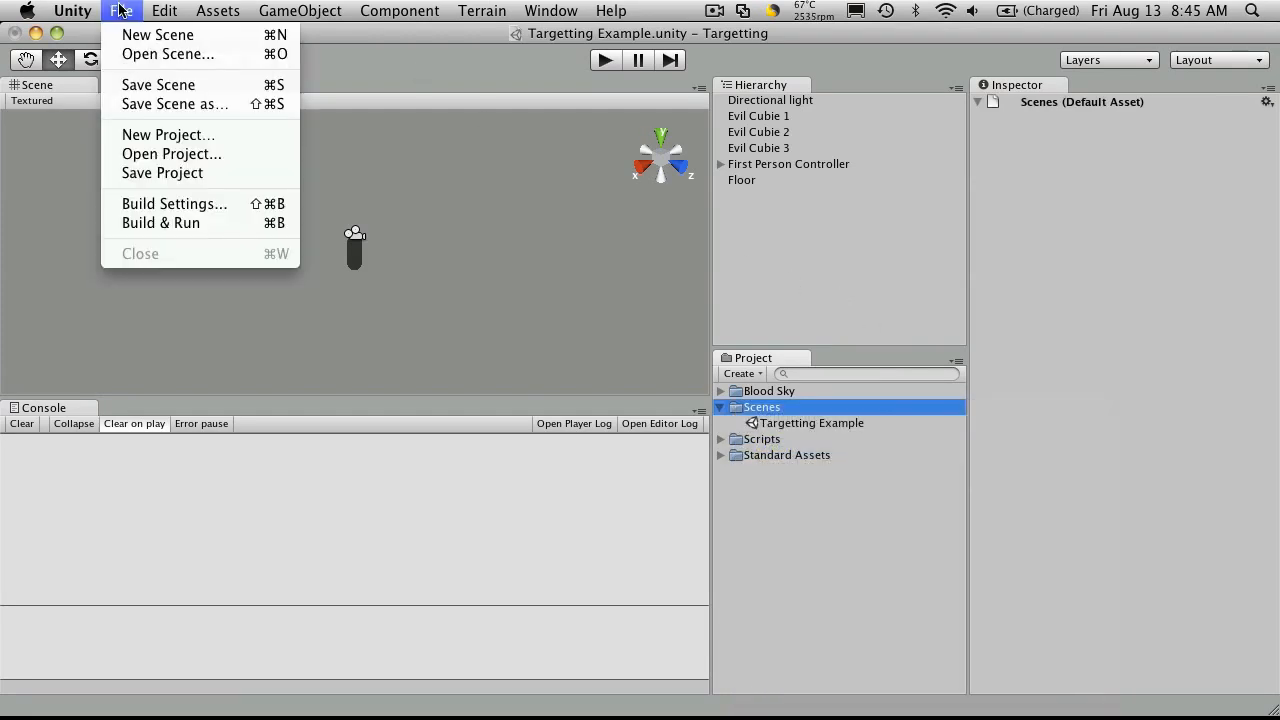
click(156, 34)
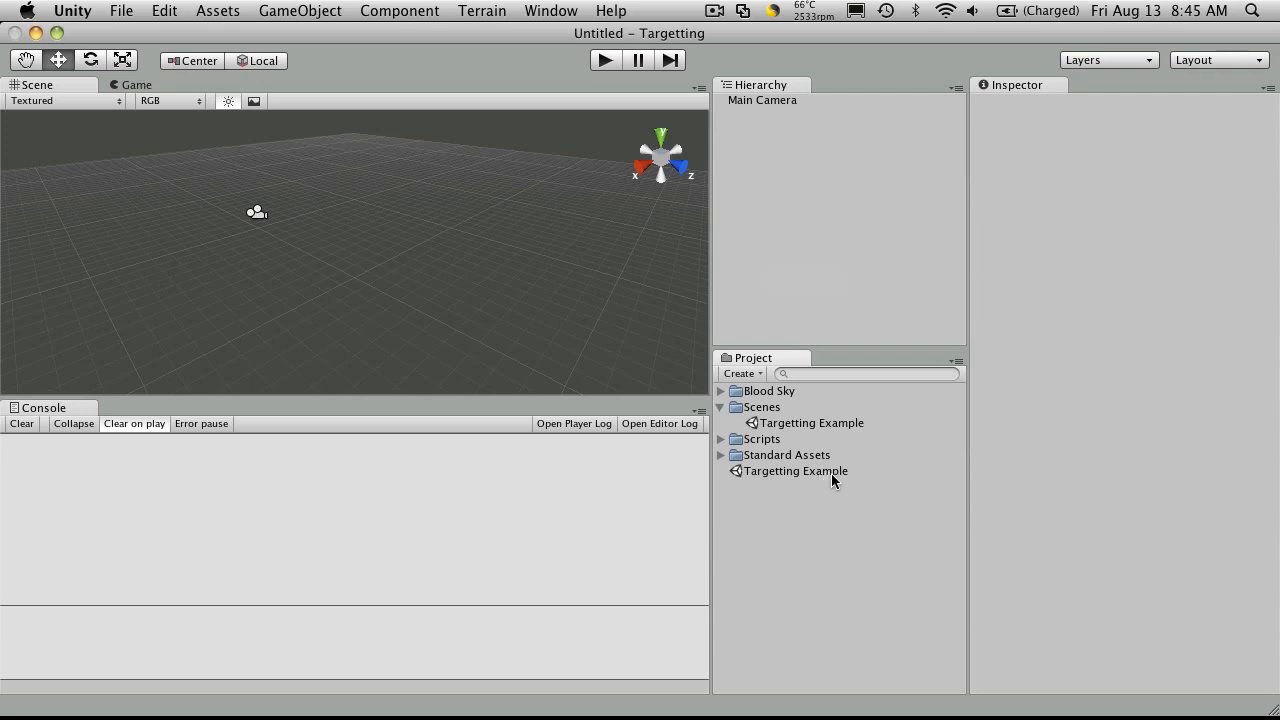
click(796, 472)
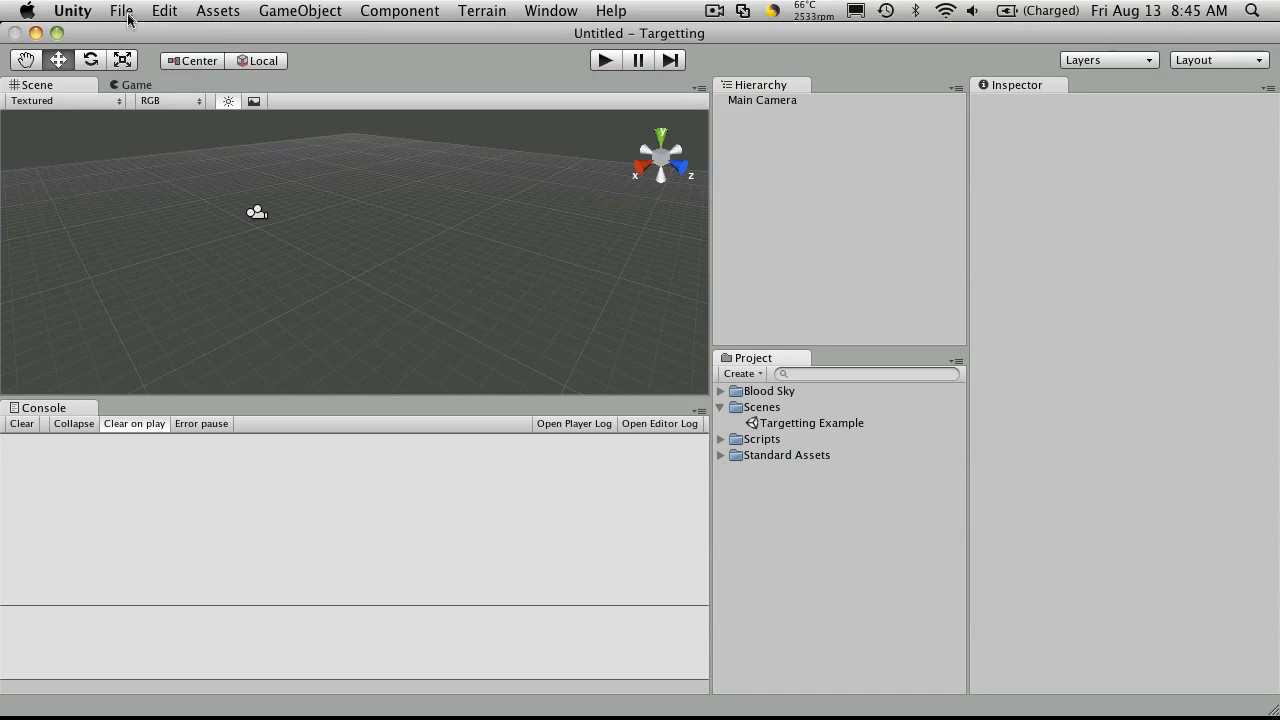
mouse_move(784, 532)
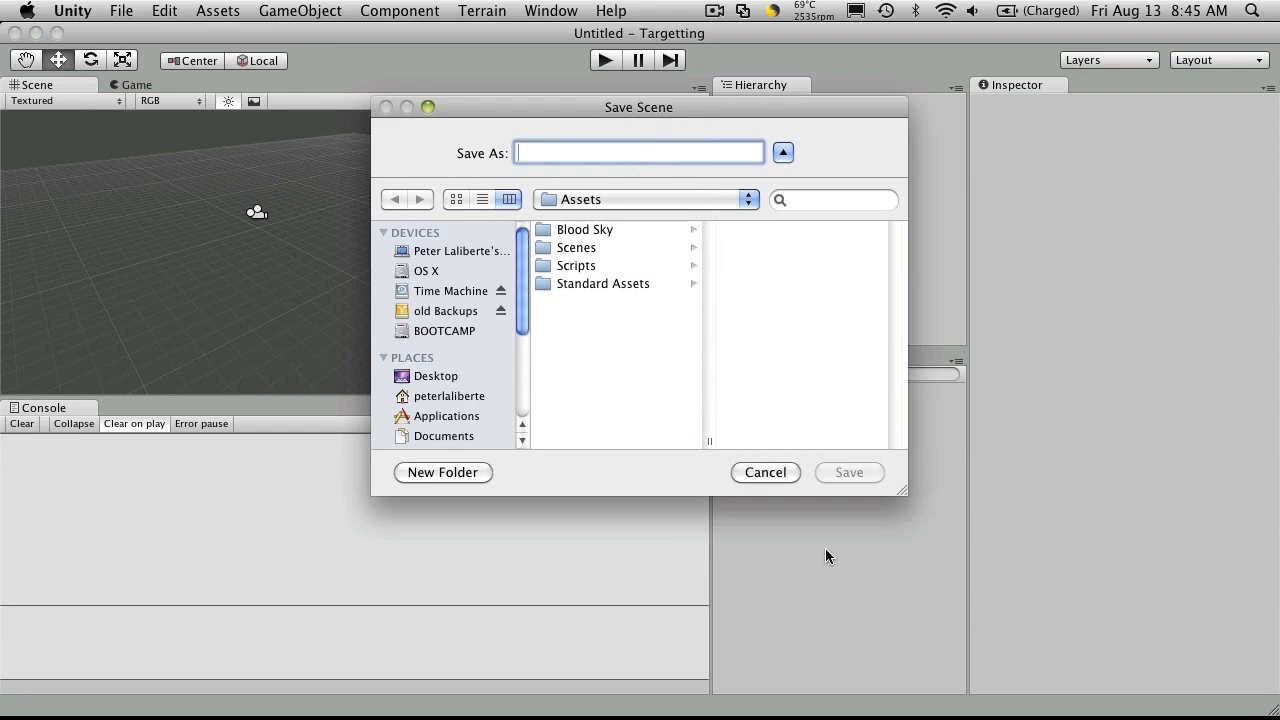
text(Chartacter Generator)
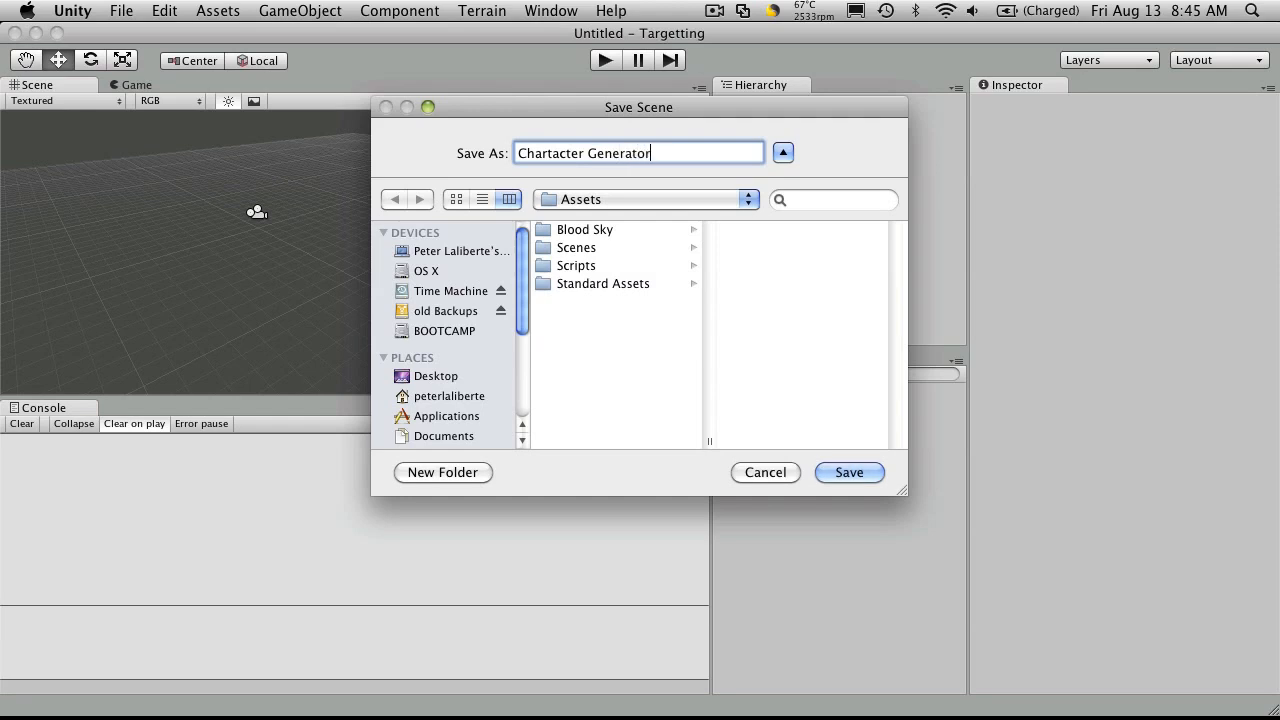
click(848, 472)
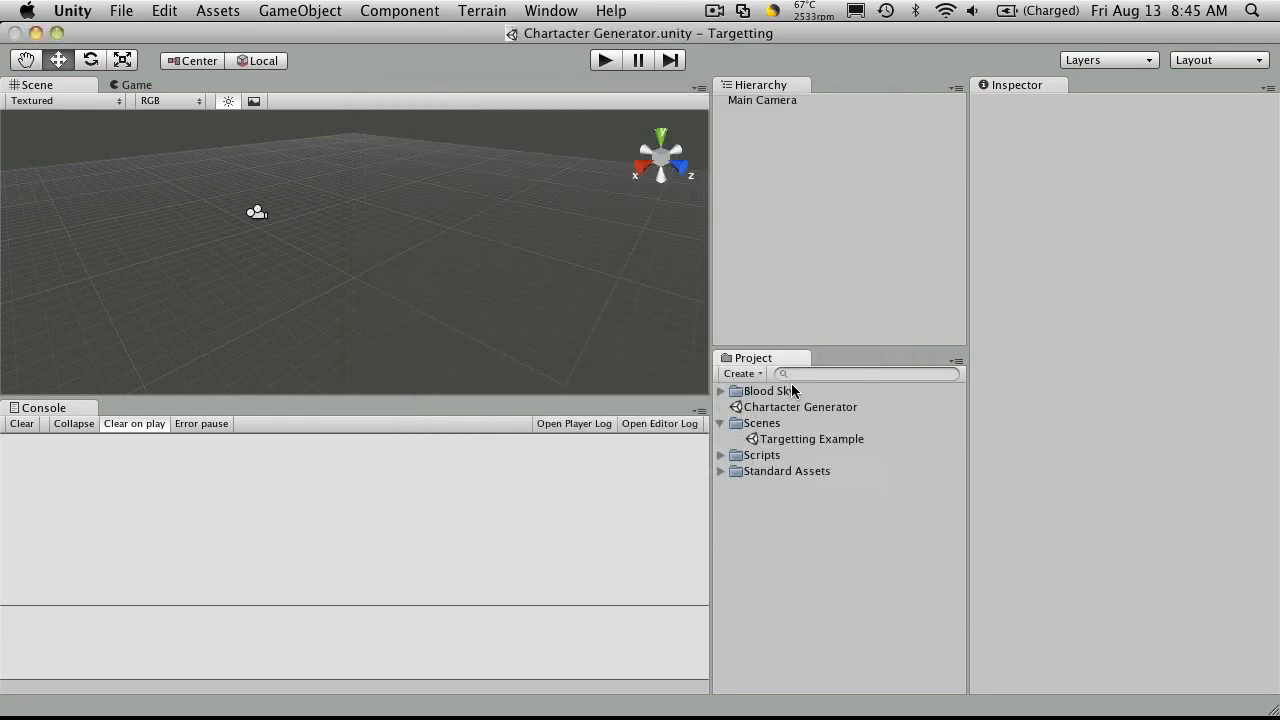
Step: Move Chartacter Generator into Scenes, briefly open Targetting Example, then reopen Chartacter Generator
click(800, 408)
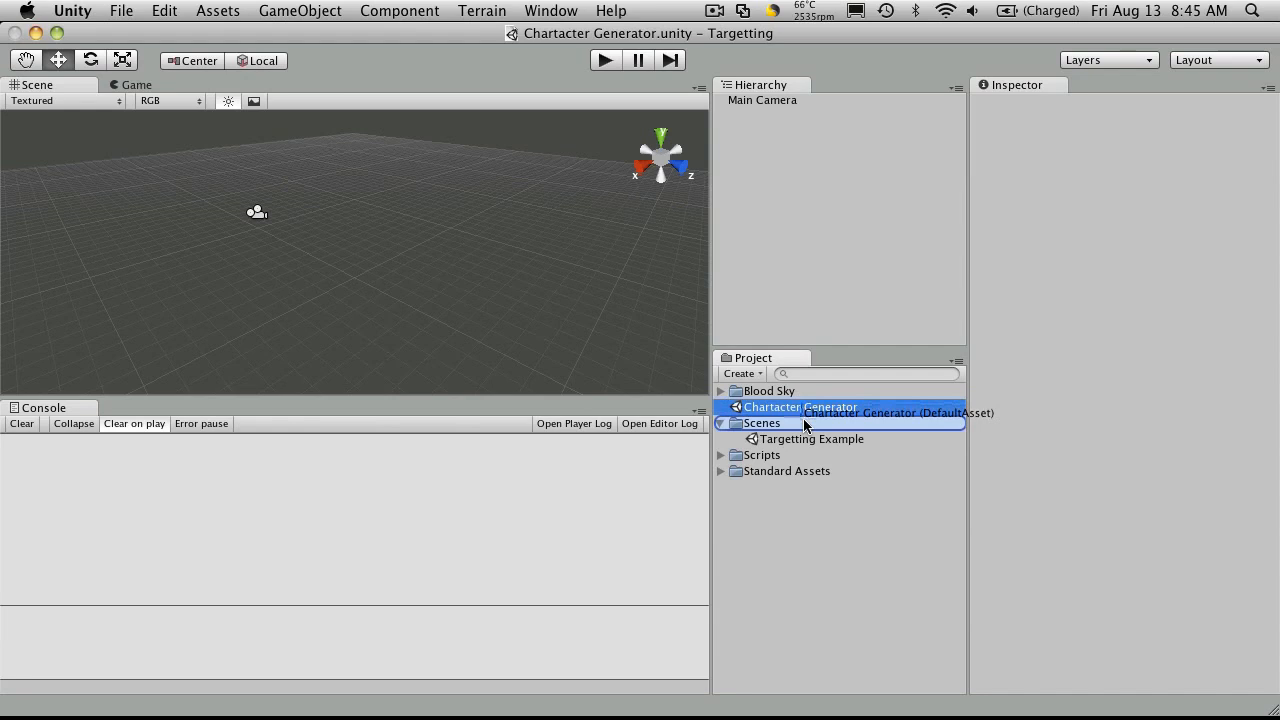
click(816, 424)
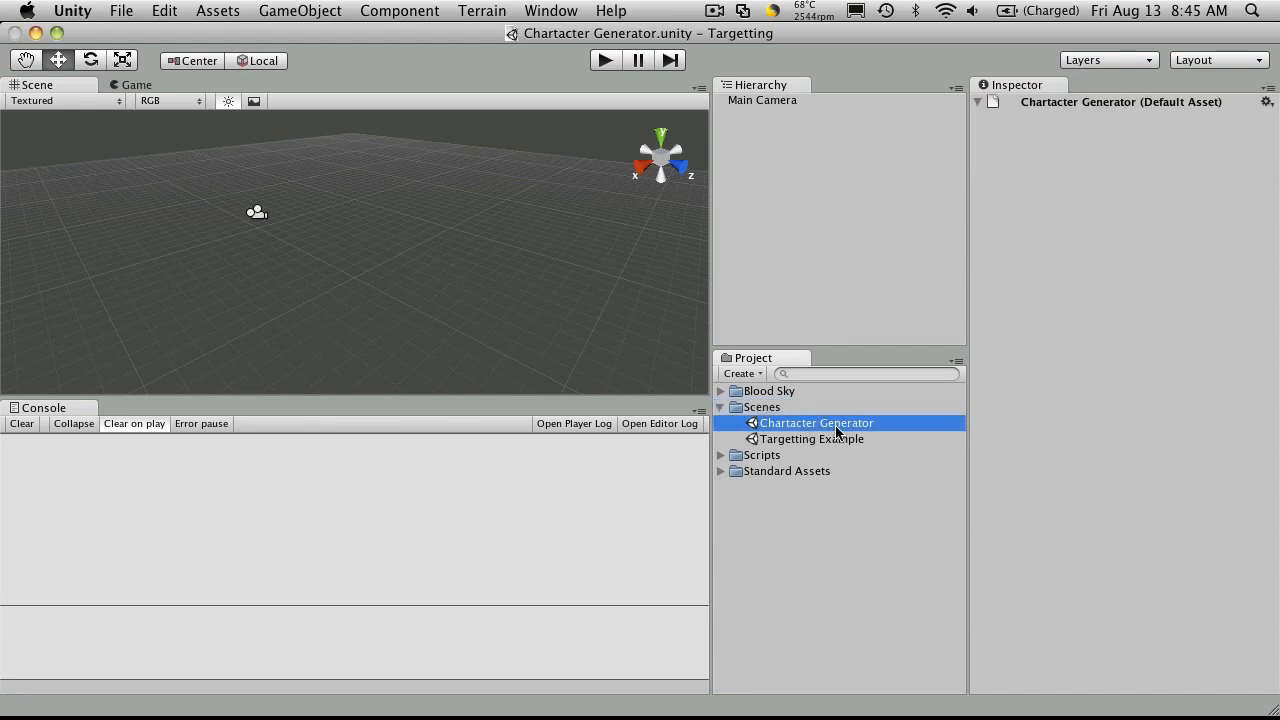
mouse_move(844, 448)
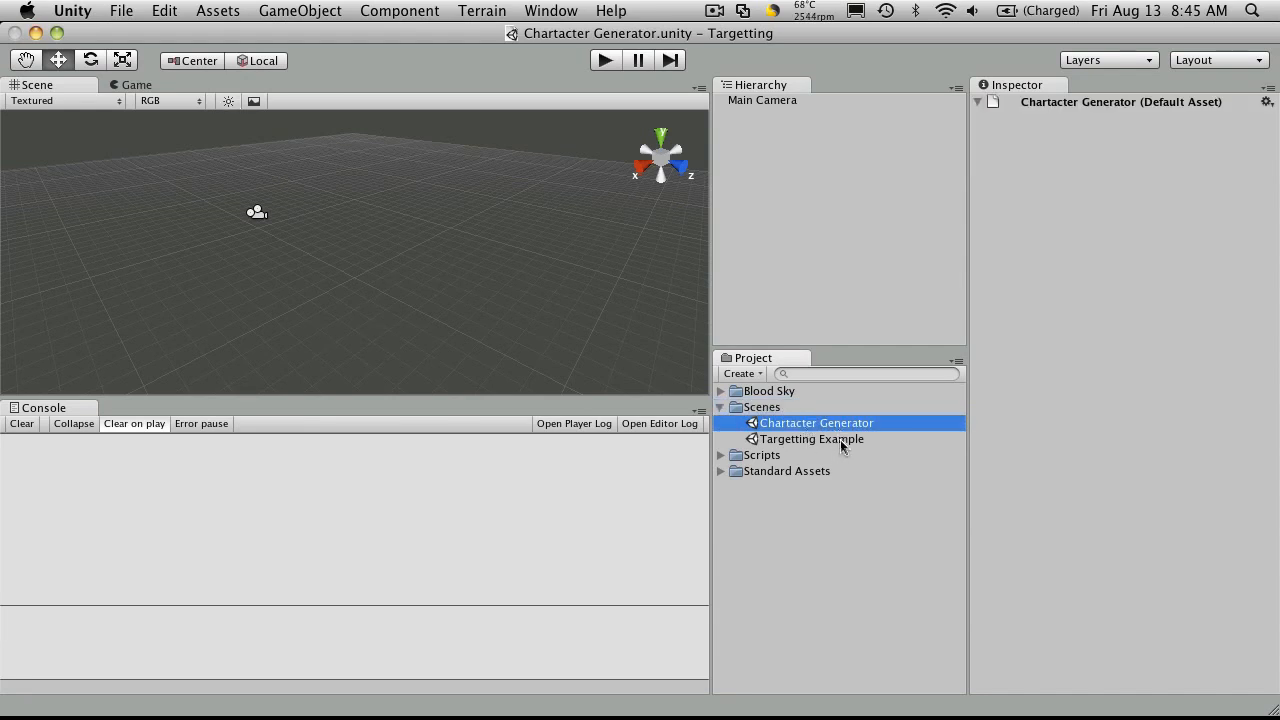
double_click(812, 440)
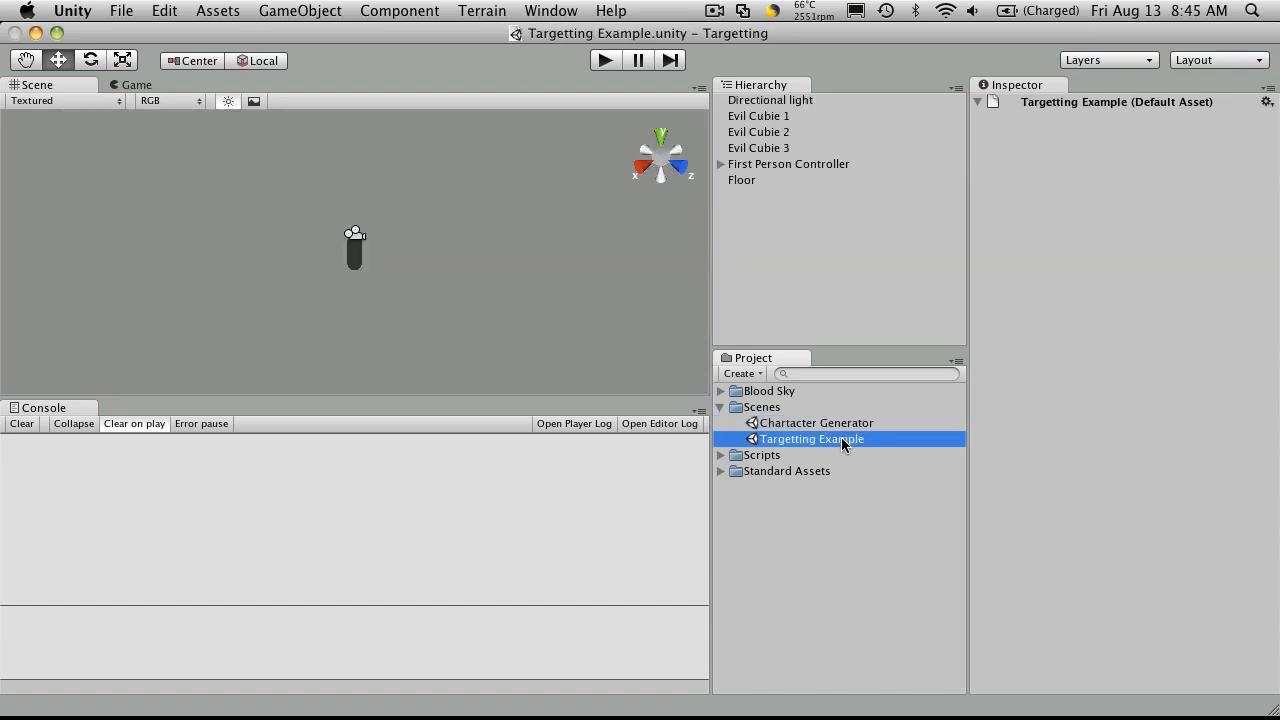
mouse_move(528, 38)
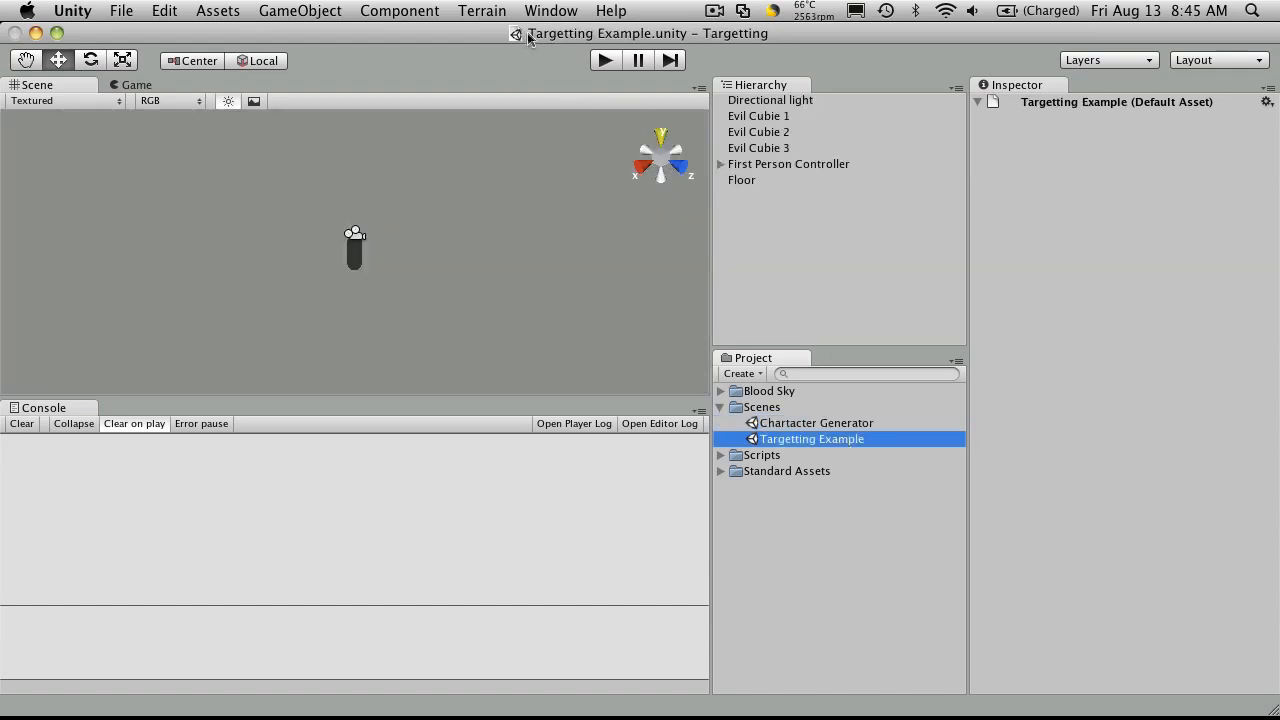
double_click(816, 422)
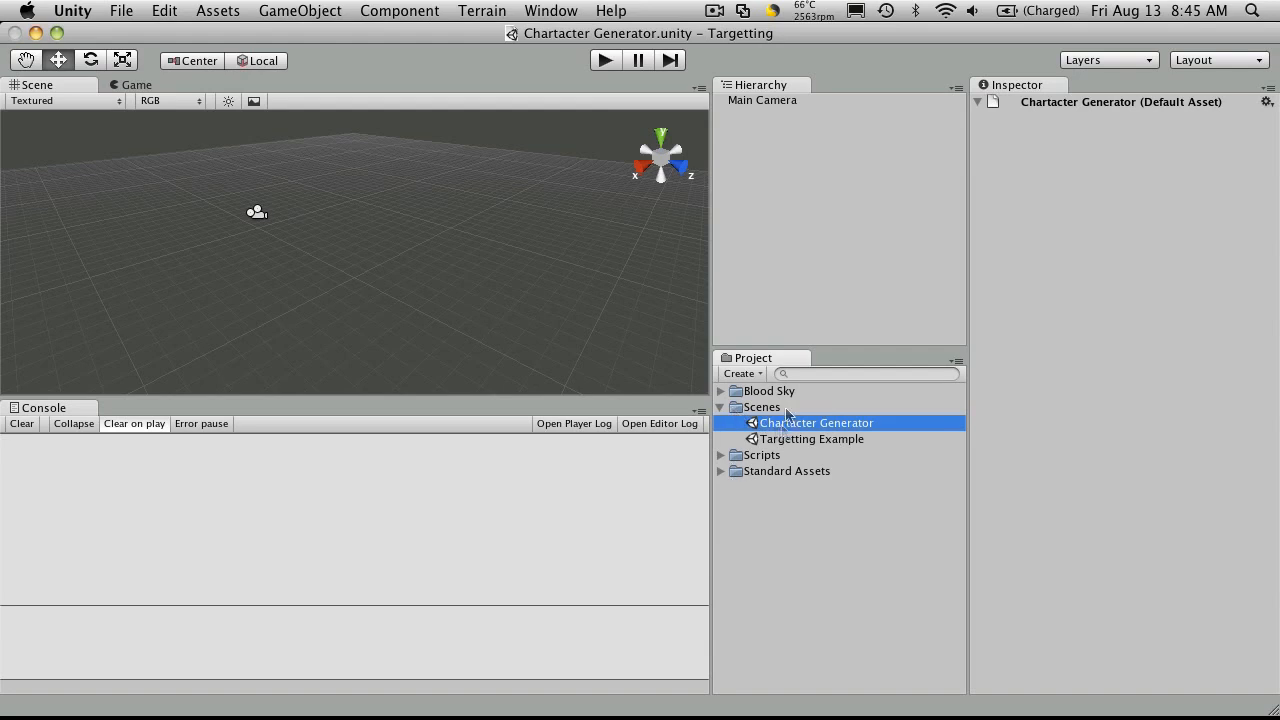
mouse_move(736, 432)
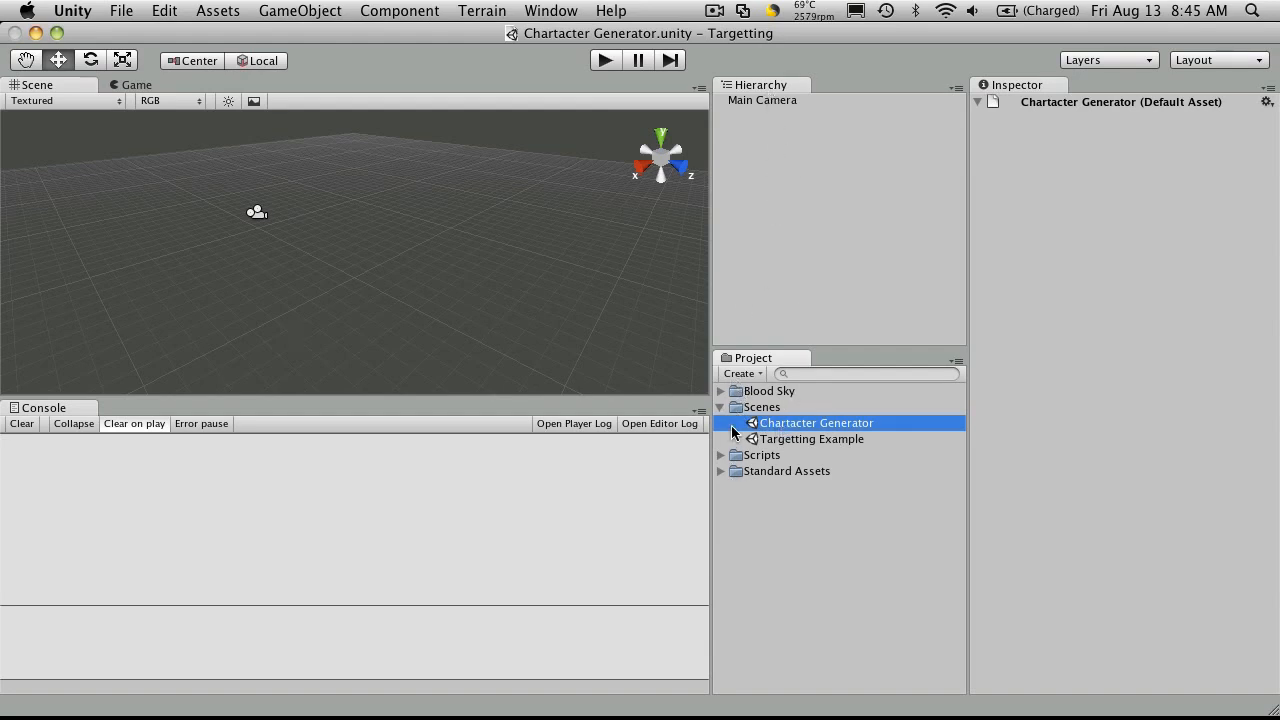
click(720, 456)
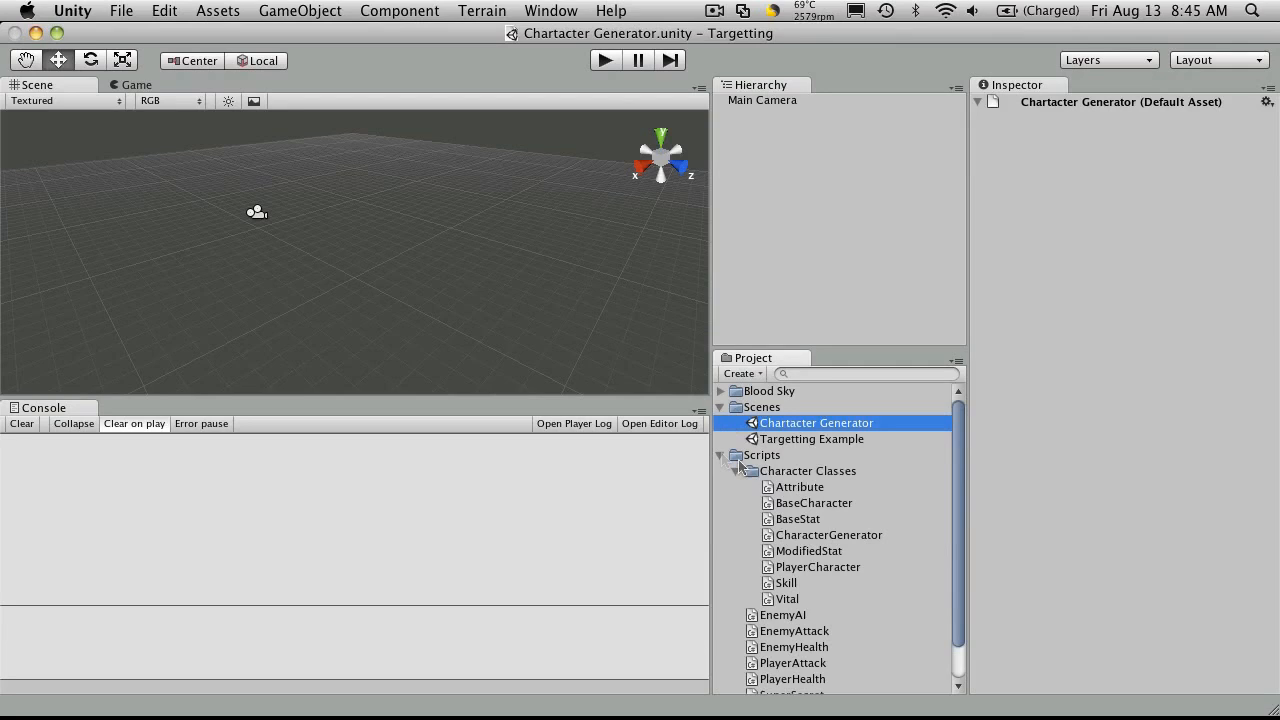
mouse_move(830, 556)
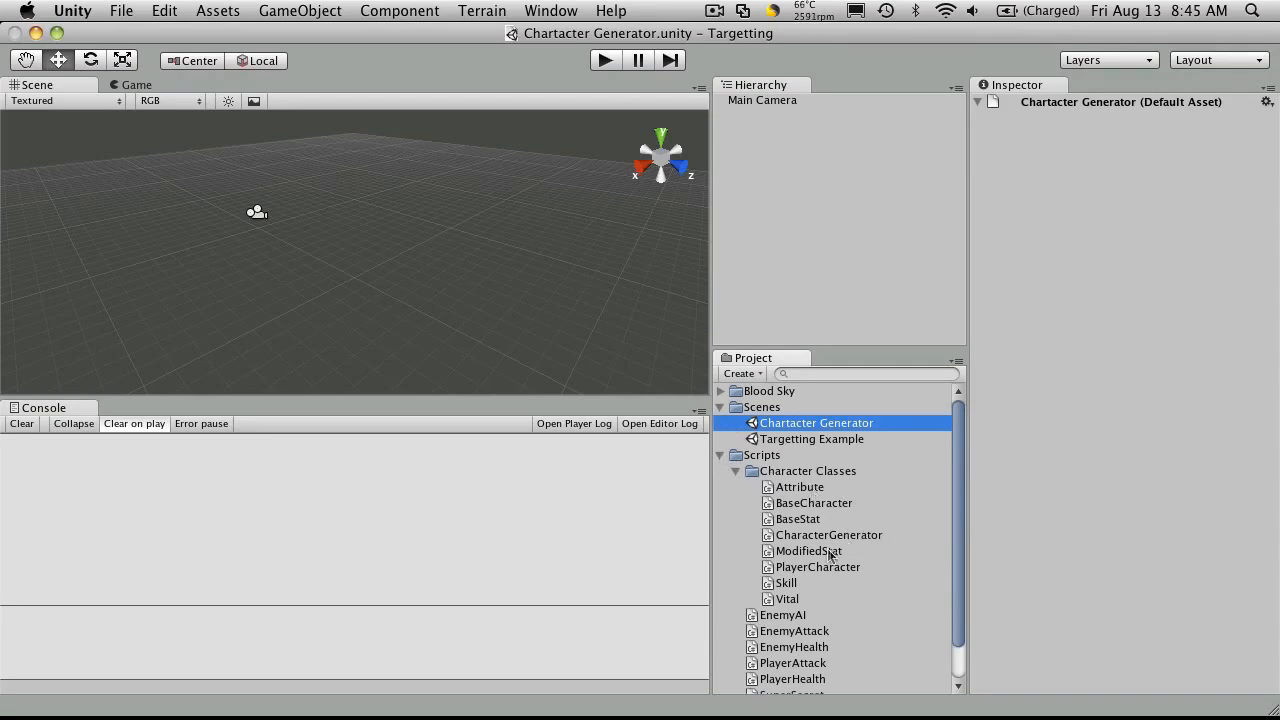
click(828, 536)
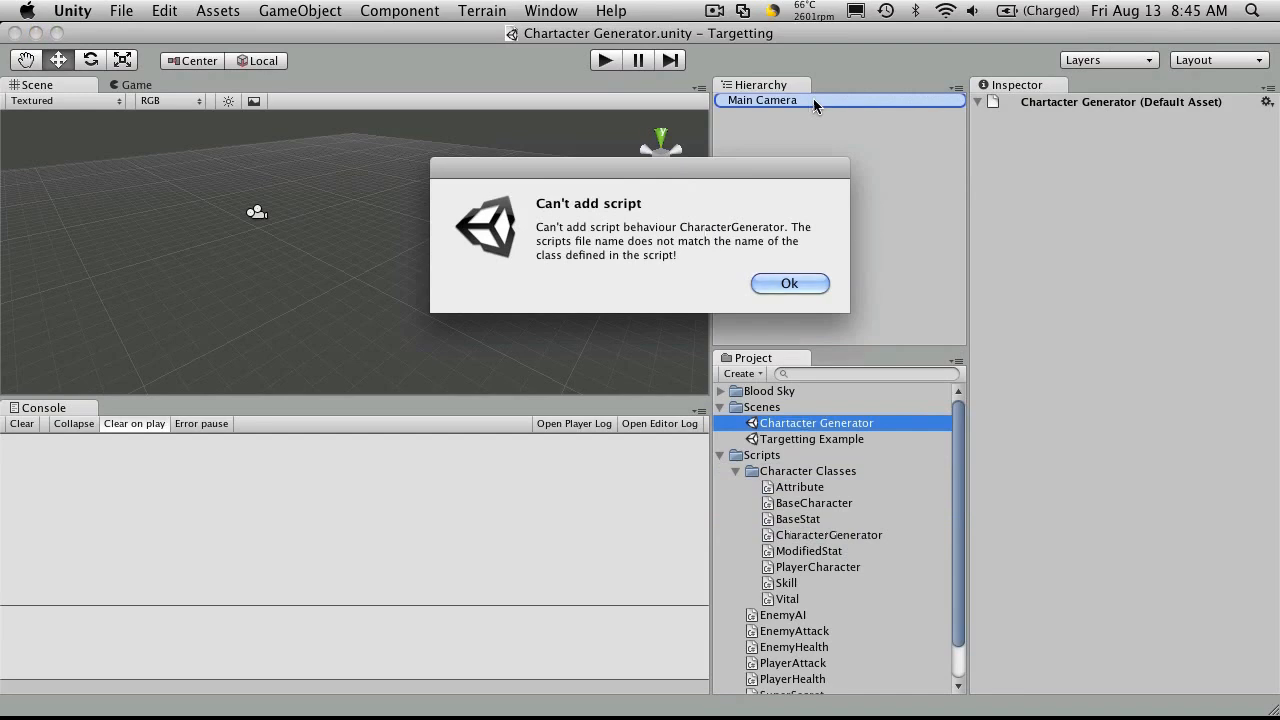
mouse_move(644, 264)
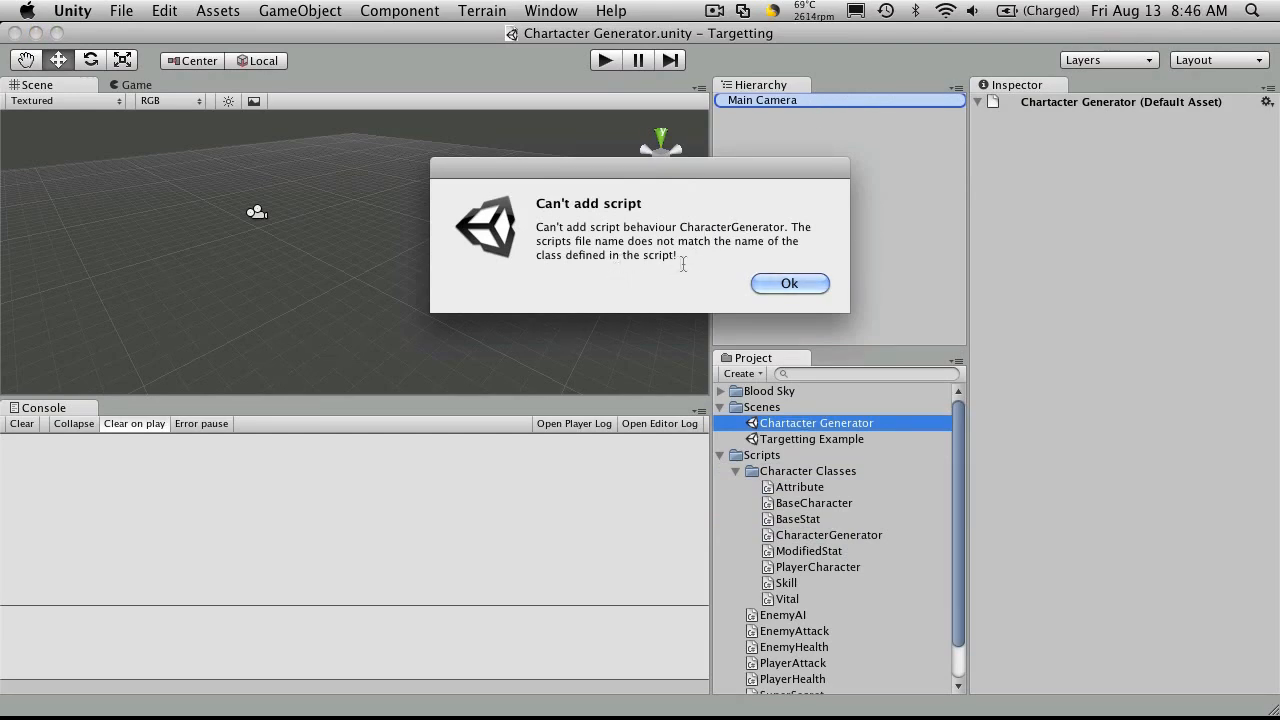
click(788, 284)
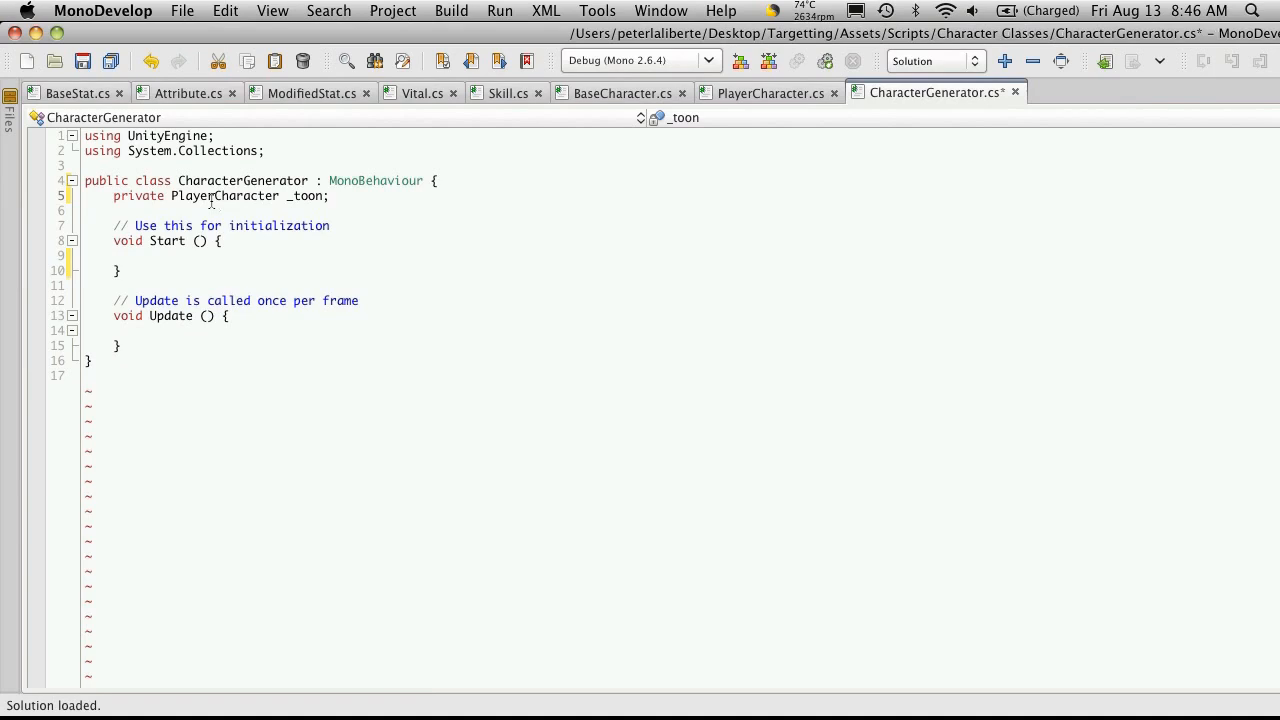
mouse_move(216, 196)
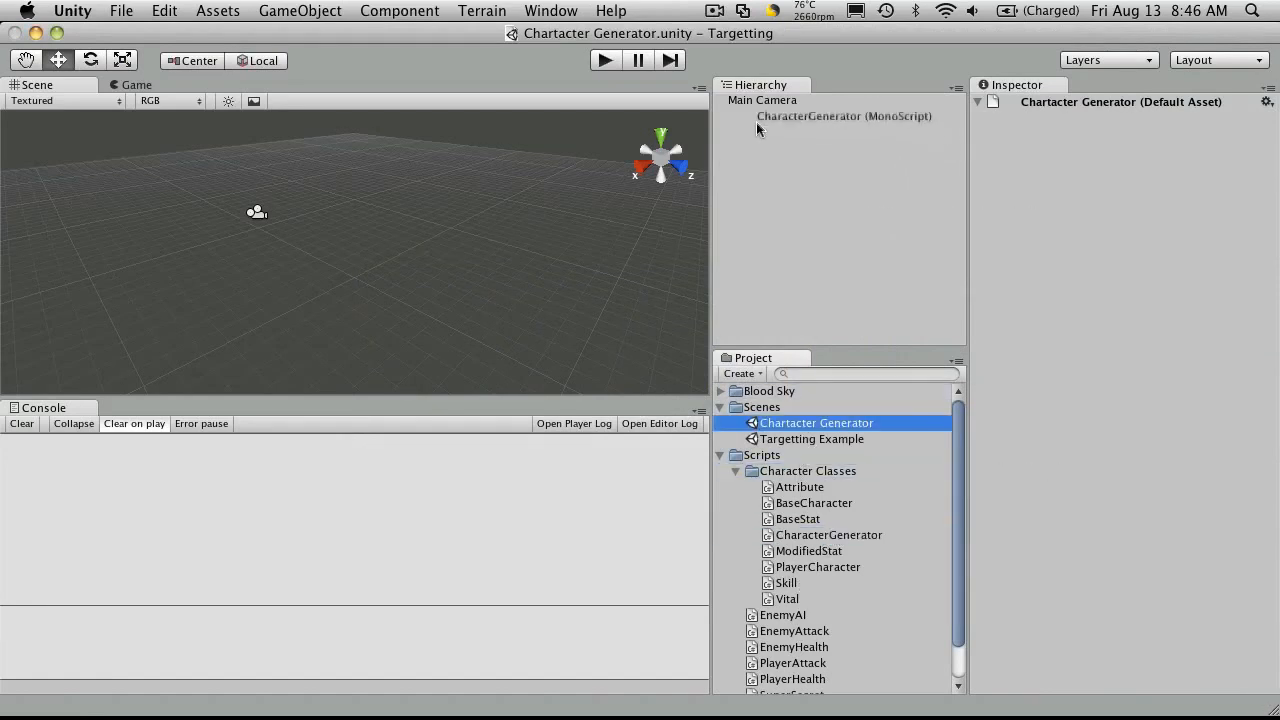
Step: Confirm Main Camera carries the CharacterGenerator script and do a quick Play/stop test
click(764, 100)
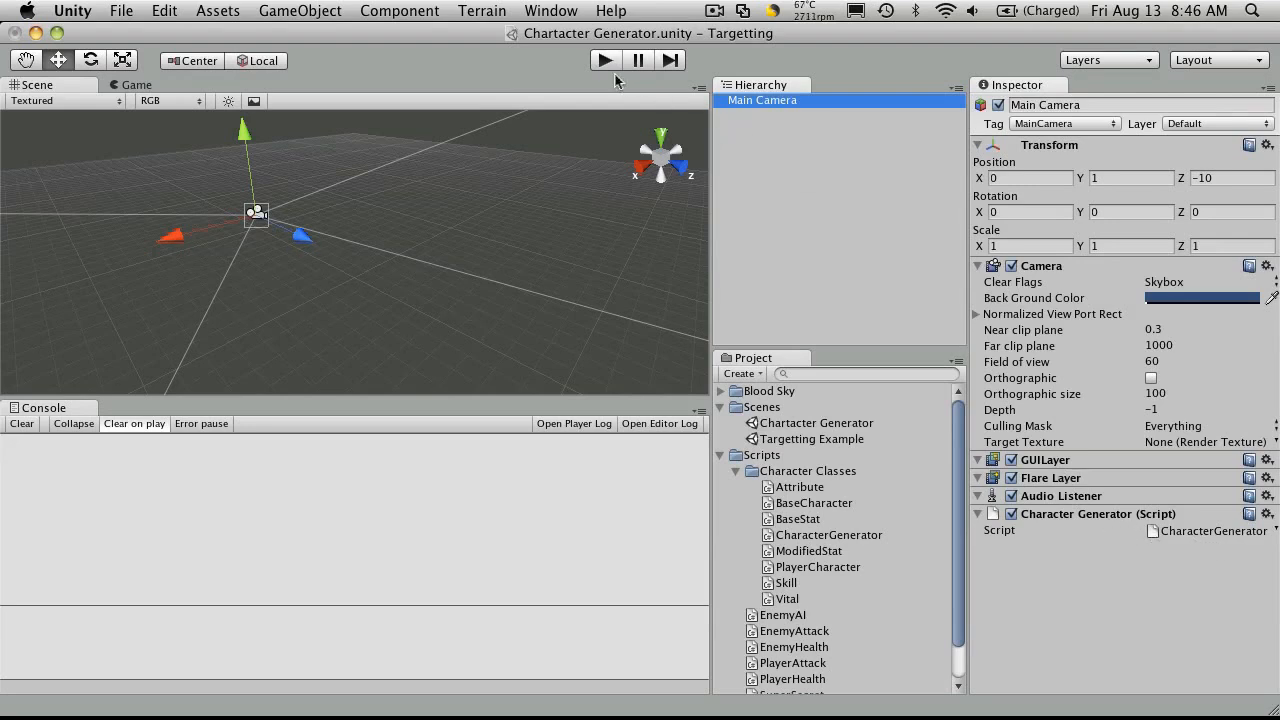
click(604, 60)
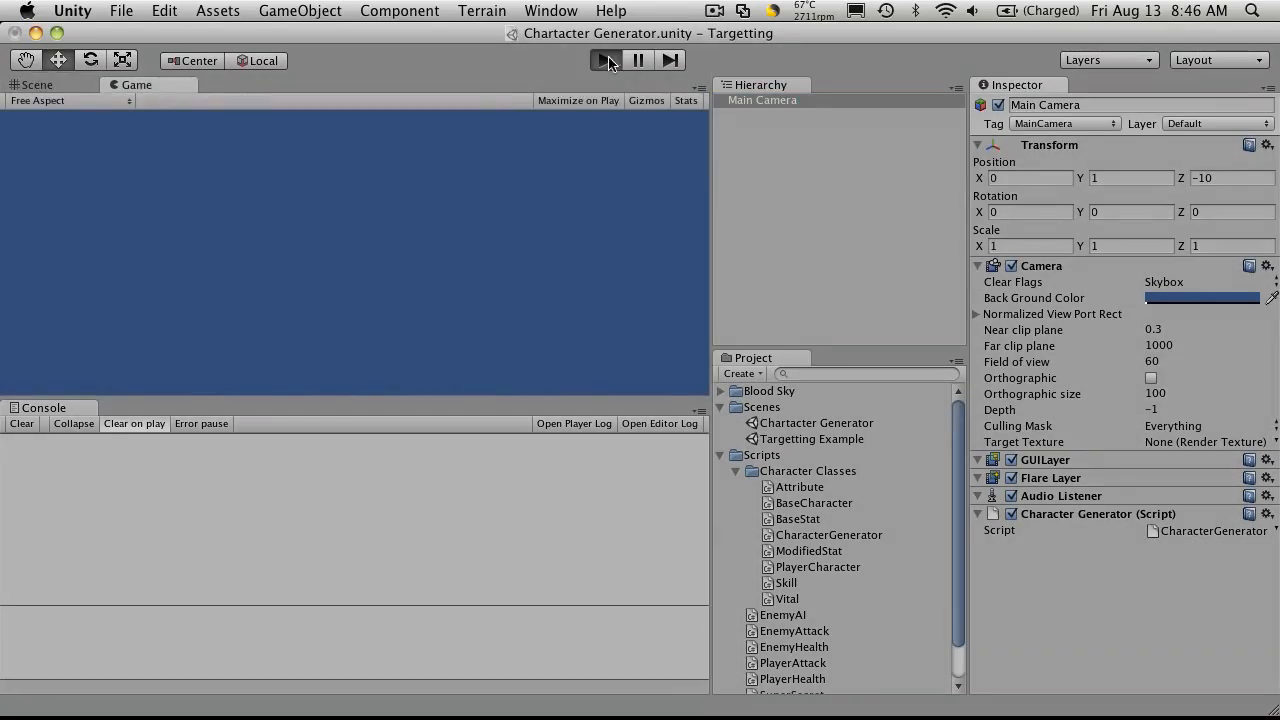
click(606, 60)
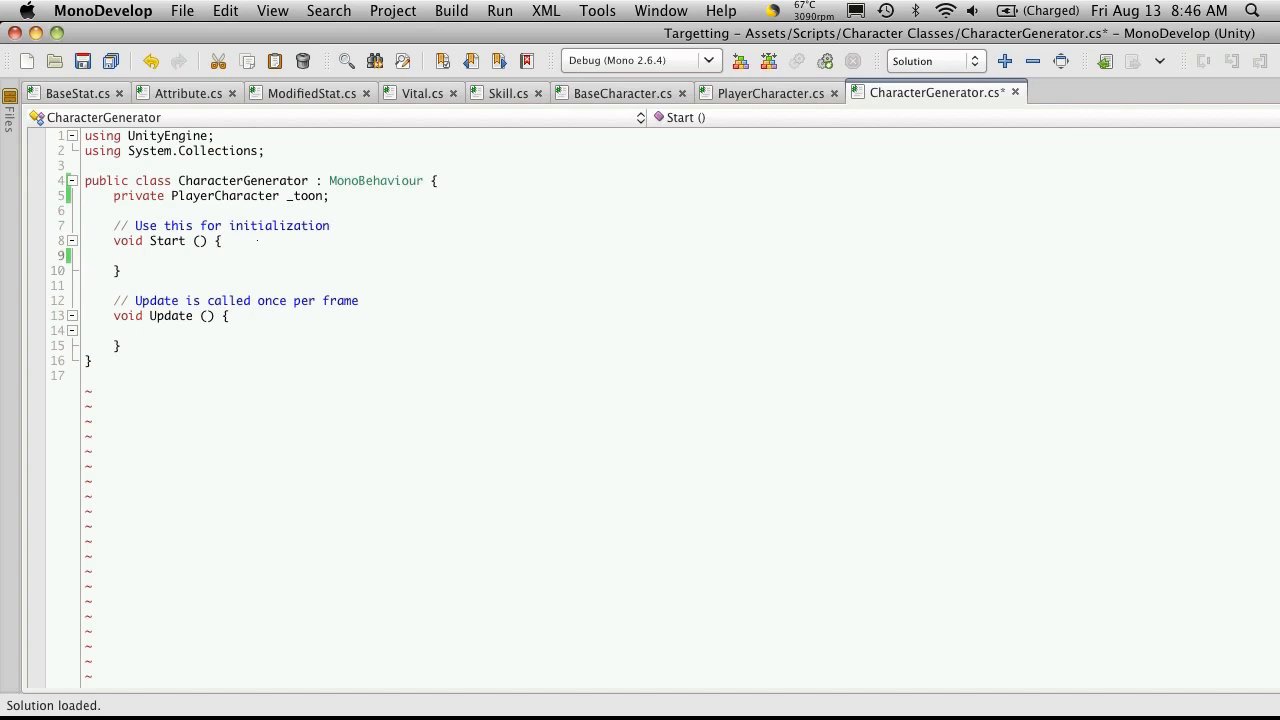
Step: Write '_toon = new PlayerCharacter();' inside the Start method
click(142, 256)
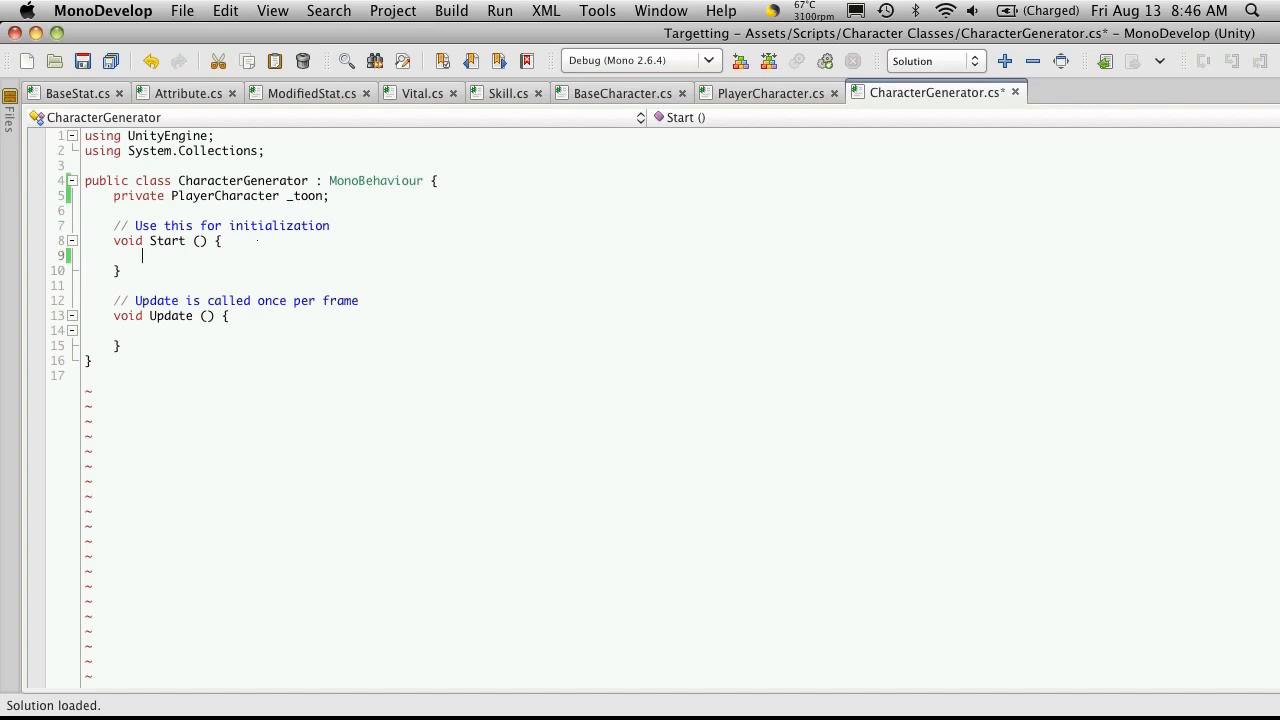
text(_toon)
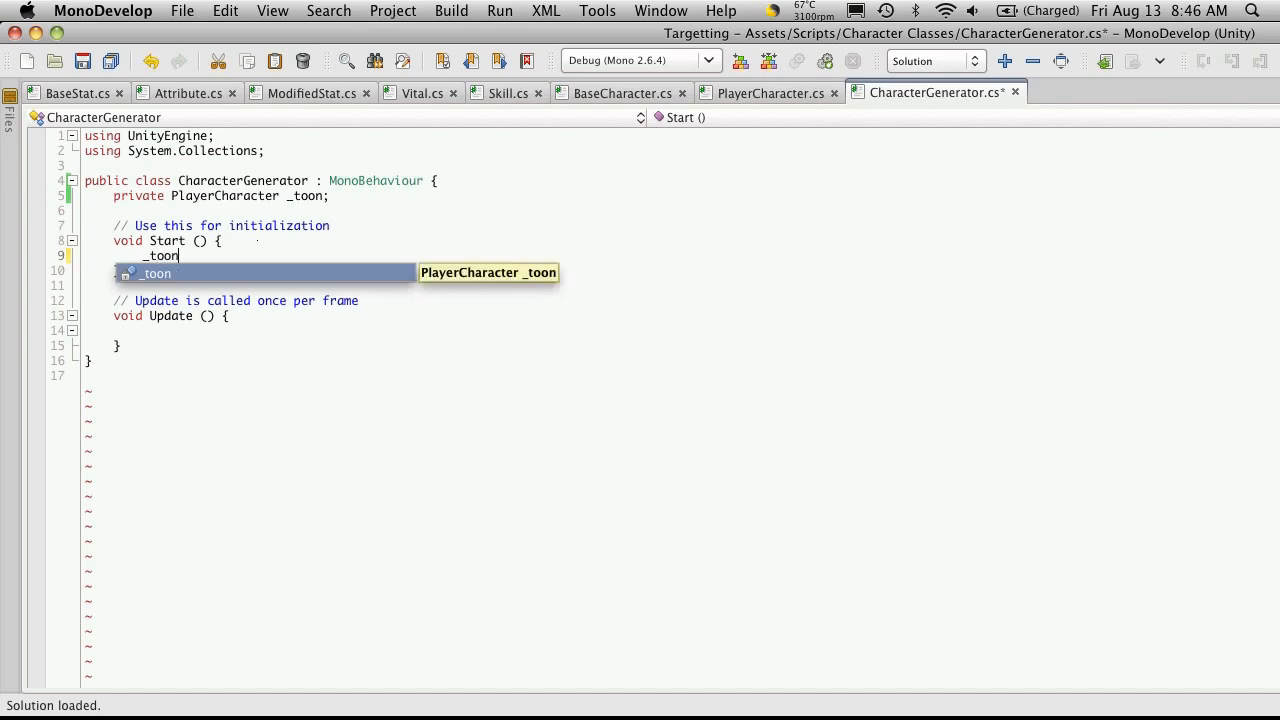
text(= new PlayerCharacter)
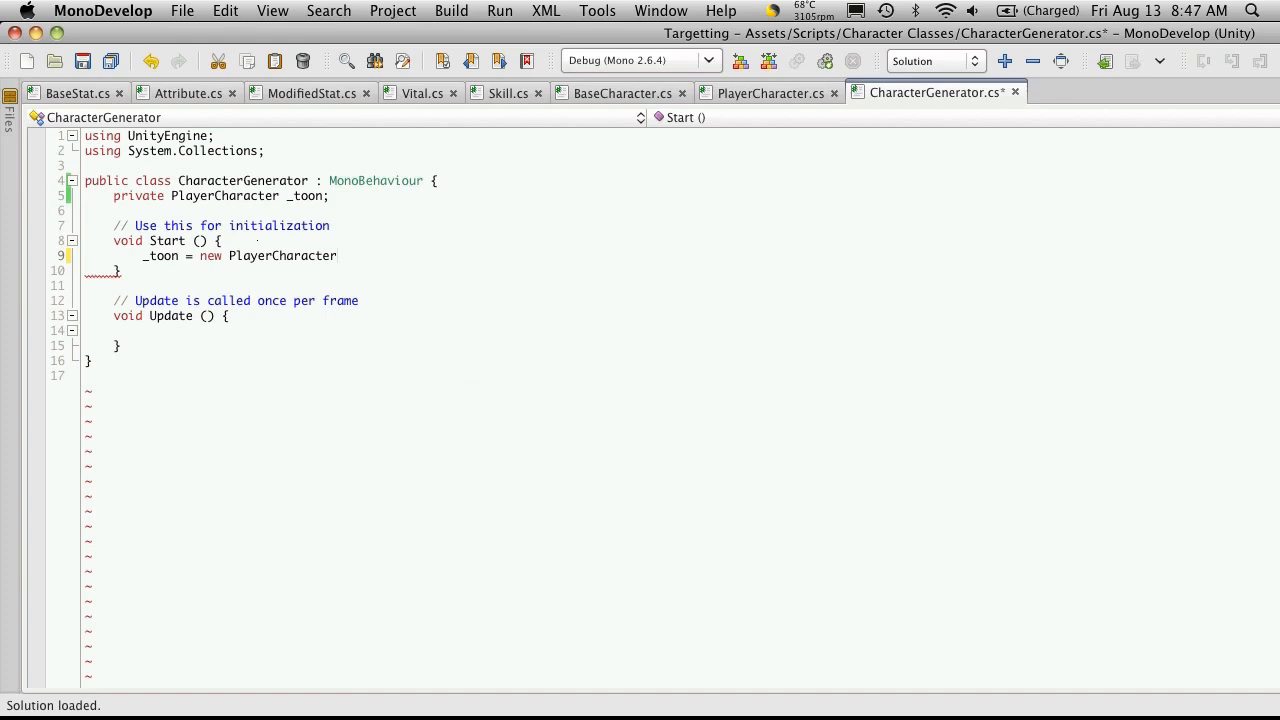
text(();)
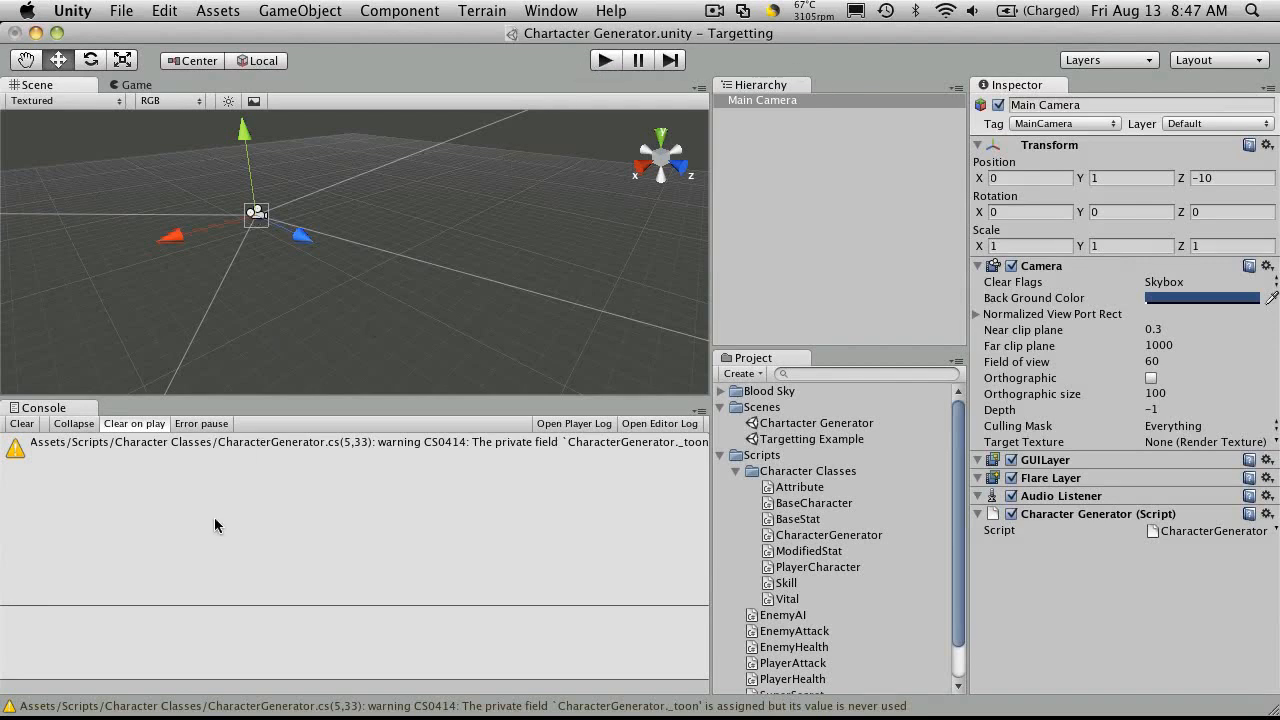
mouse_move(568, 488)
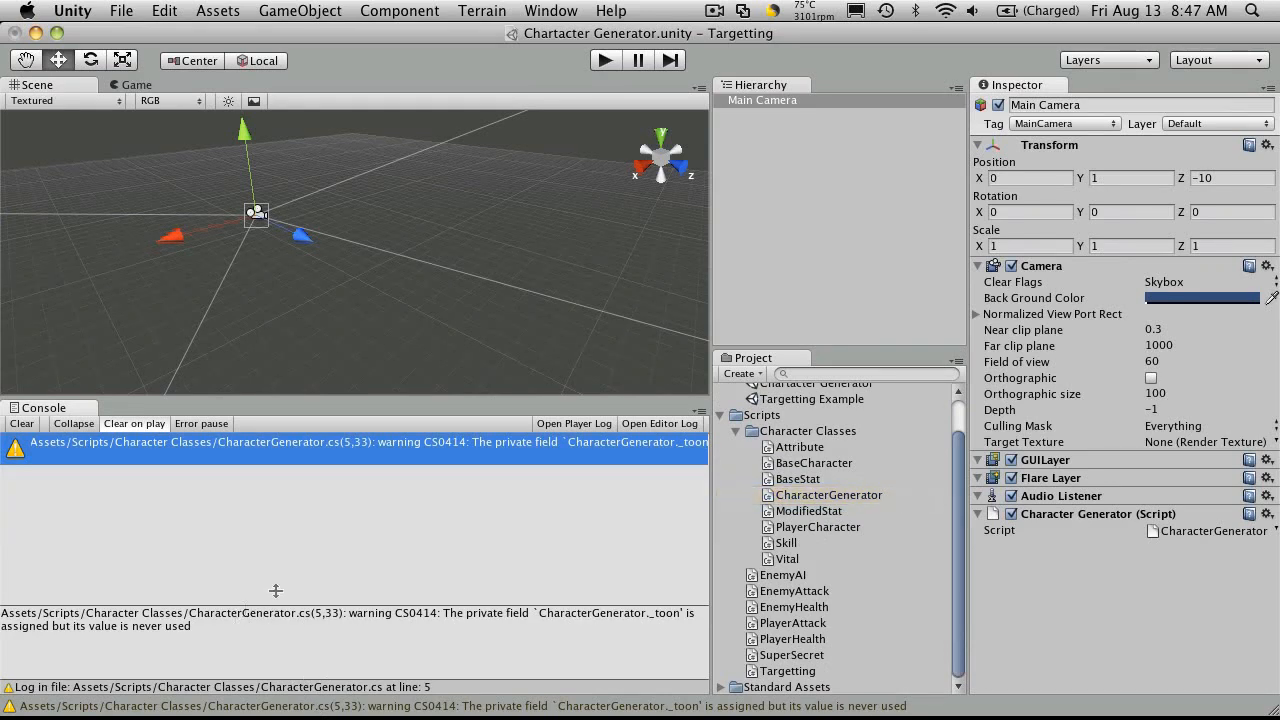
Step: Read the unused-field warning, run the game to reveal the MonoBehaviour 'new' error, and stop
click(604, 60)
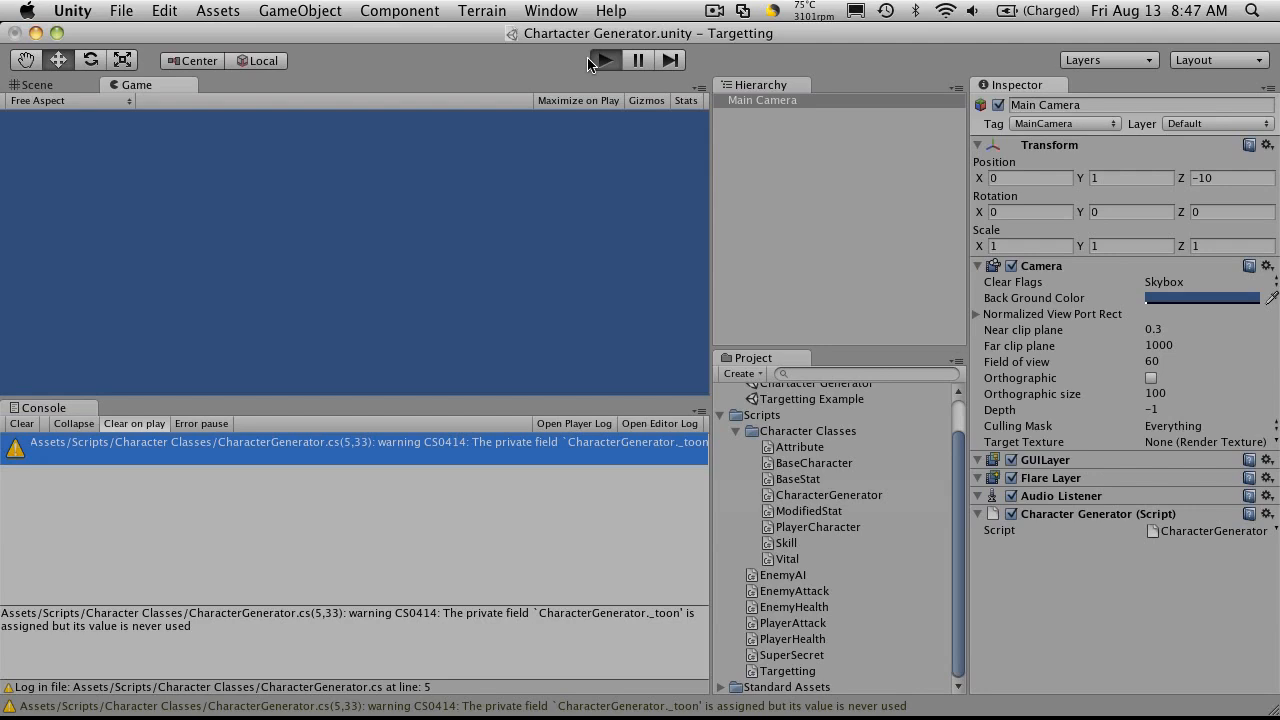
click(602, 60)
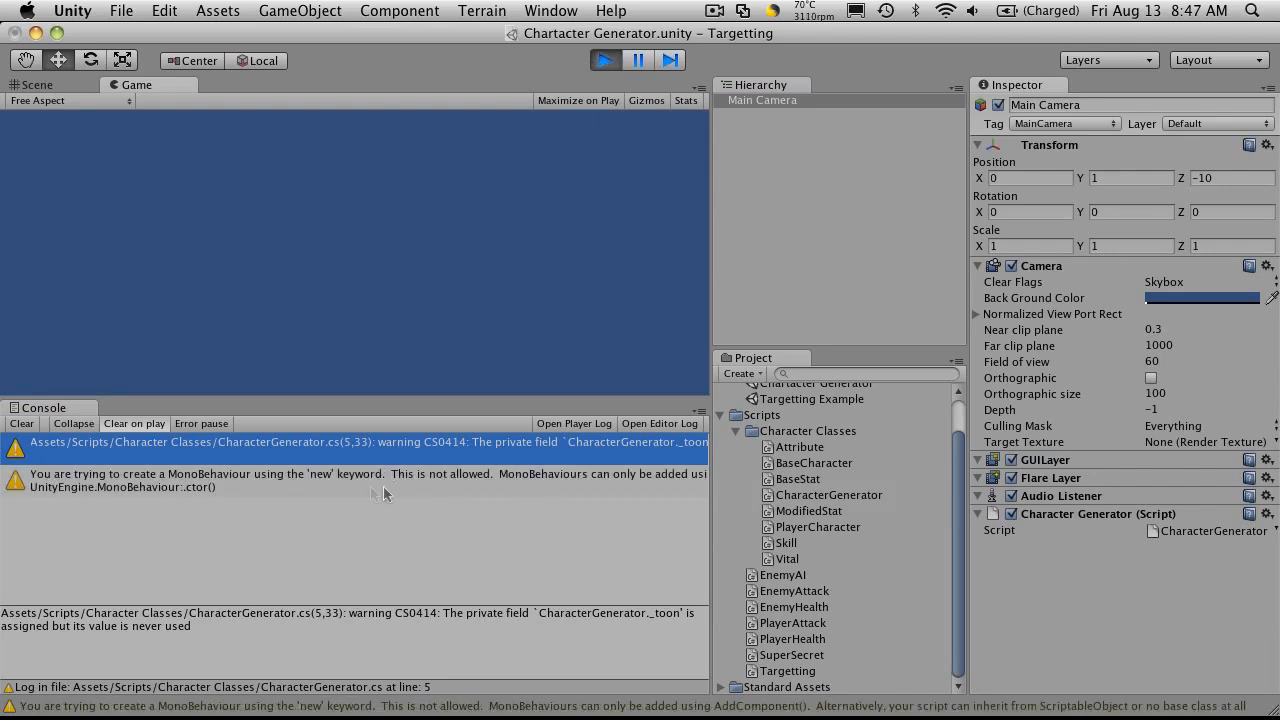
mouse_move(538, 490)
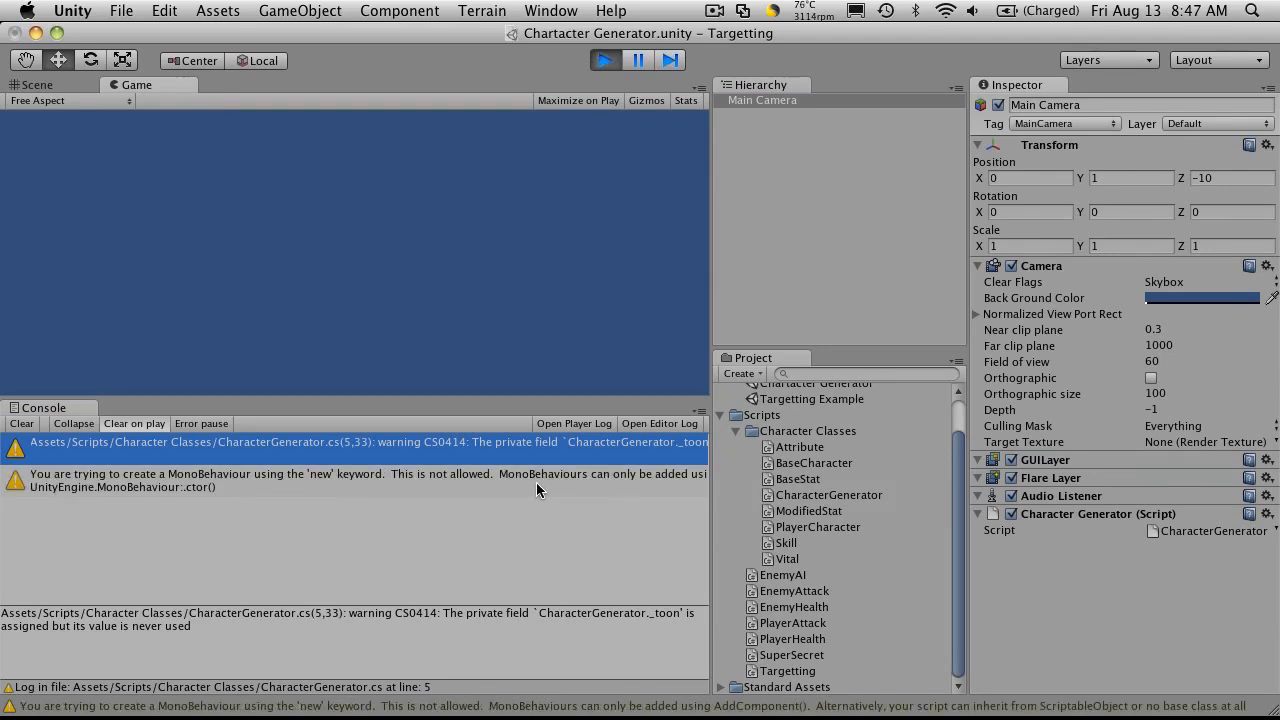
click(36, 84)
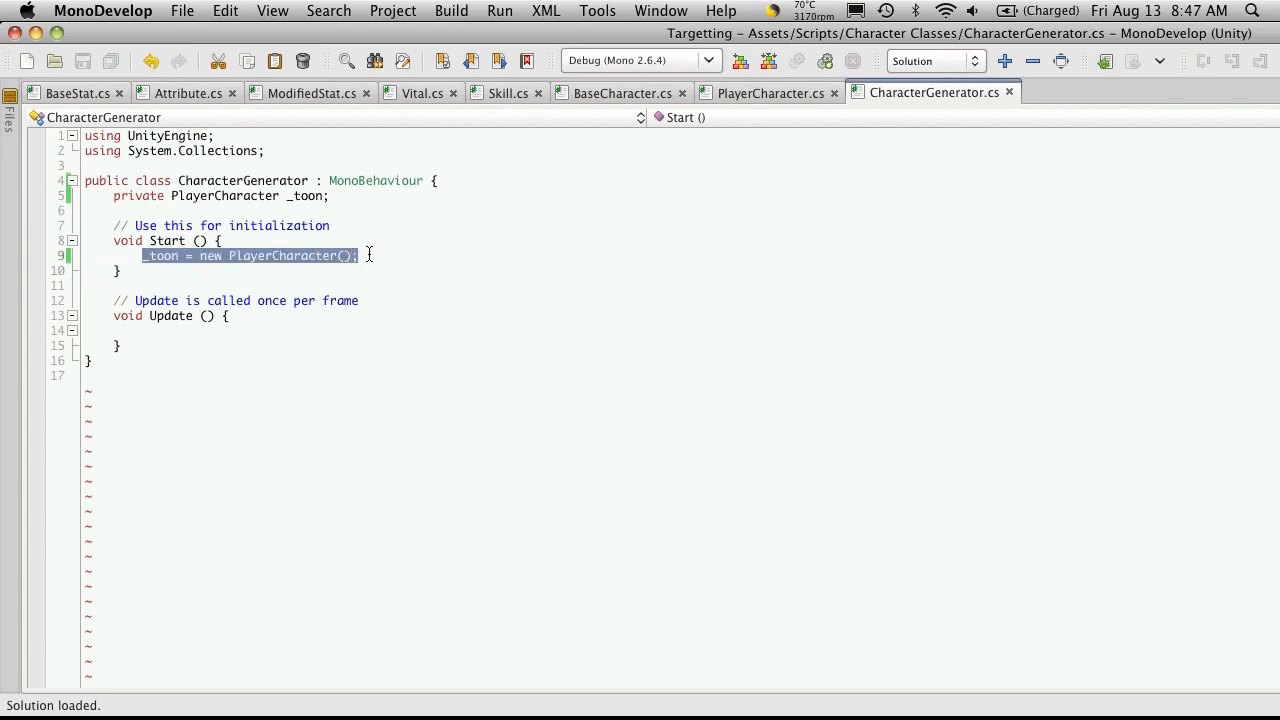
mouse_move(624, 296)
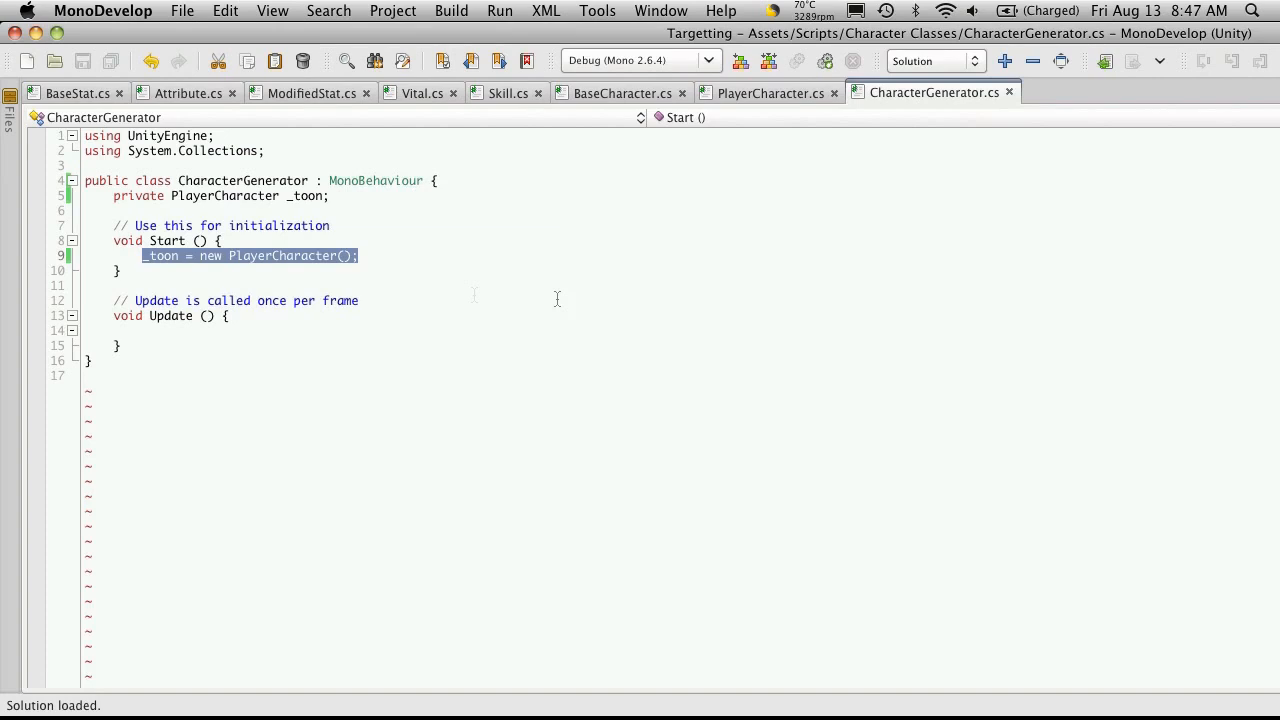
mouse_move(428, 248)
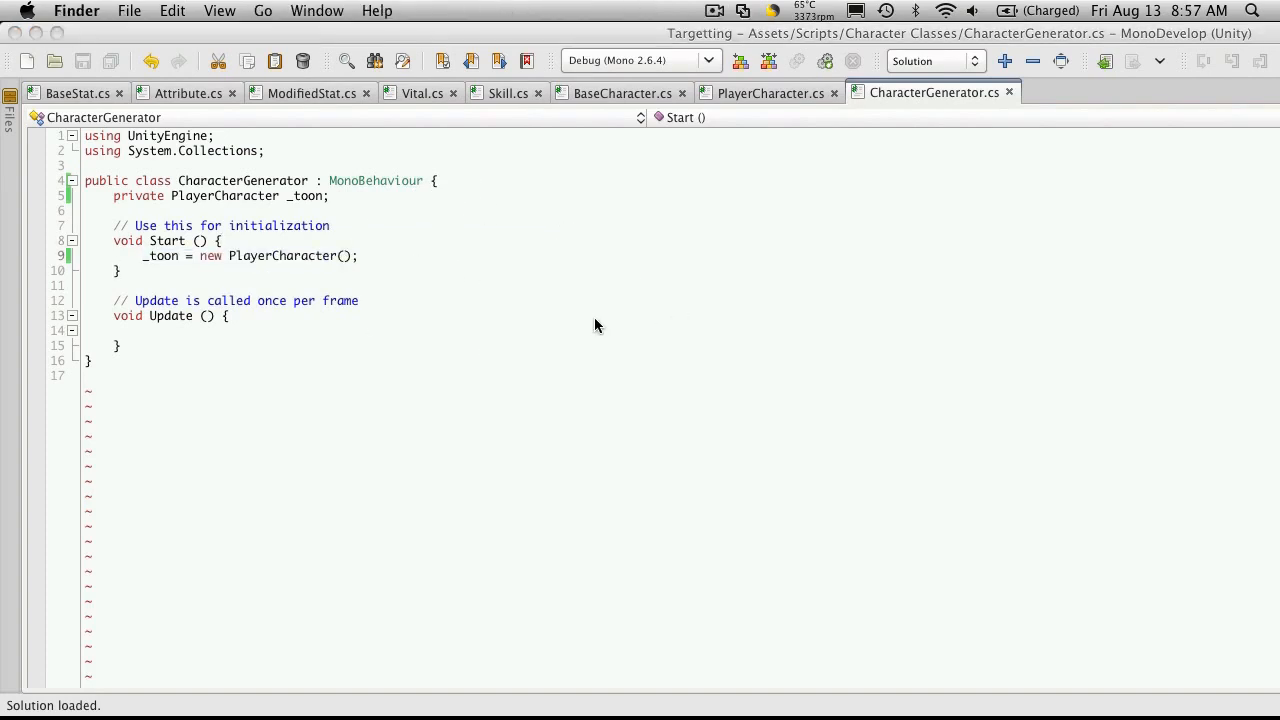
mouse_move(610, 636)
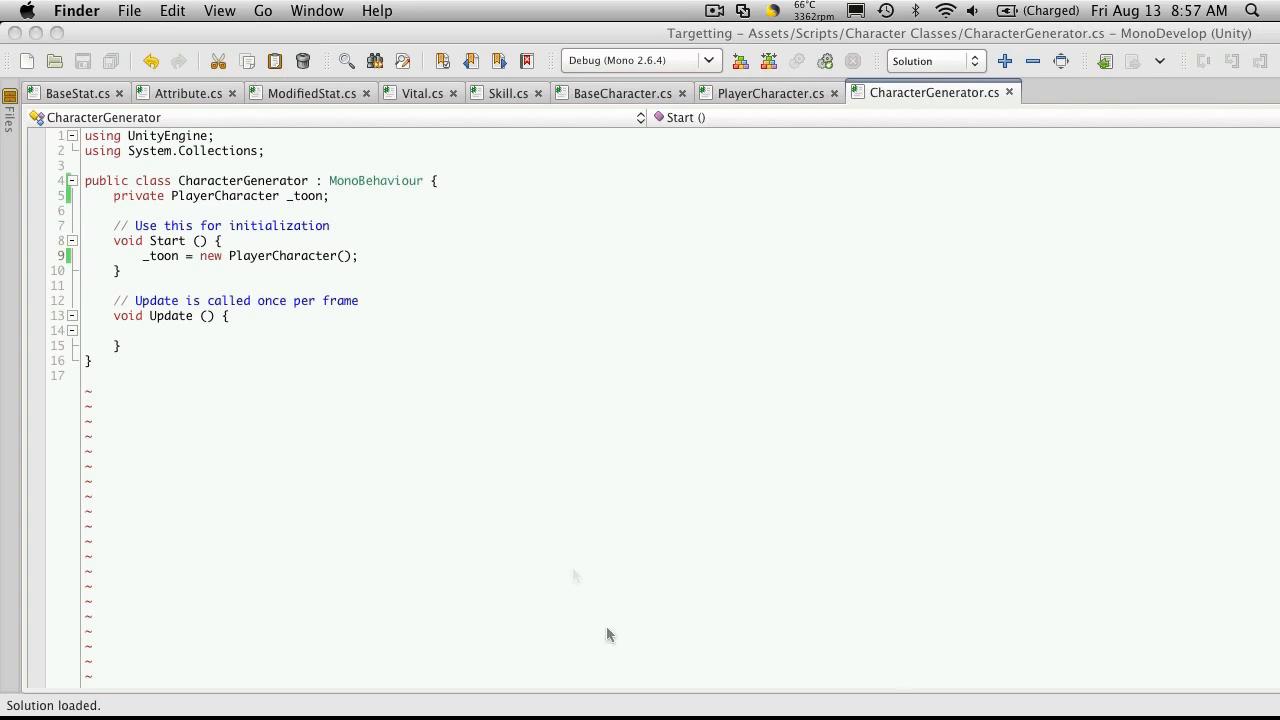
mouse_move(680, 454)
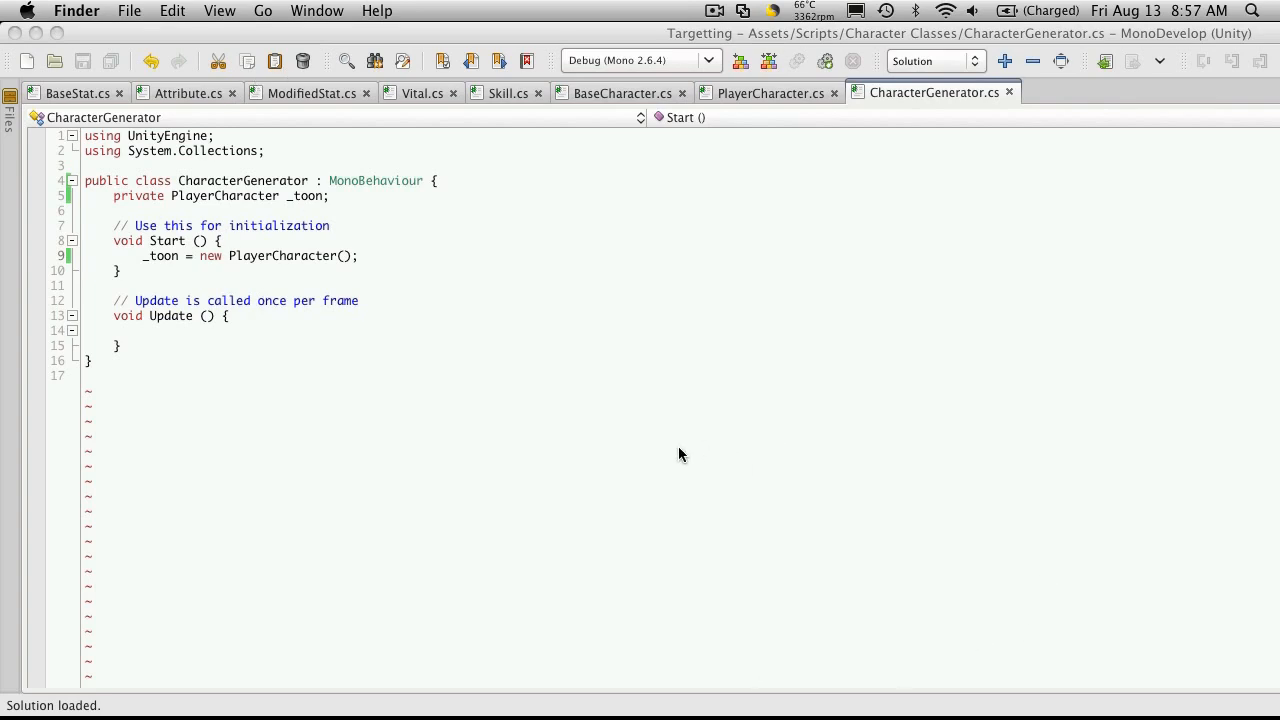
mouse_move(456, 696)
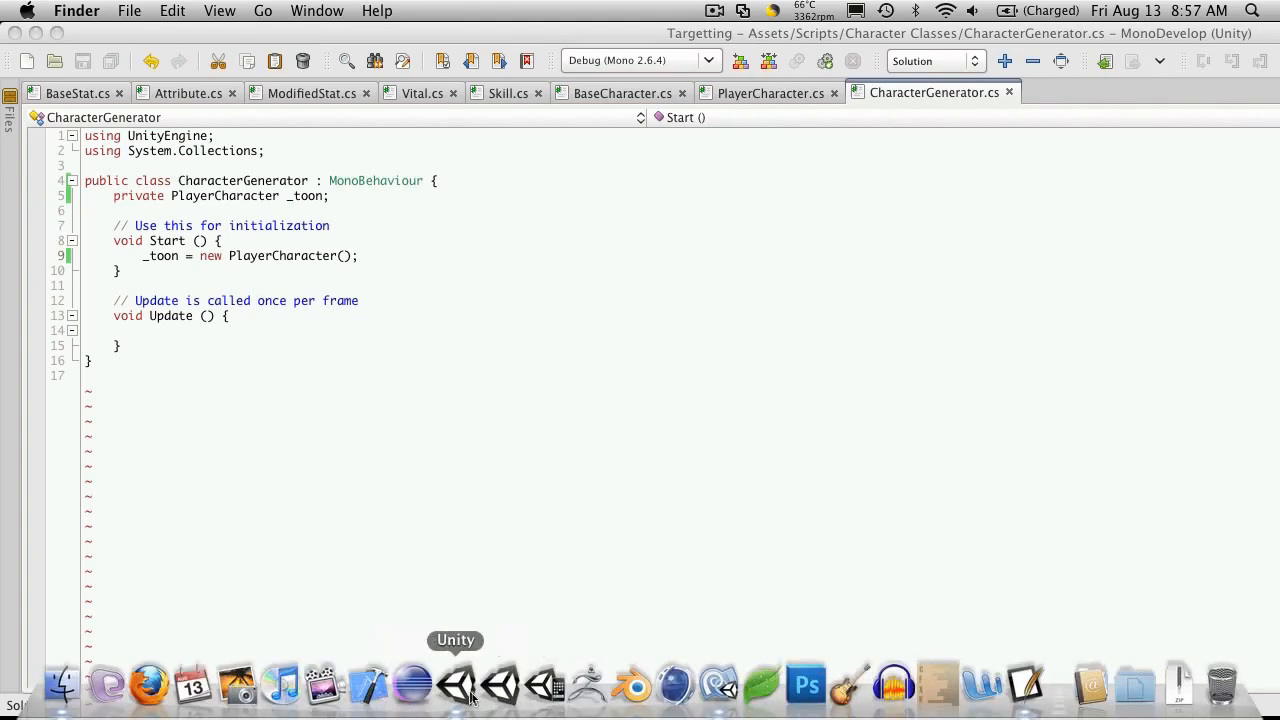
Step: Switch from MonoDevelop back to Unity, leaving the PlayerCharacter creation in Start unchanged
click(456, 684)
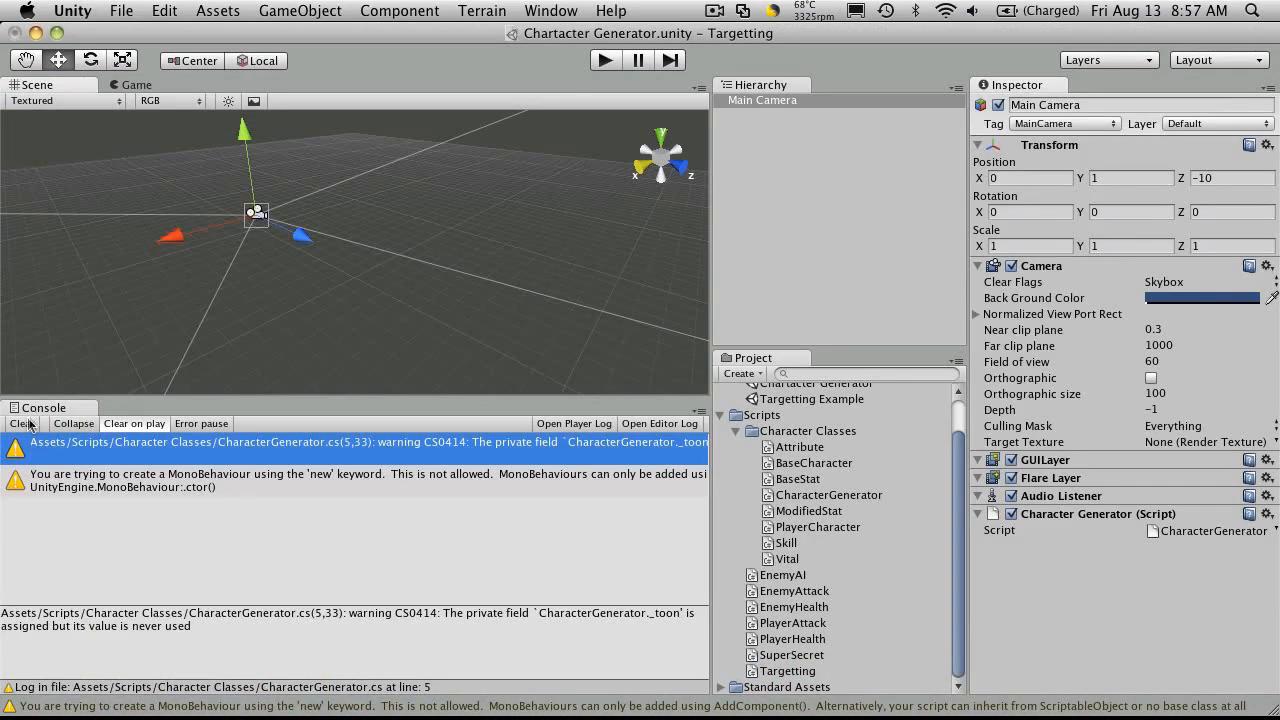
Step: Clear the Console's old error and warning and show the Game view
click(136, 84)
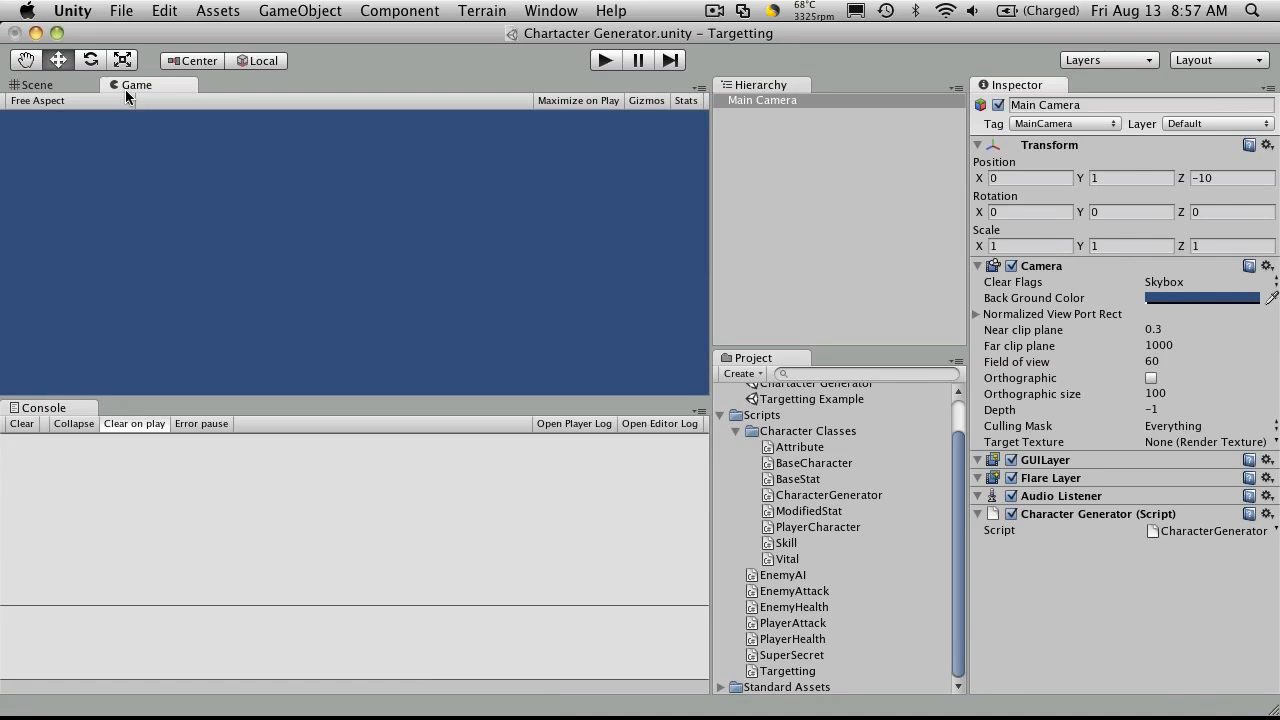
mouse_move(58, 146)
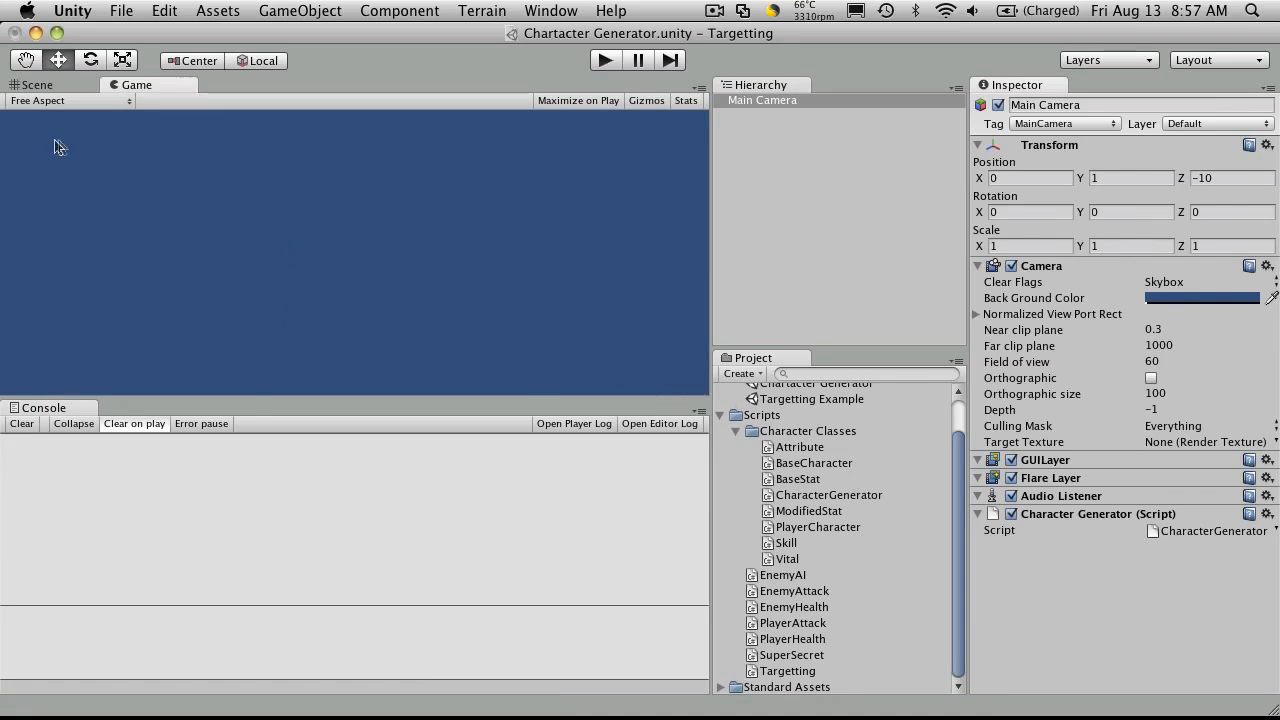
mouse_move(44, 180)
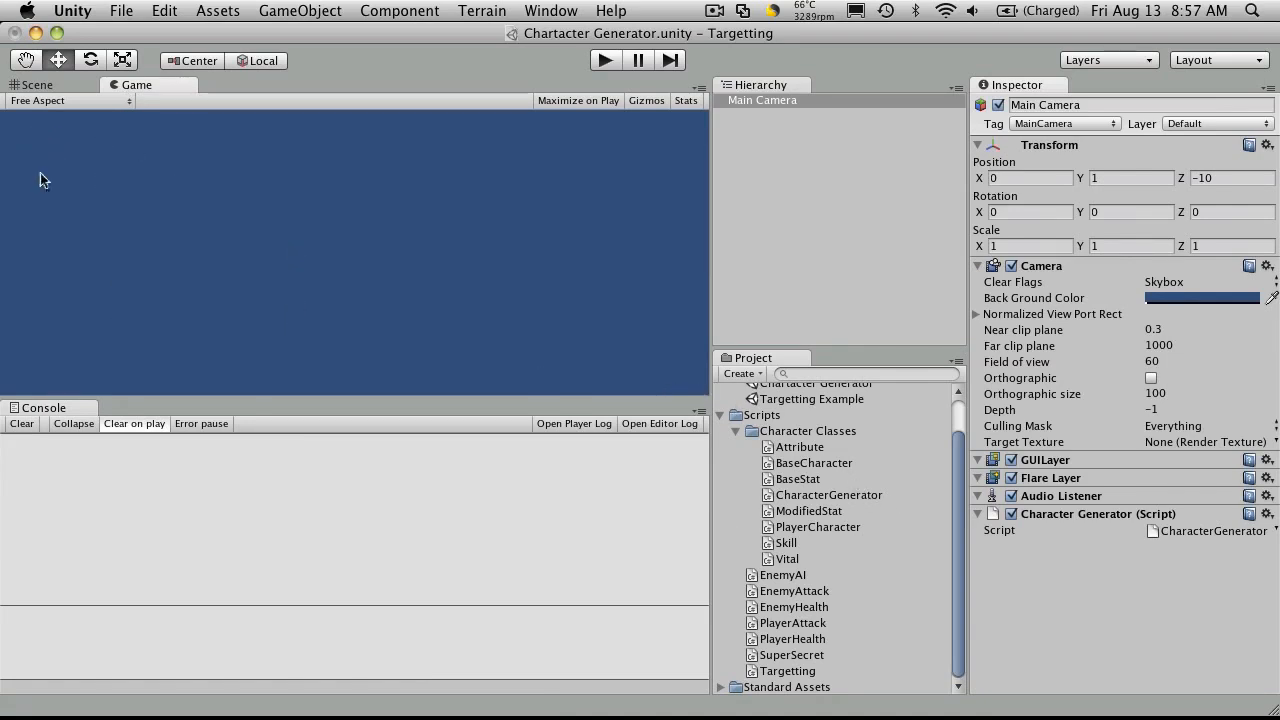
mouse_move(50, 180)
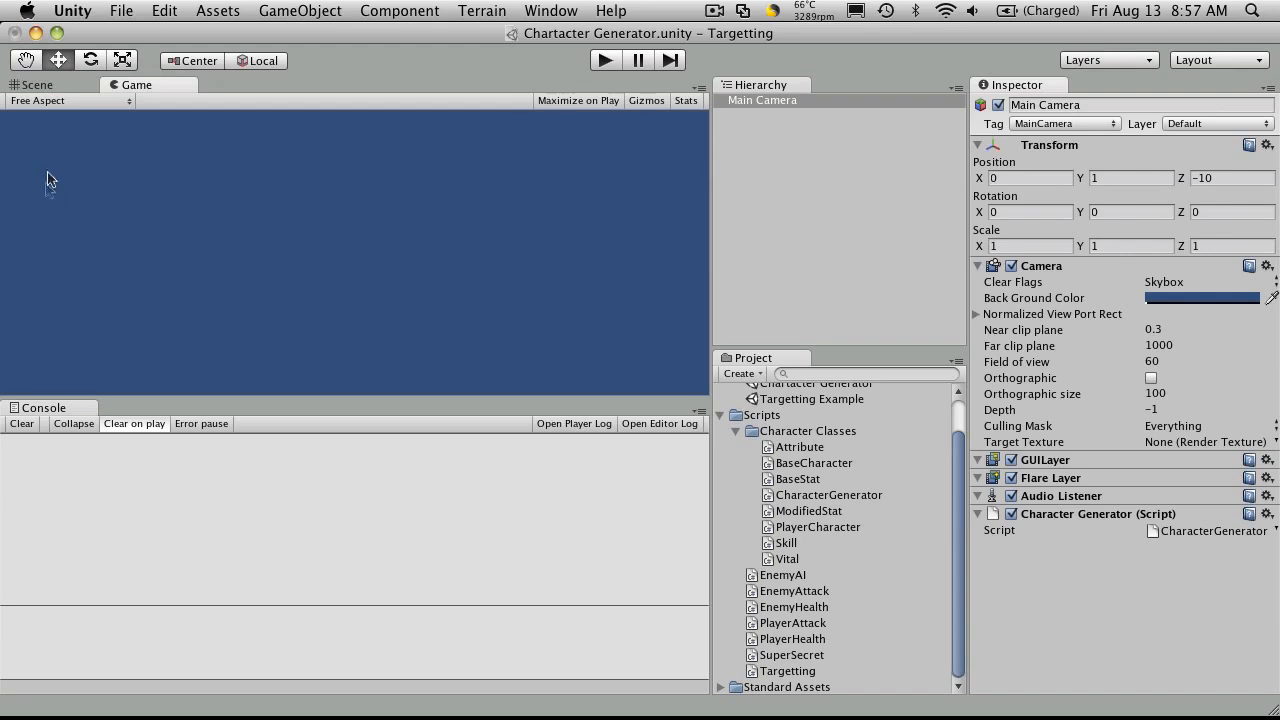
mouse_move(638, 244)
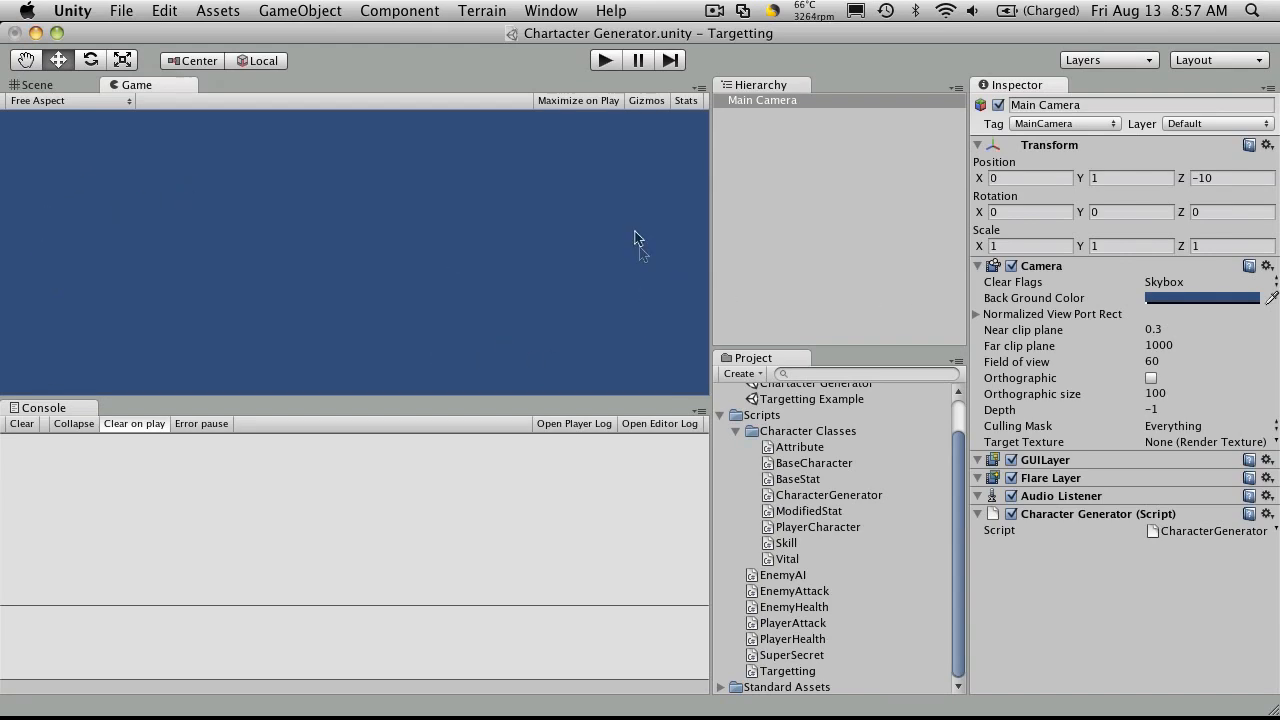
mouse_move(80, 344)
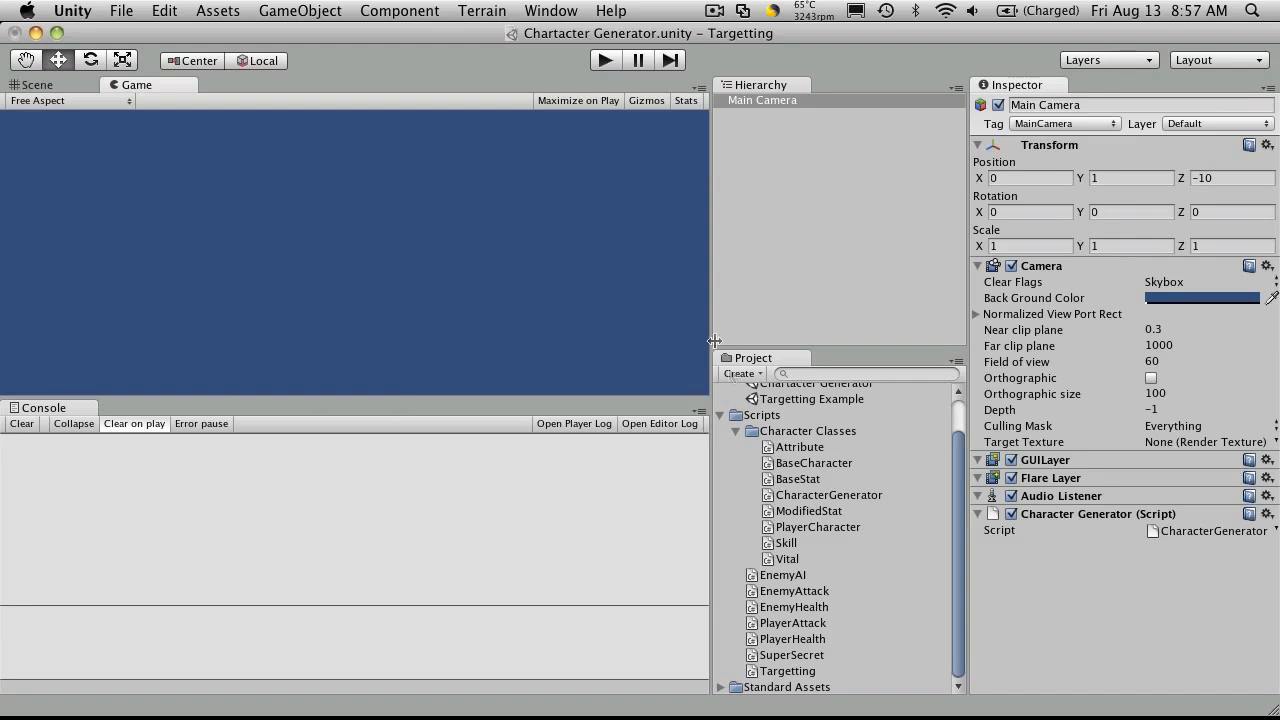
mouse_move(644, 336)
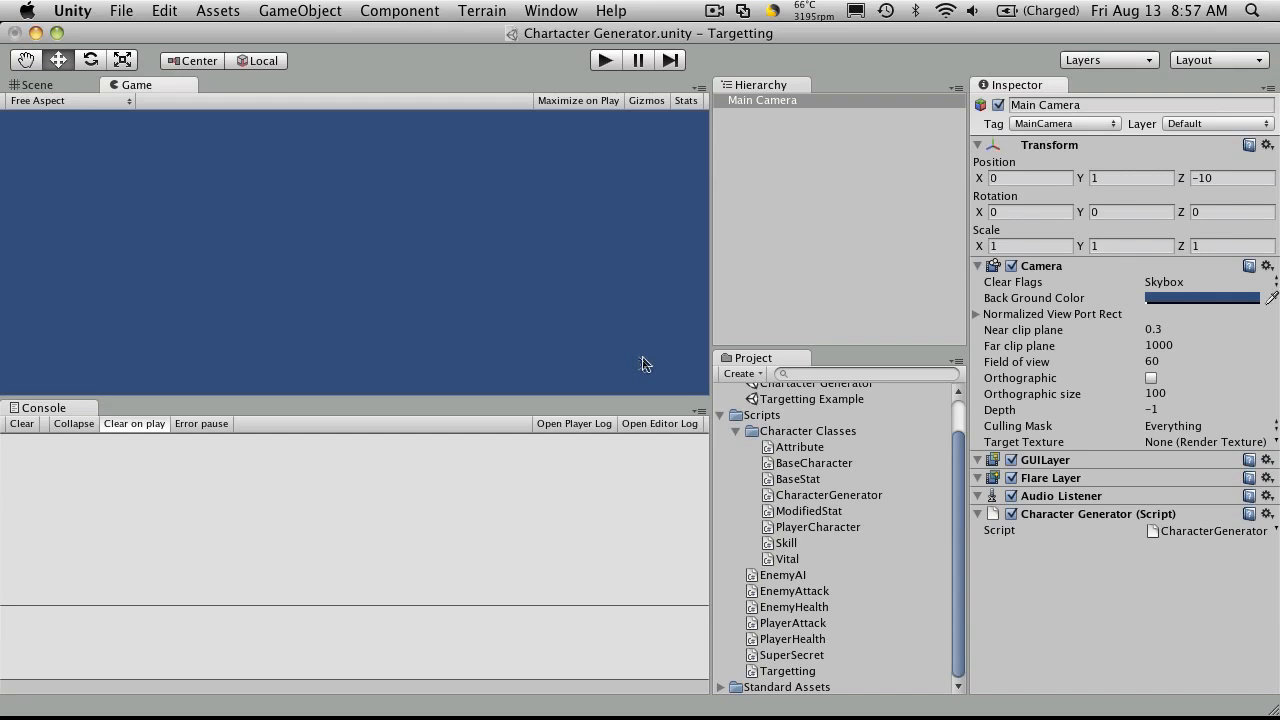
mouse_move(14, 124)
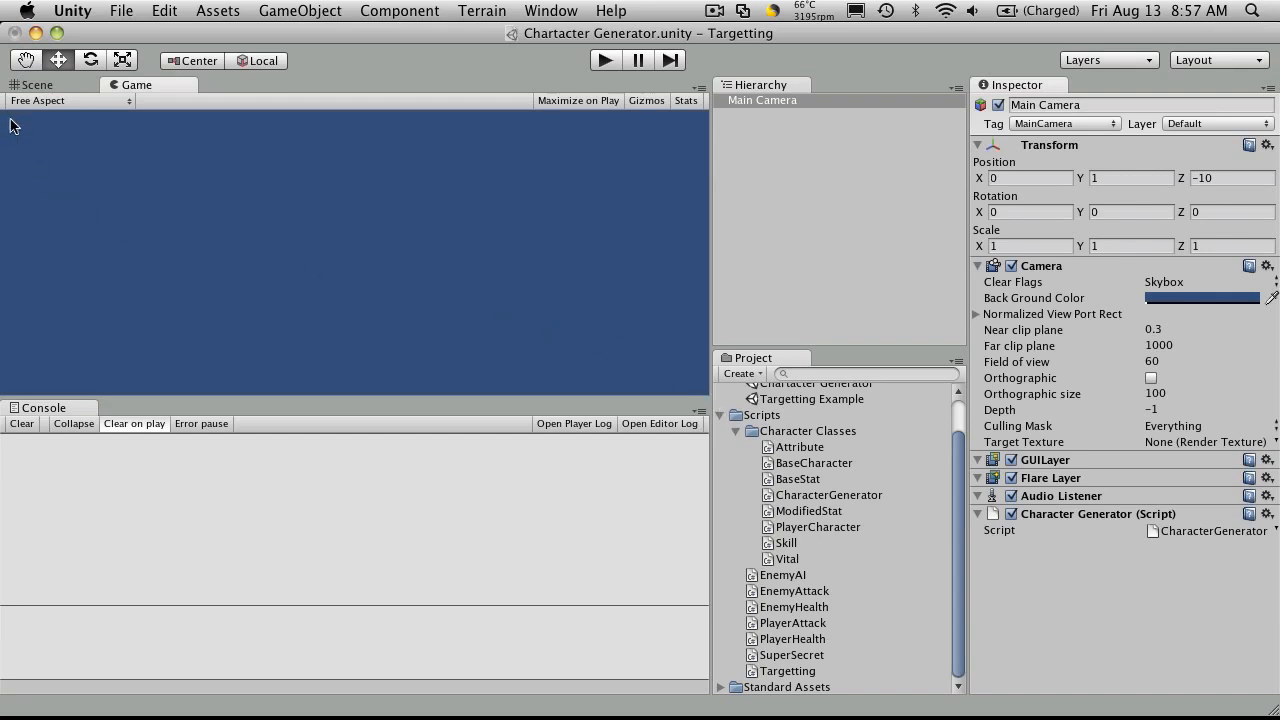
mouse_move(34, 164)
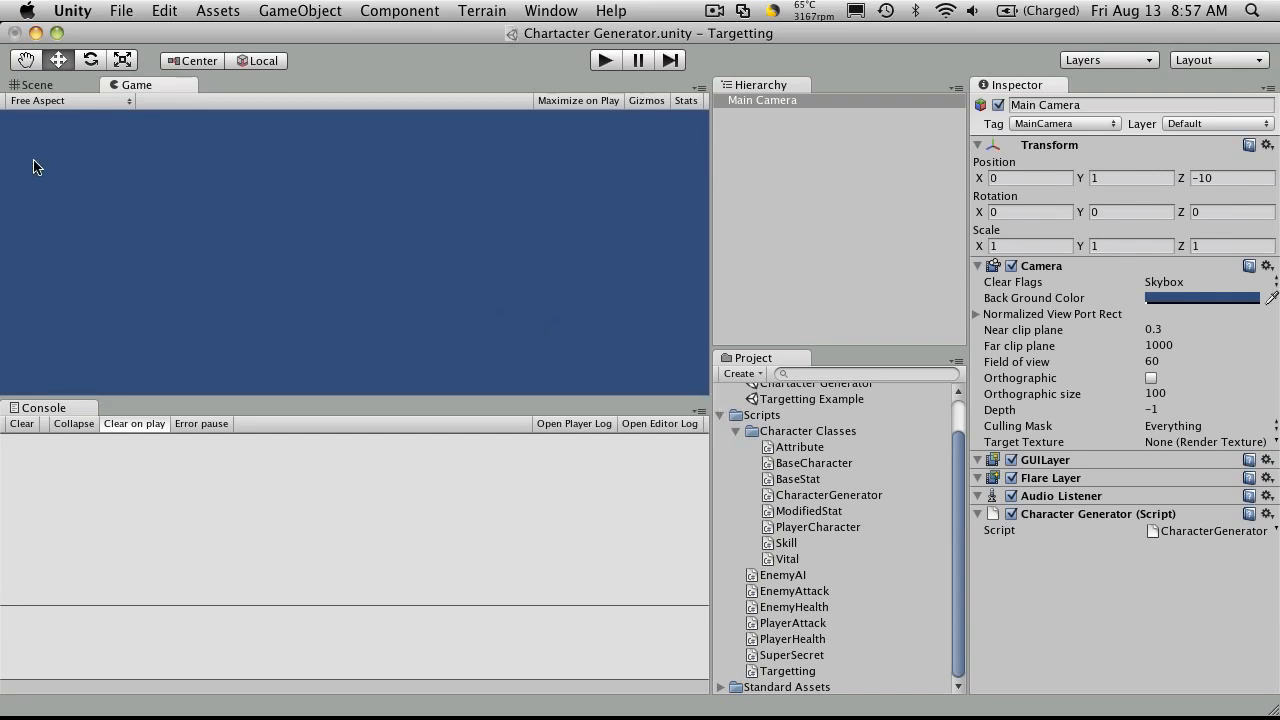
mouse_move(44, 284)
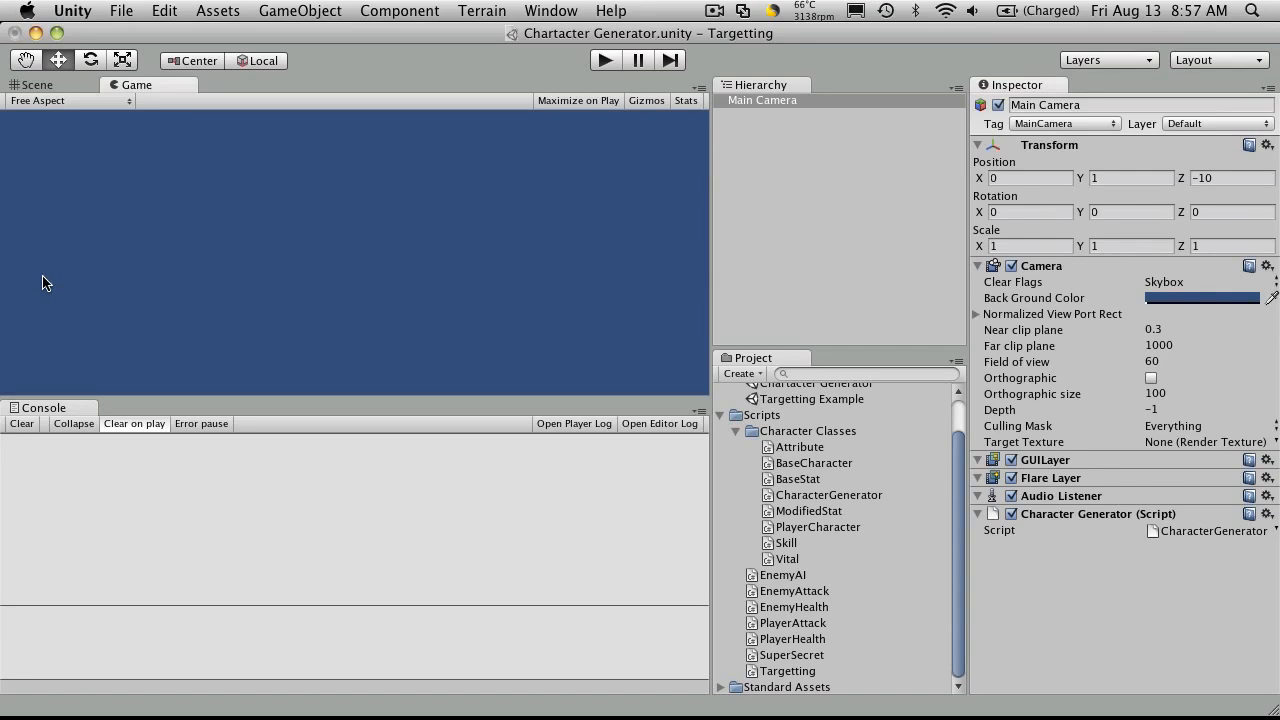
mouse_move(52, 344)
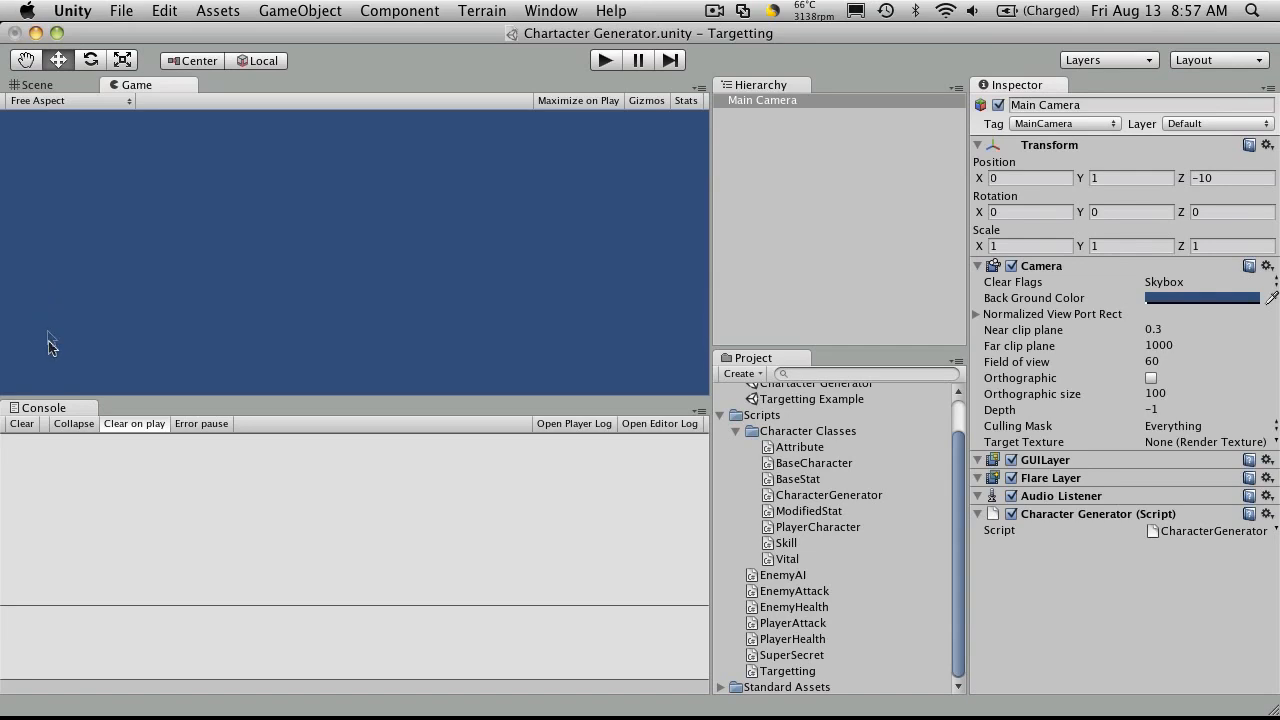
mouse_move(696, 176)
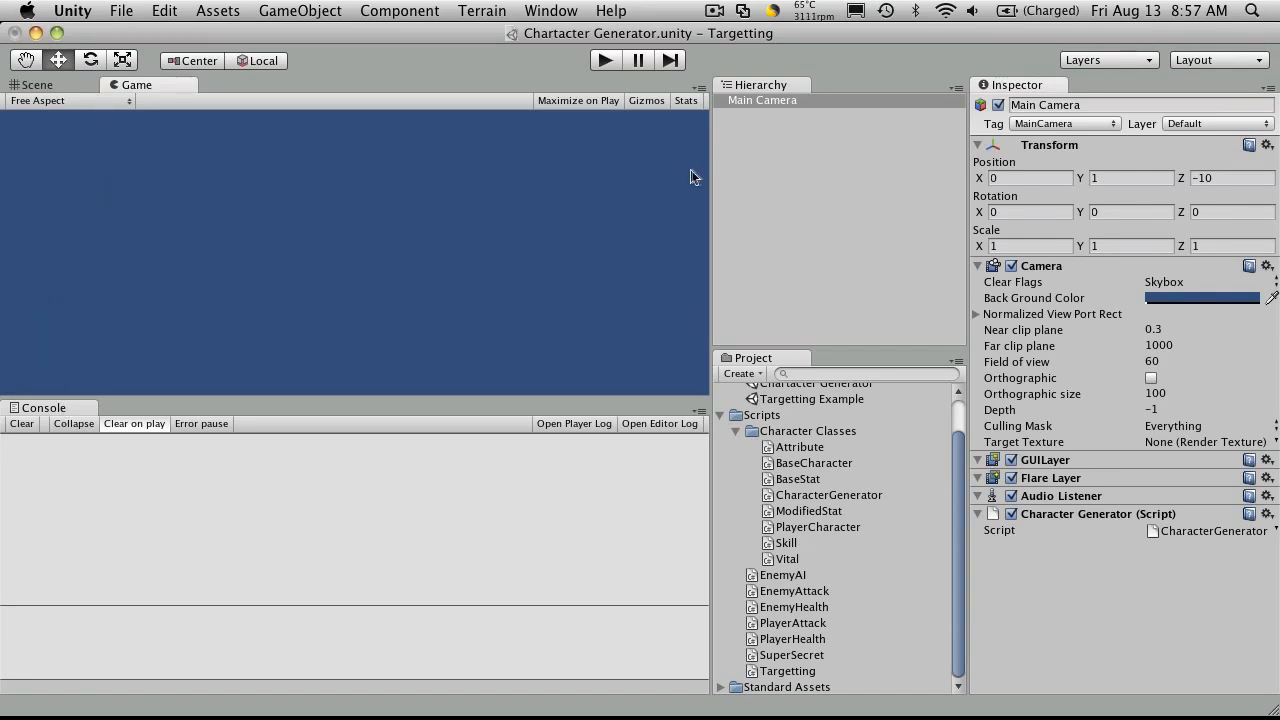
mouse_move(238, 166)
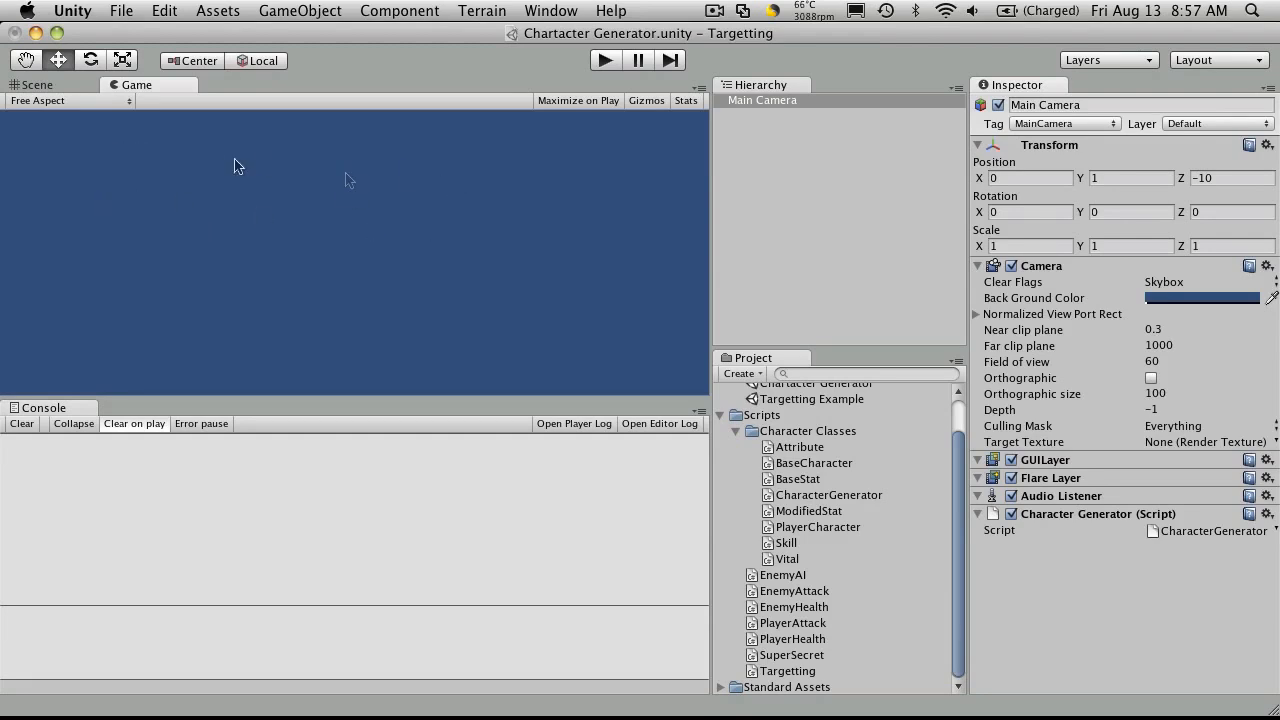
mouse_move(104, 162)
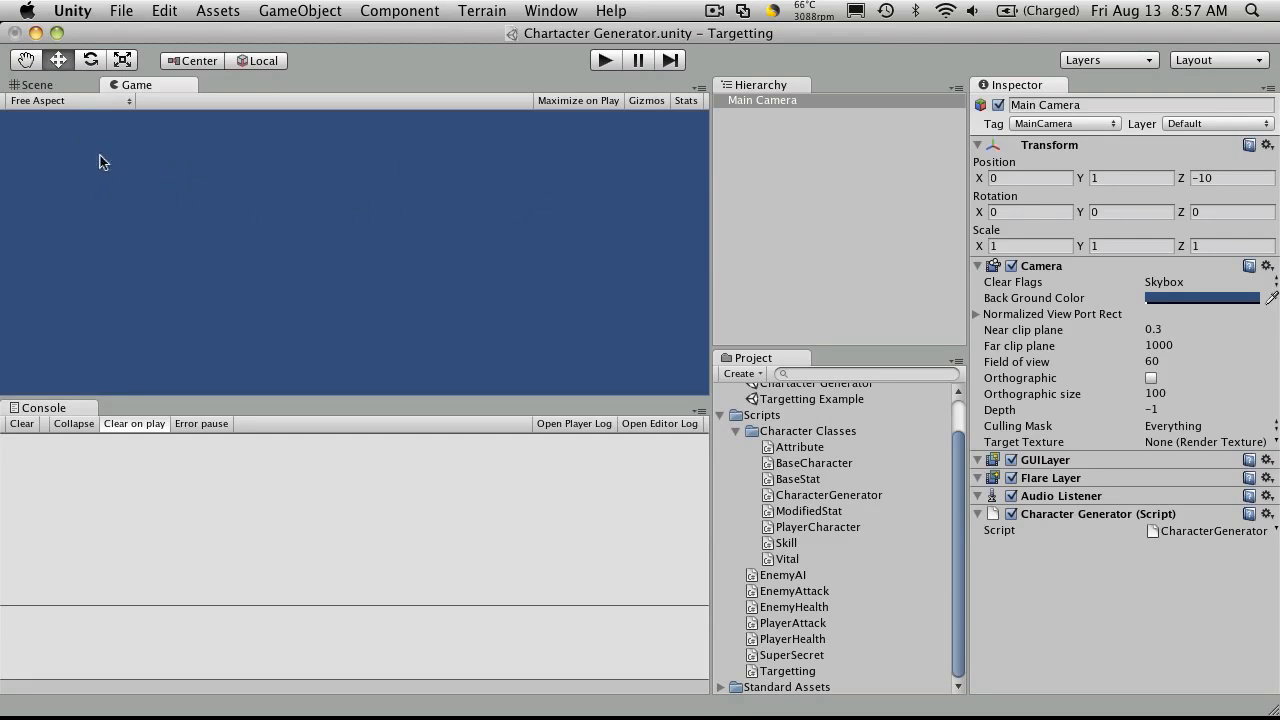
mouse_move(84, 202)
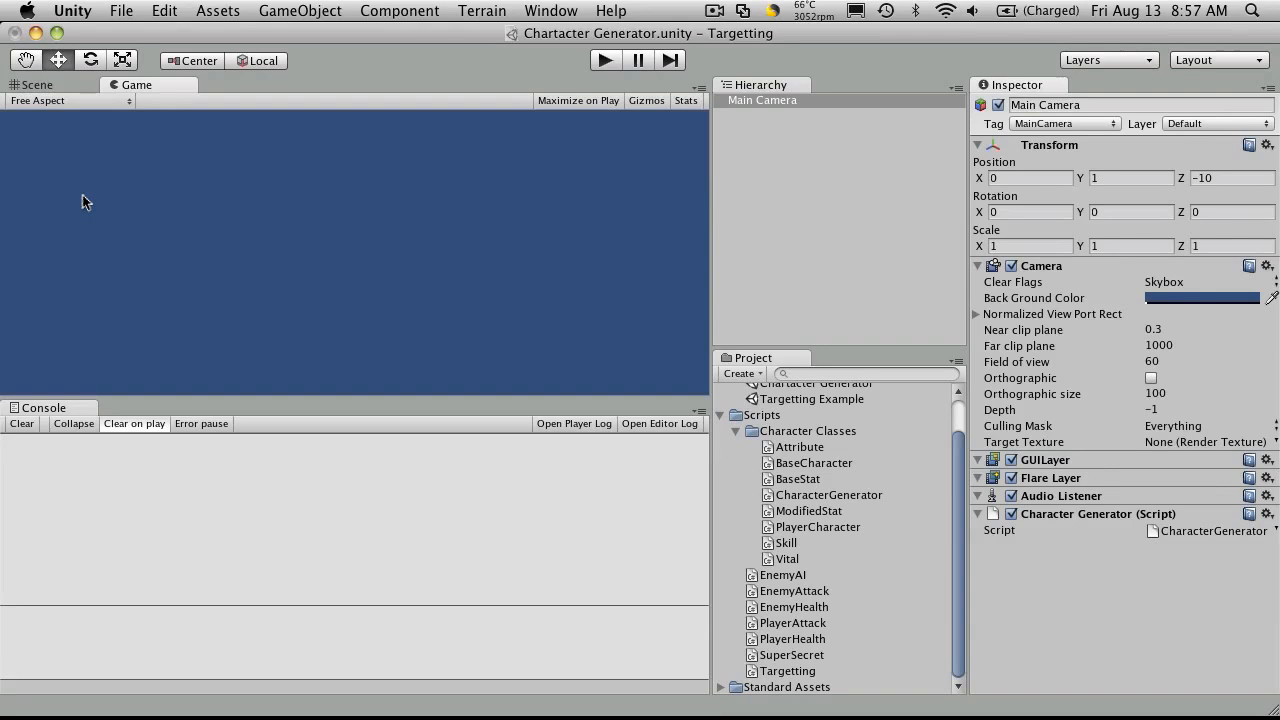
mouse_move(368, 318)
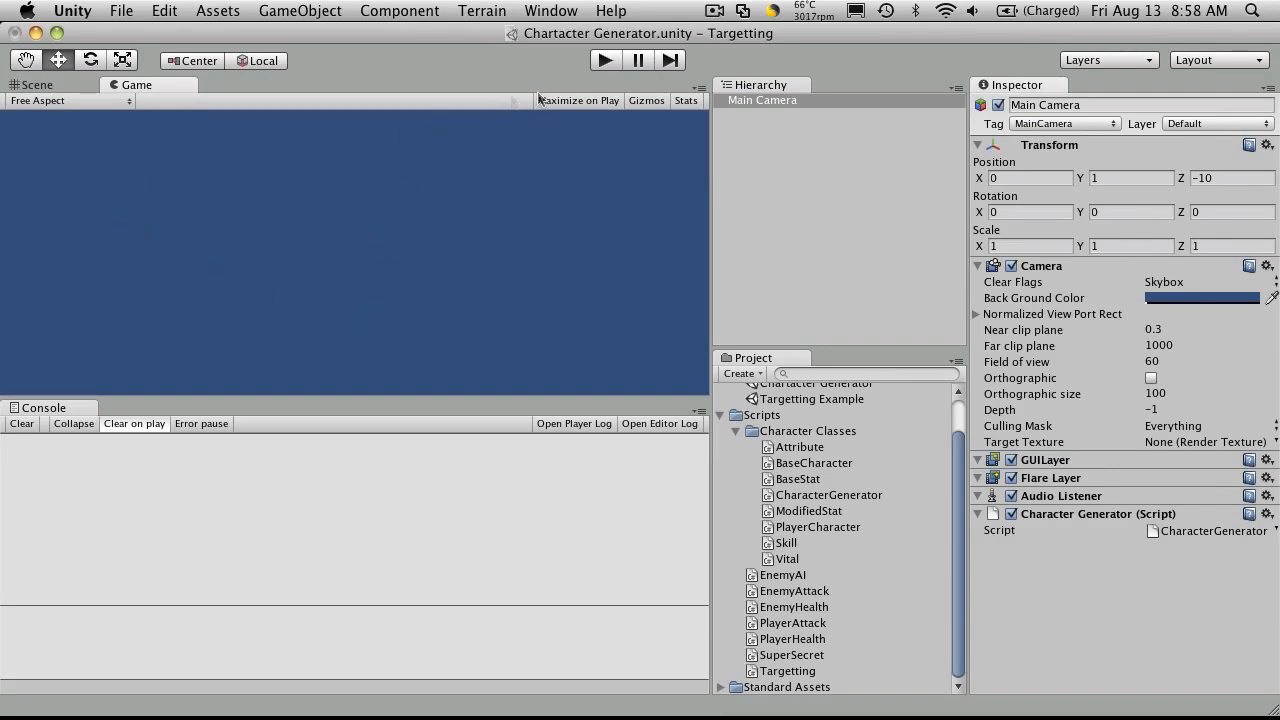
mouse_move(510, 162)
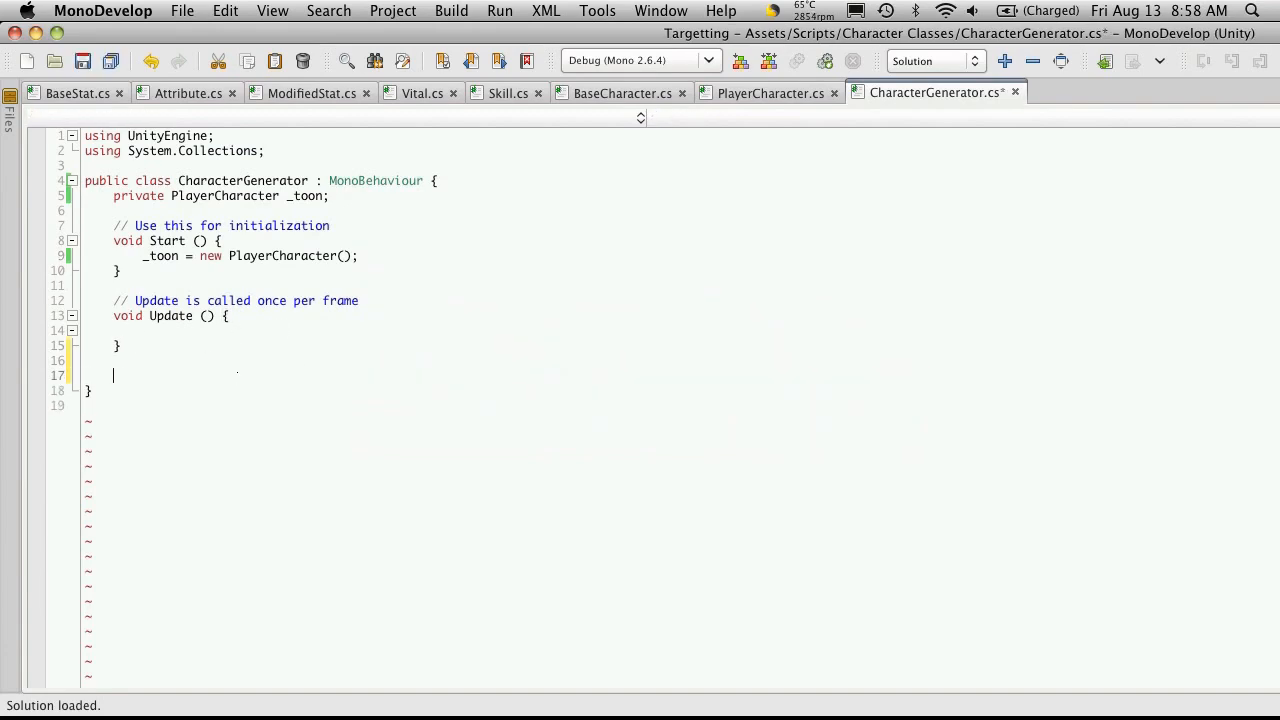
Step: Declare a new void OnGUI() method below Update in CharacterGenerator
text(void)
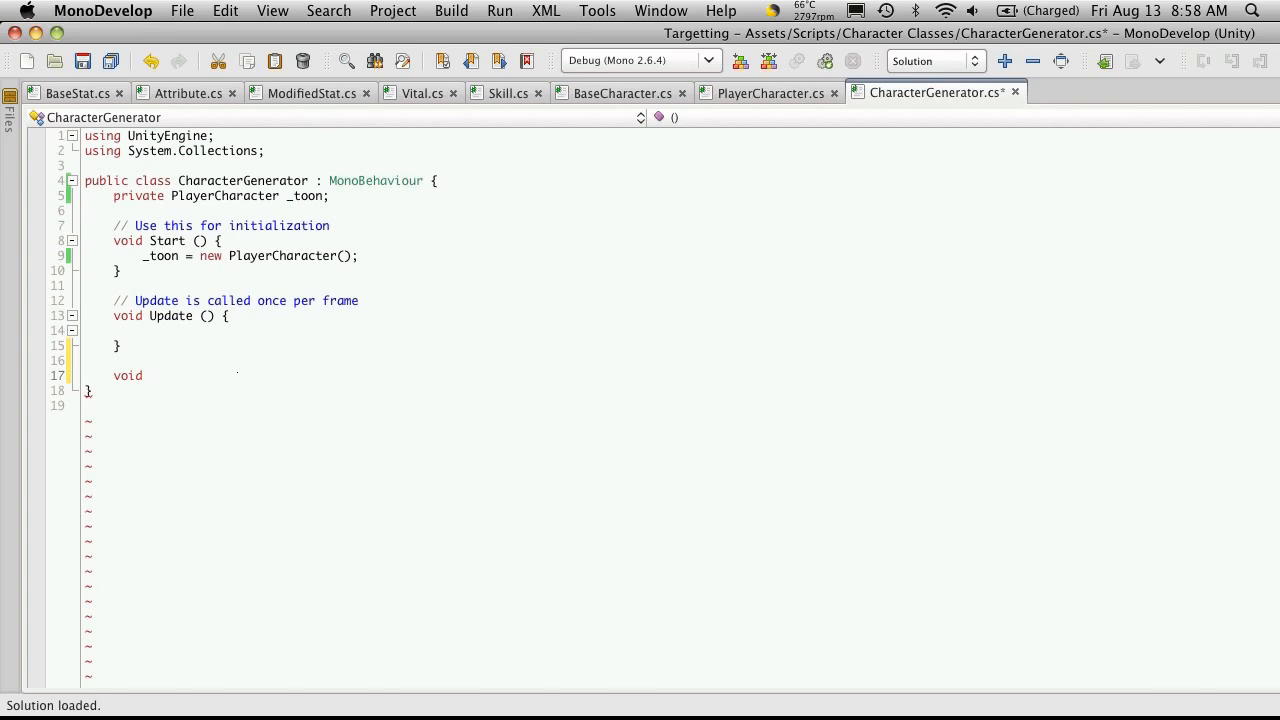
click(150, 376)
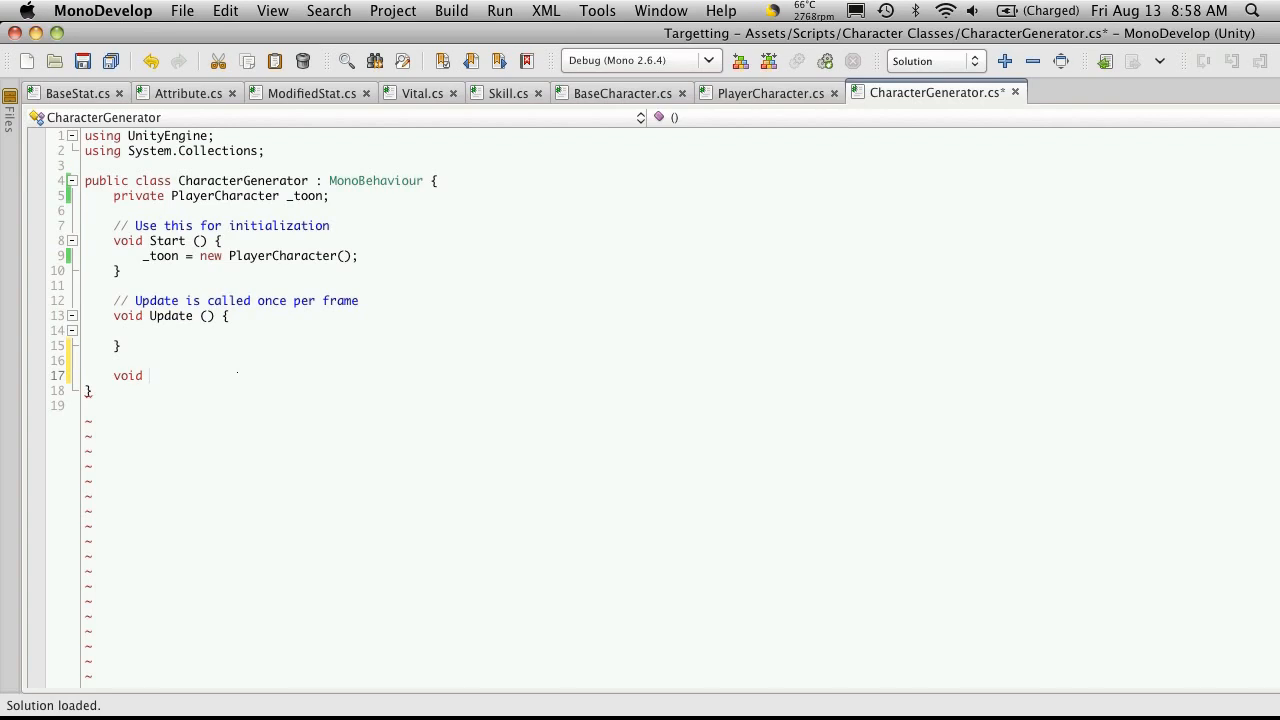
text(On)
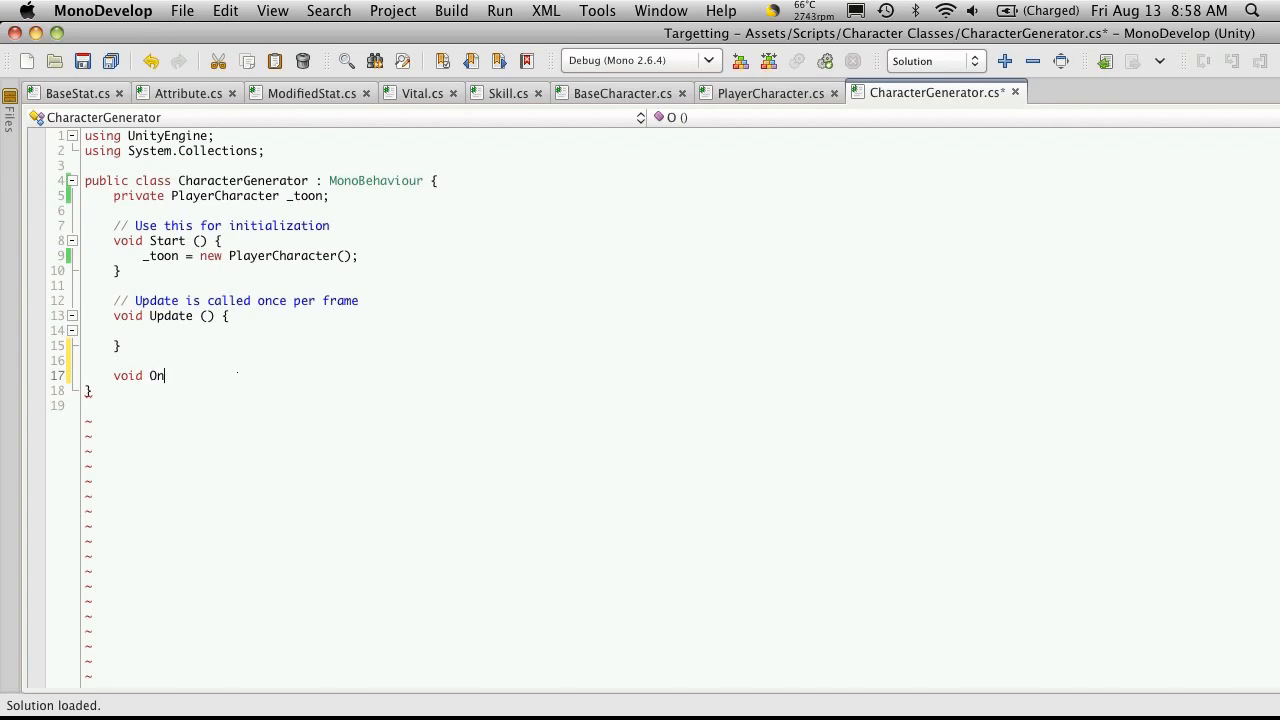
text(GU)
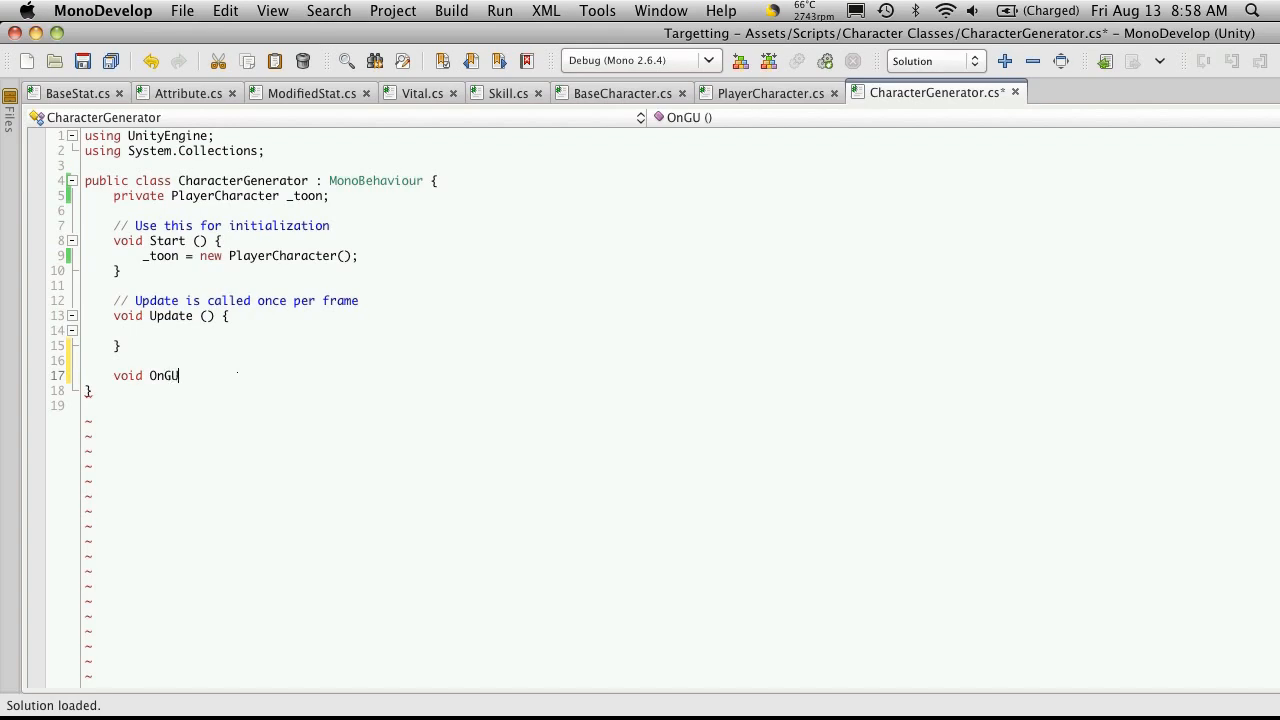
text(I)
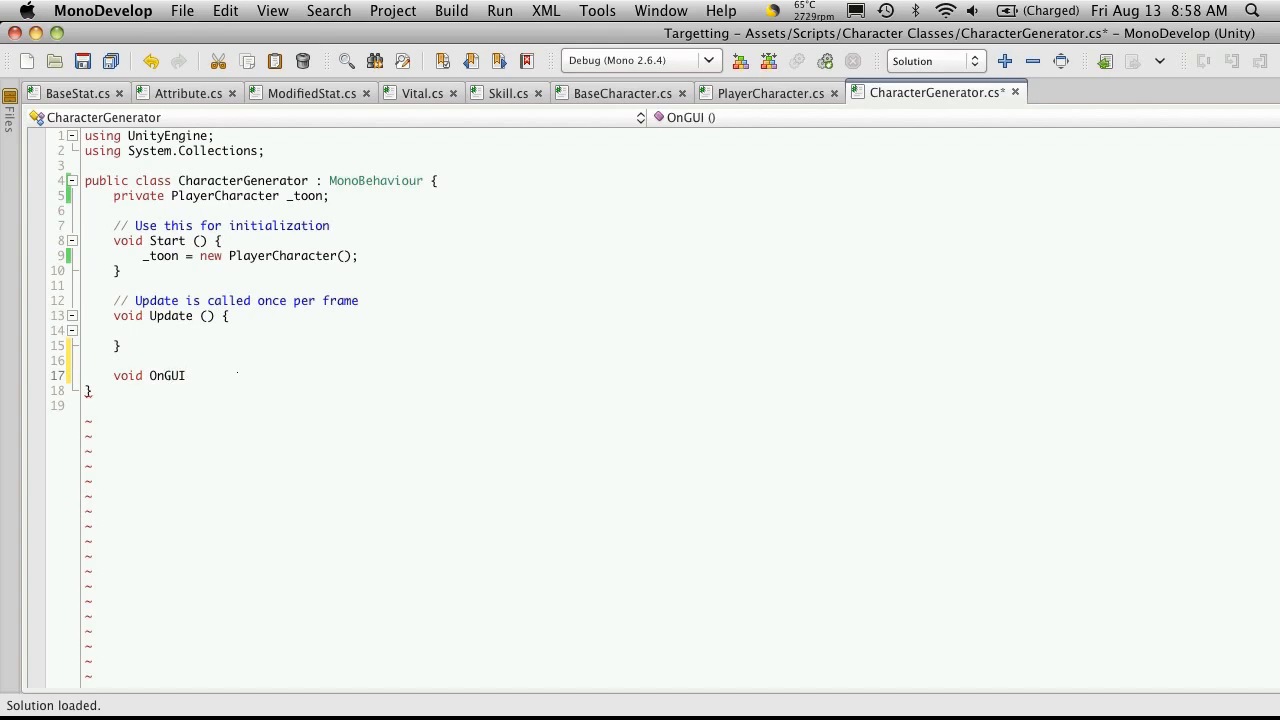
text(() {)
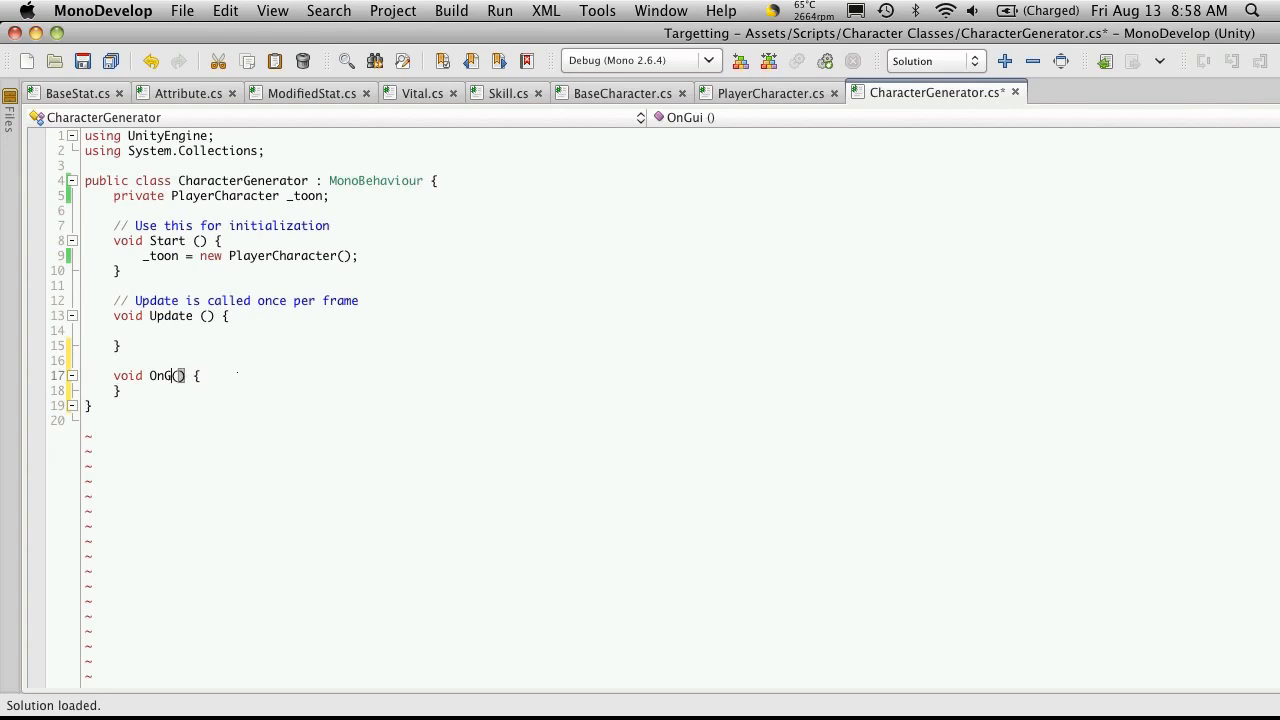
text(UI)
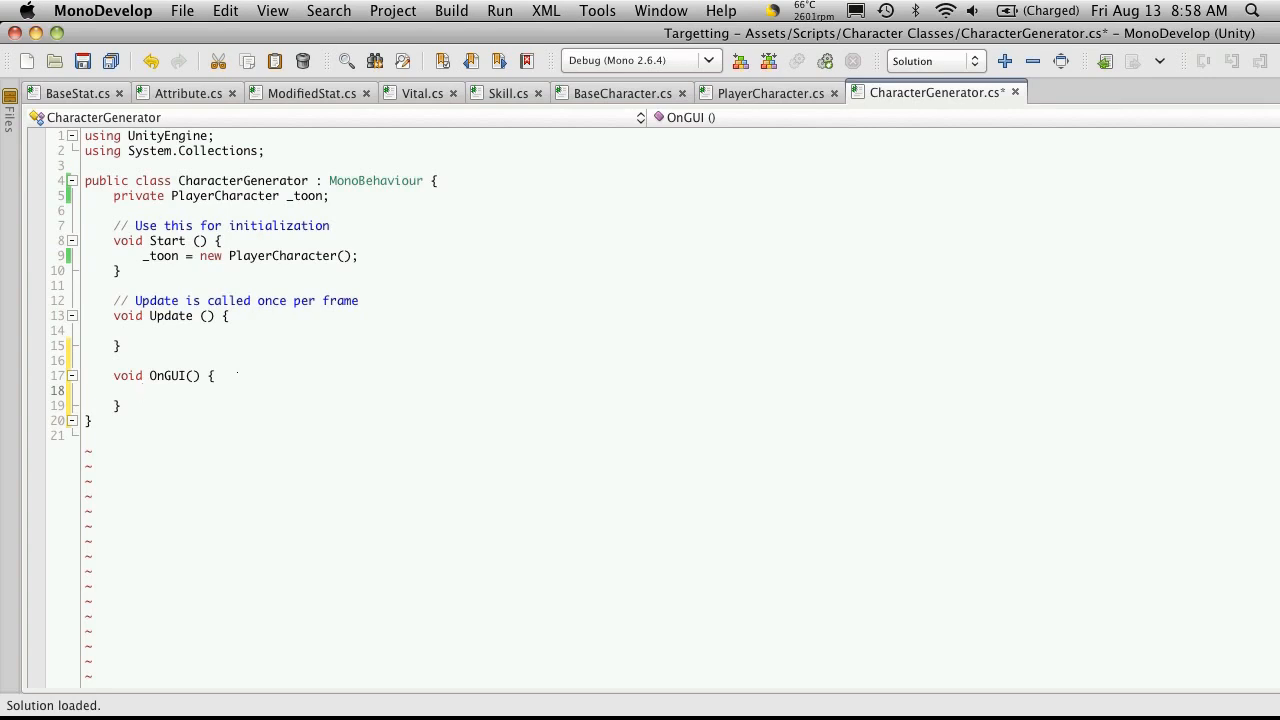
Step: Inside OnGUI draw a GUI.Label "Name:" in a Rect at 10, 10 sized 50 by 25
click(142, 390)
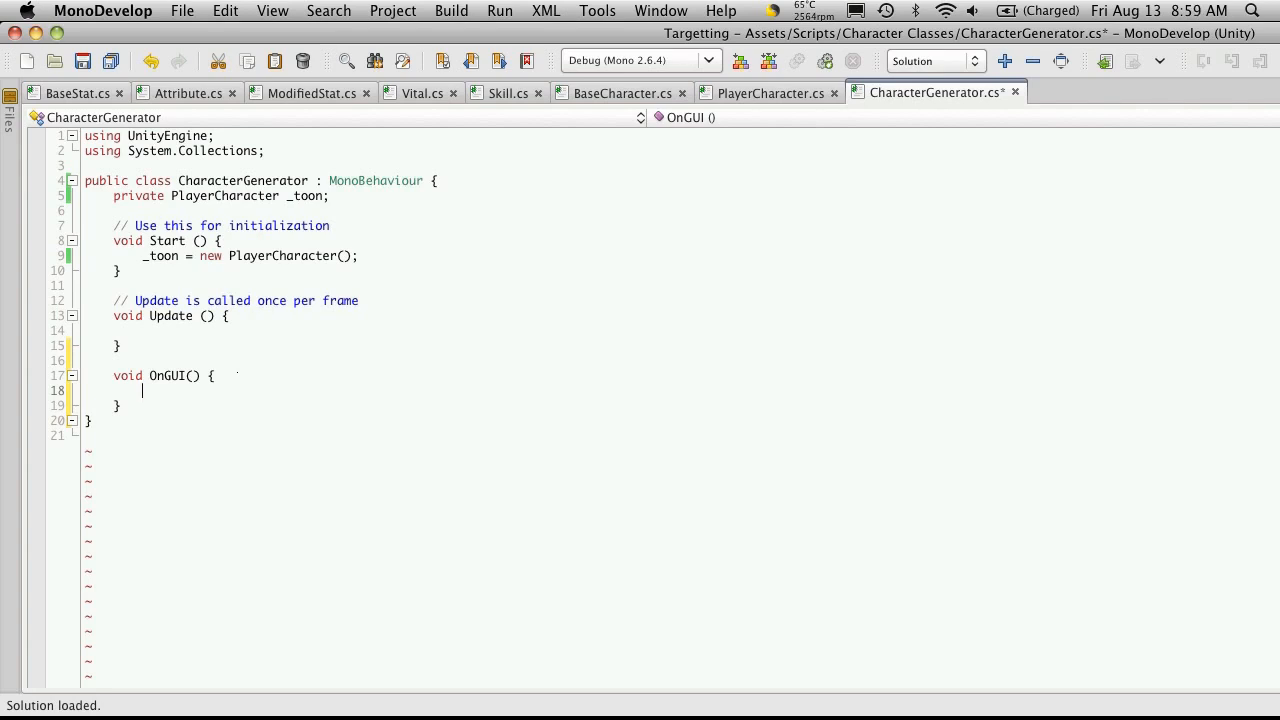
text(GUI.Label)
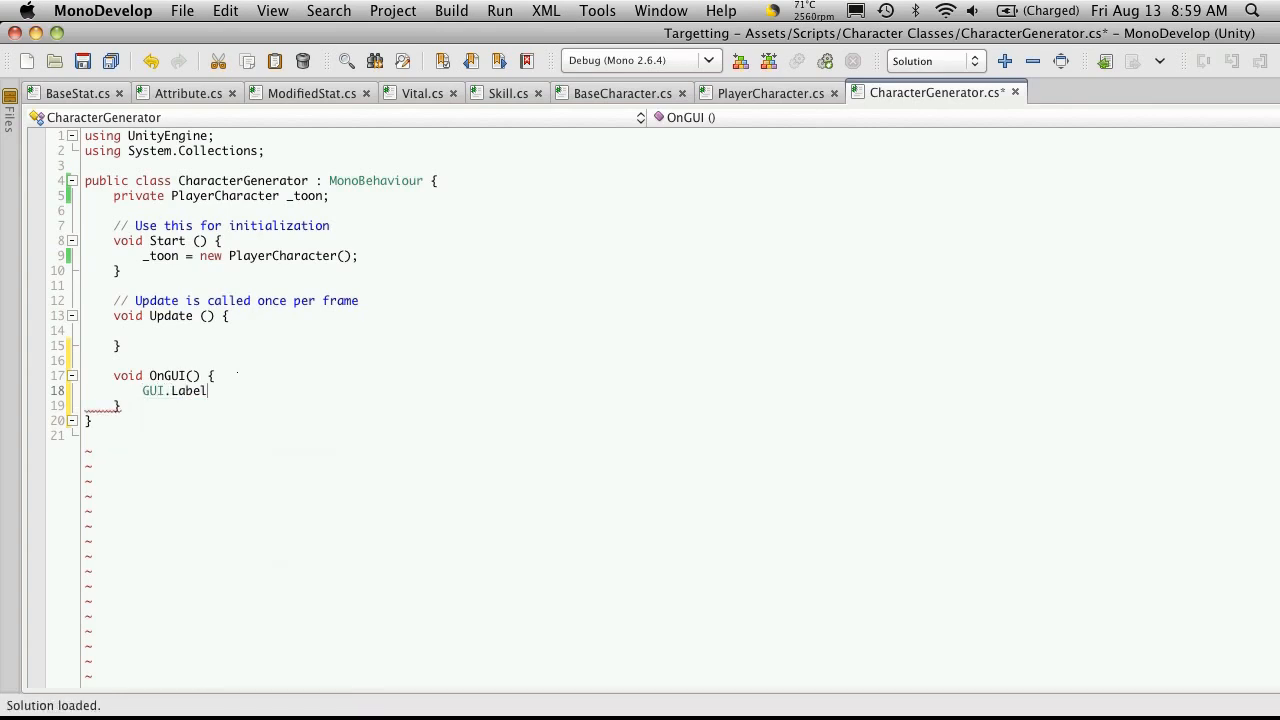
text(())
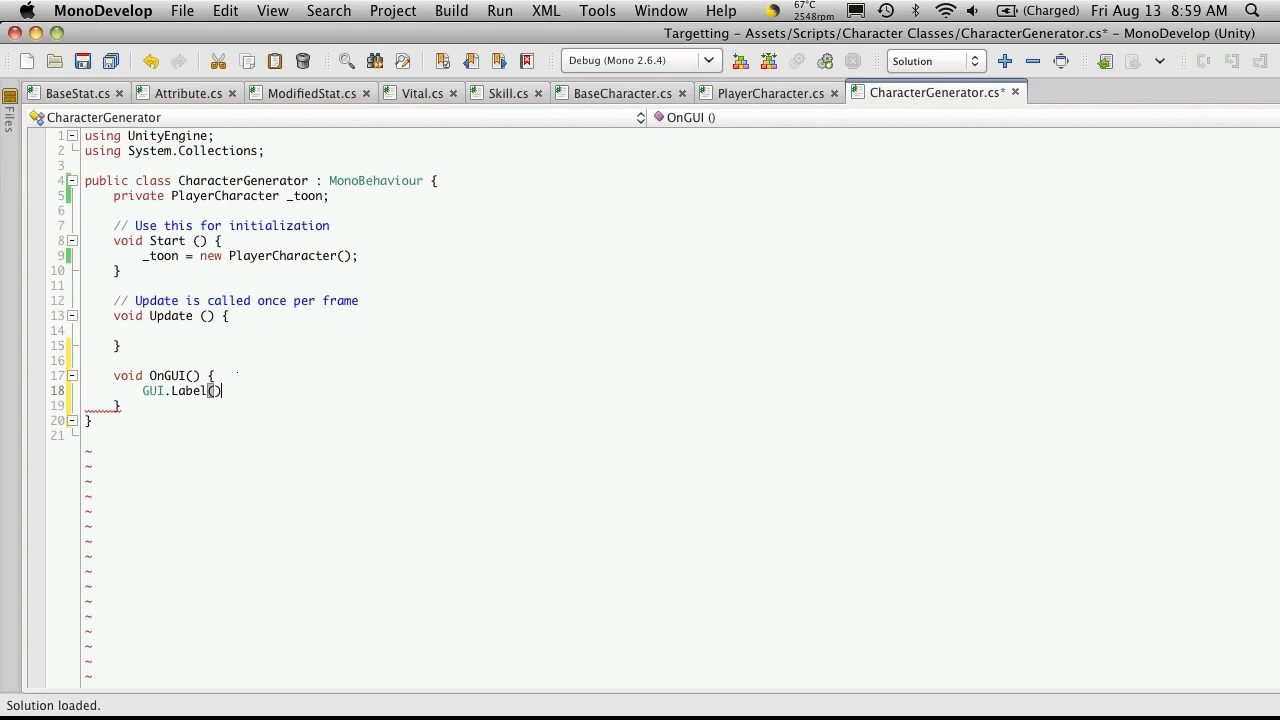
text(new)
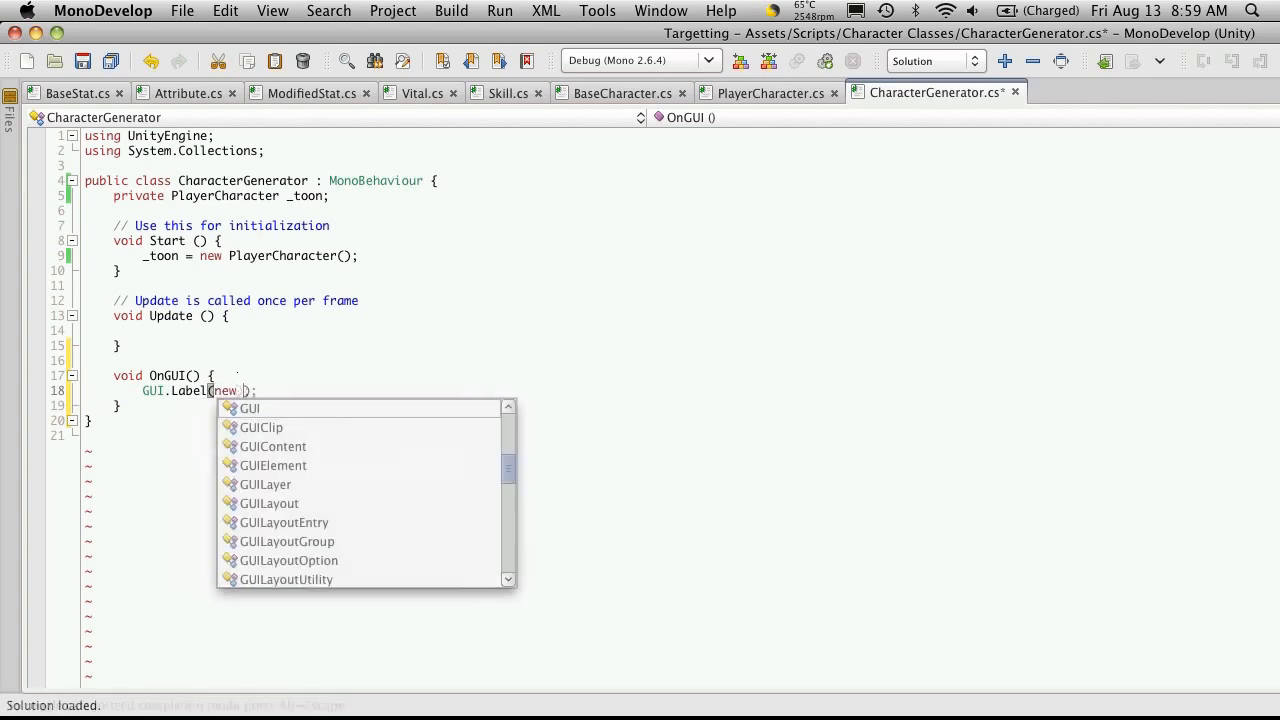
text(Rect(),)
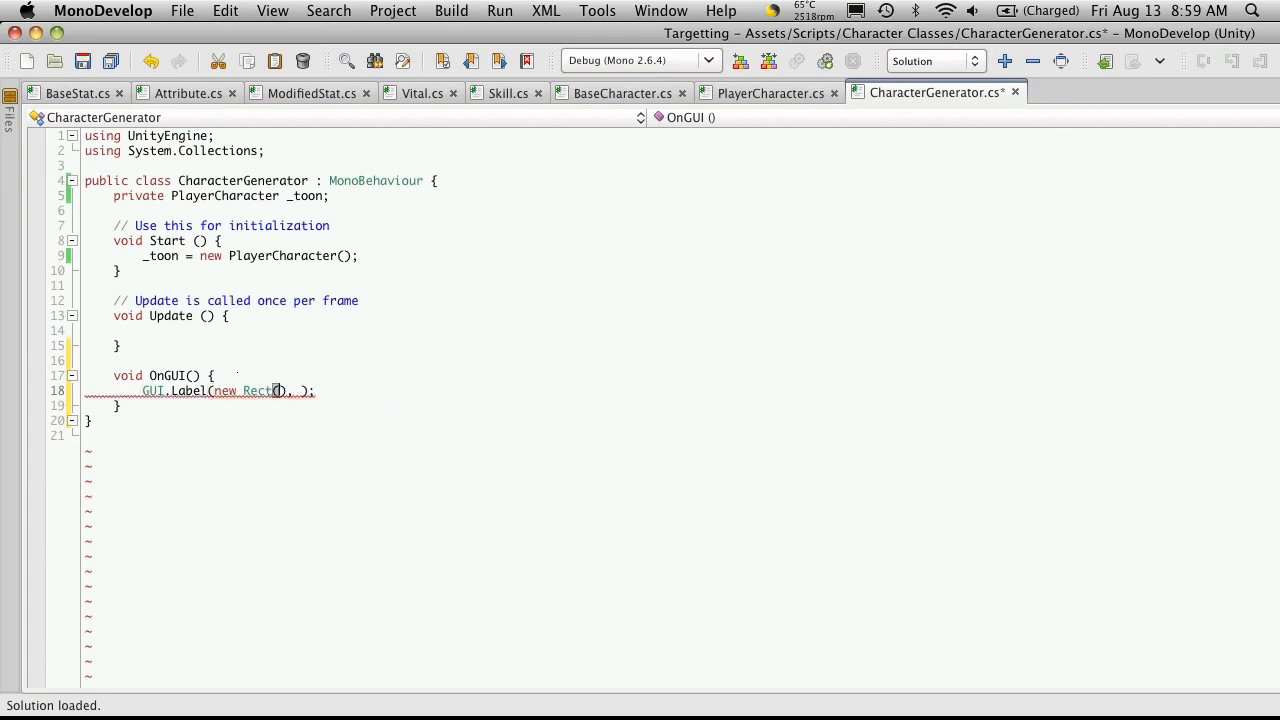
text(10, 10,)
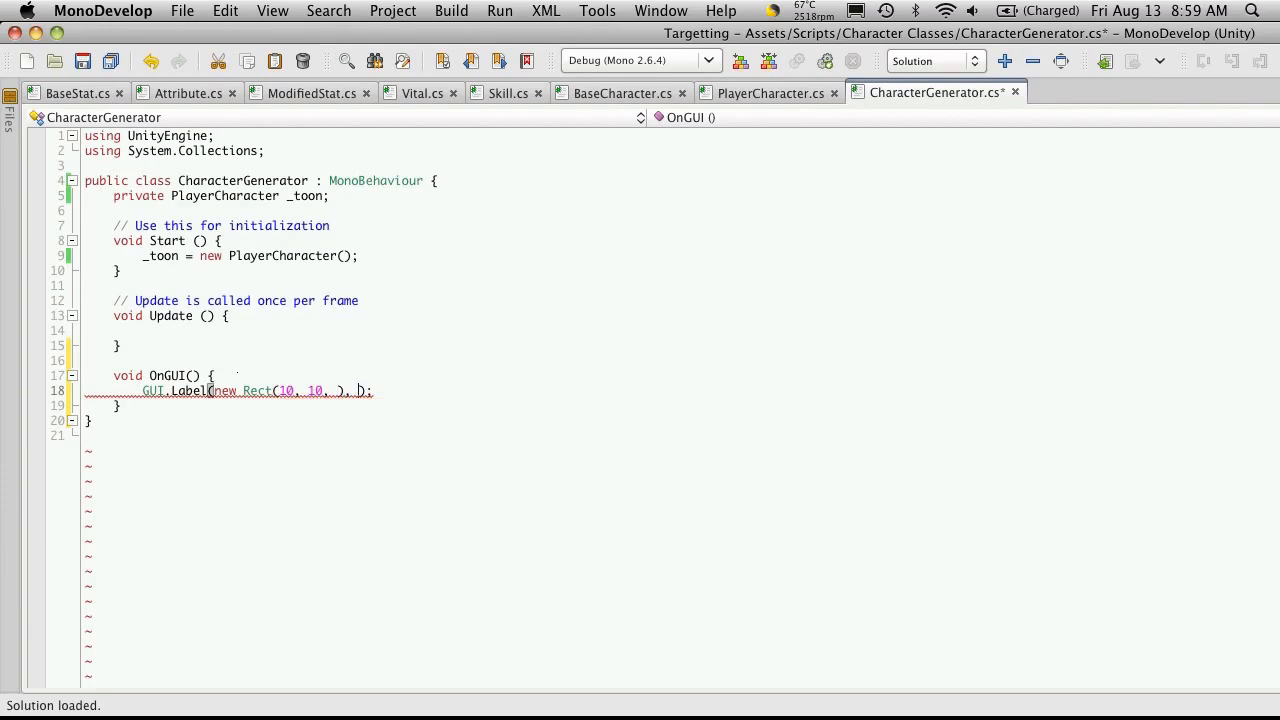
text("Name")
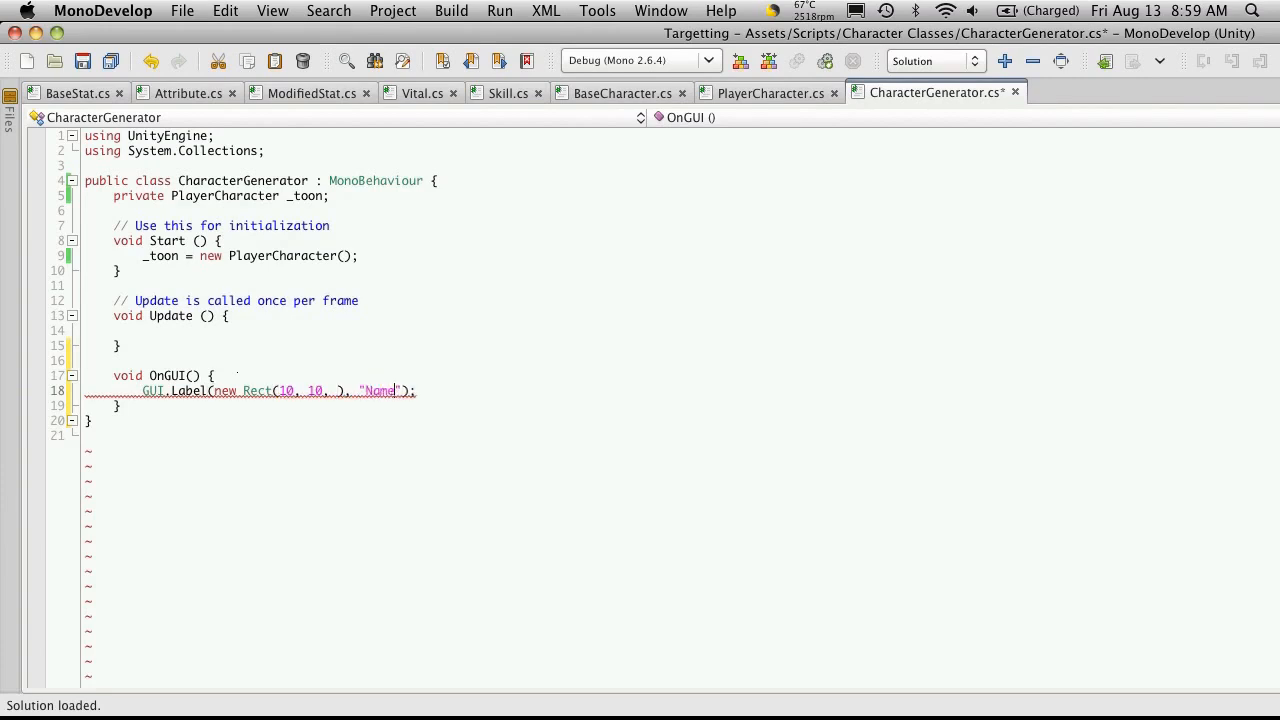
text(:)
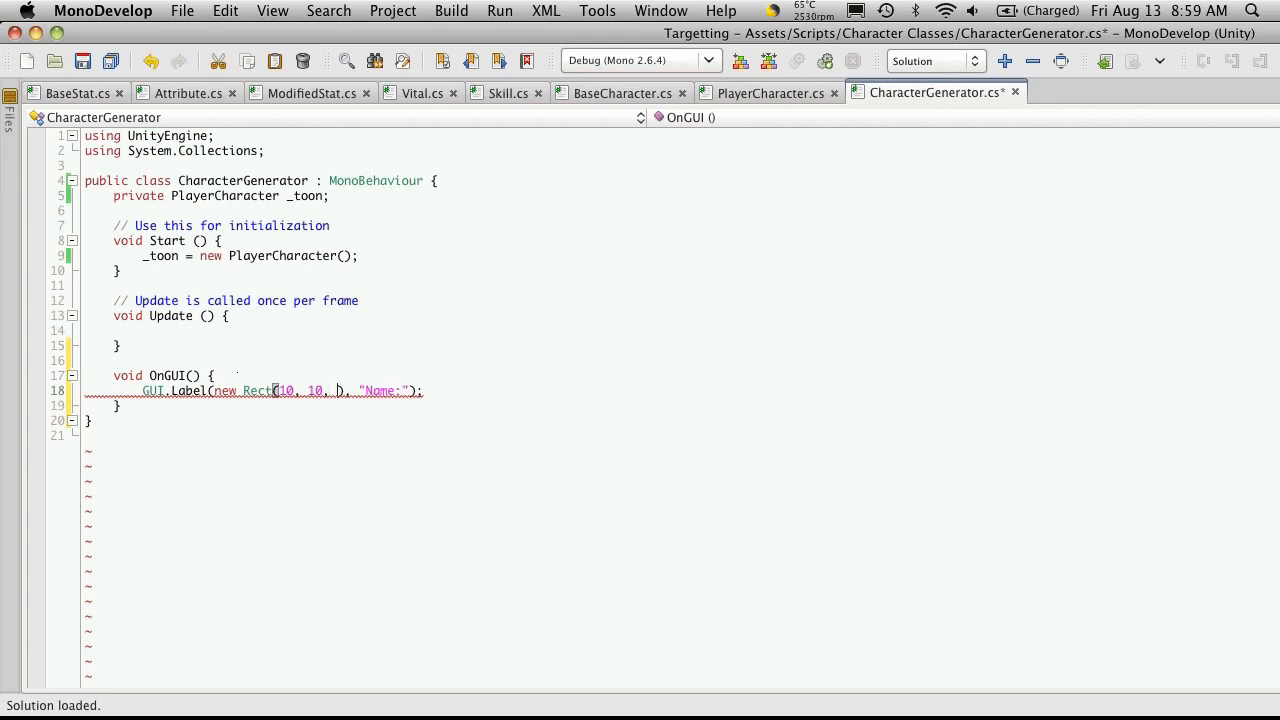
text(50,)
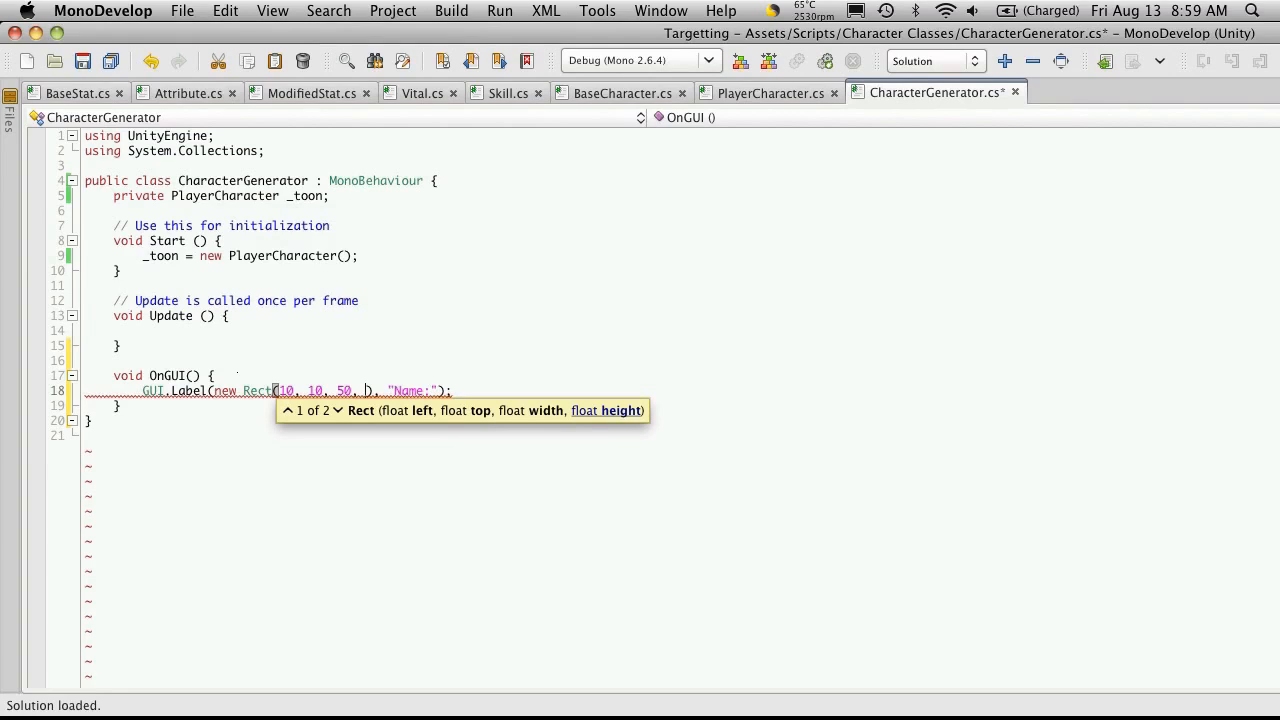
text(25)
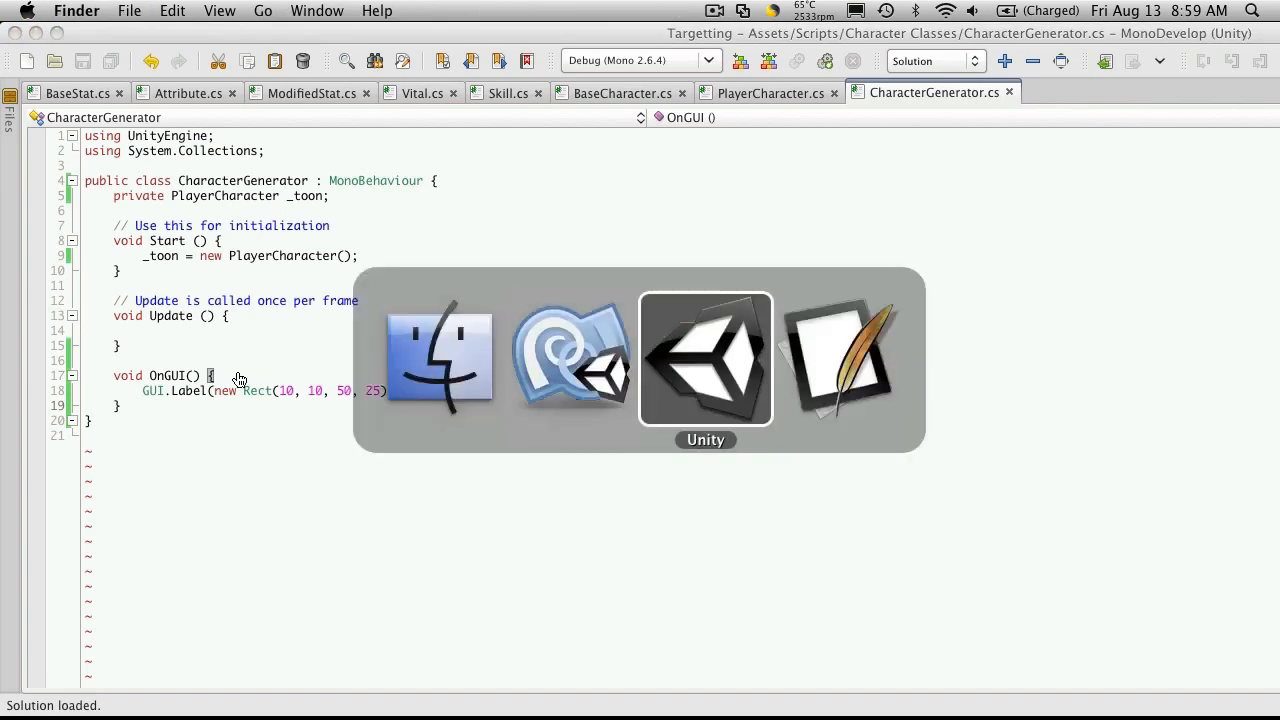
Step: Let Unity recompile the script and log the MonoBehaviour 'new' error, then return to MonoDevelop
click(704, 356)
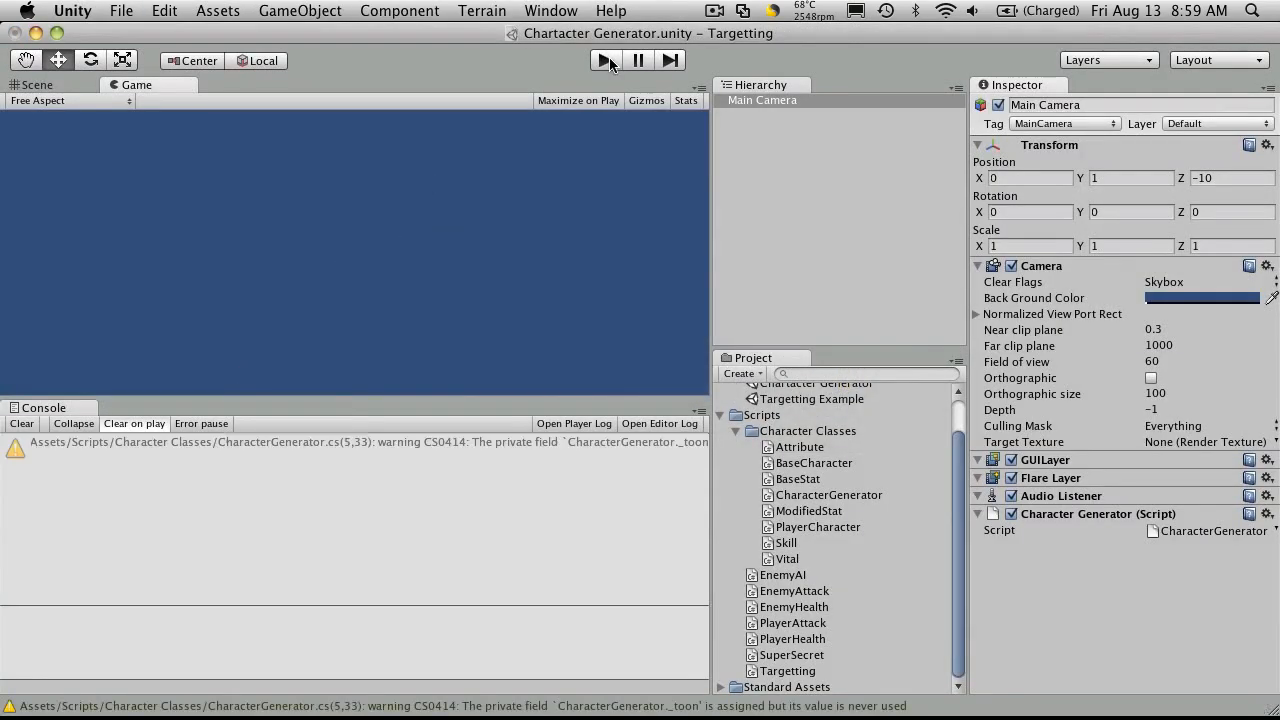
click(606, 60)
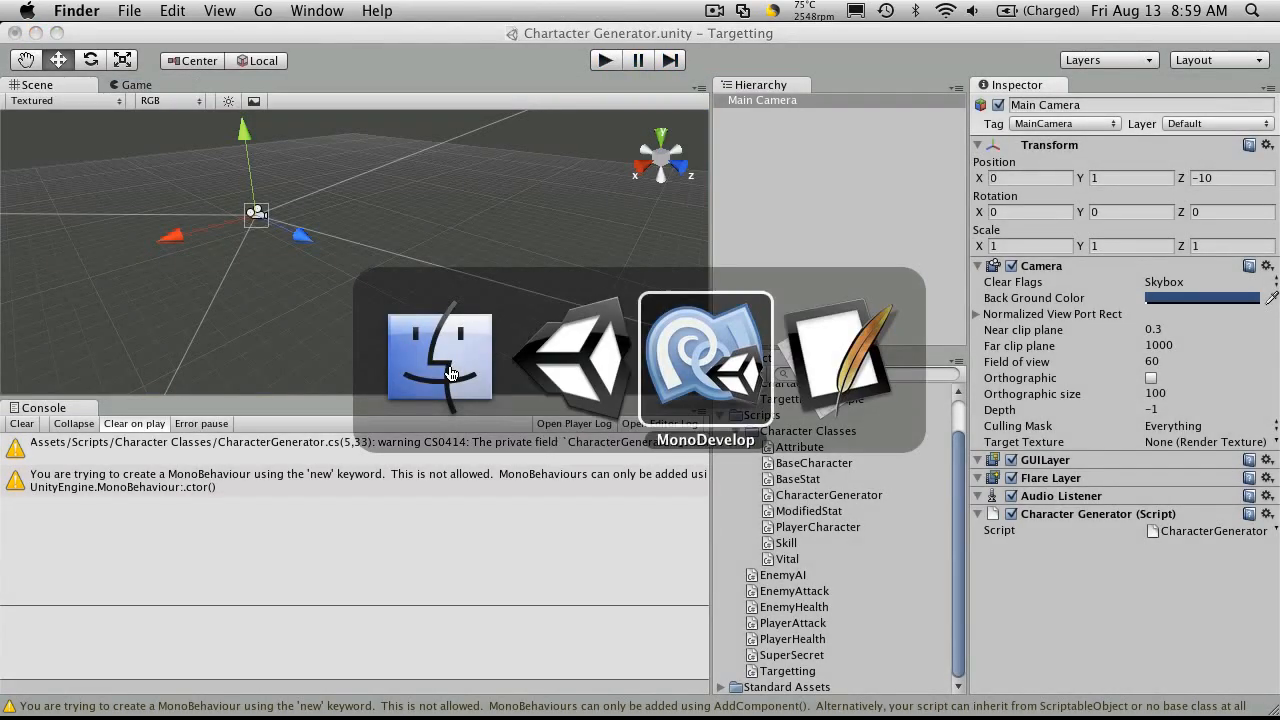
click(704, 356)
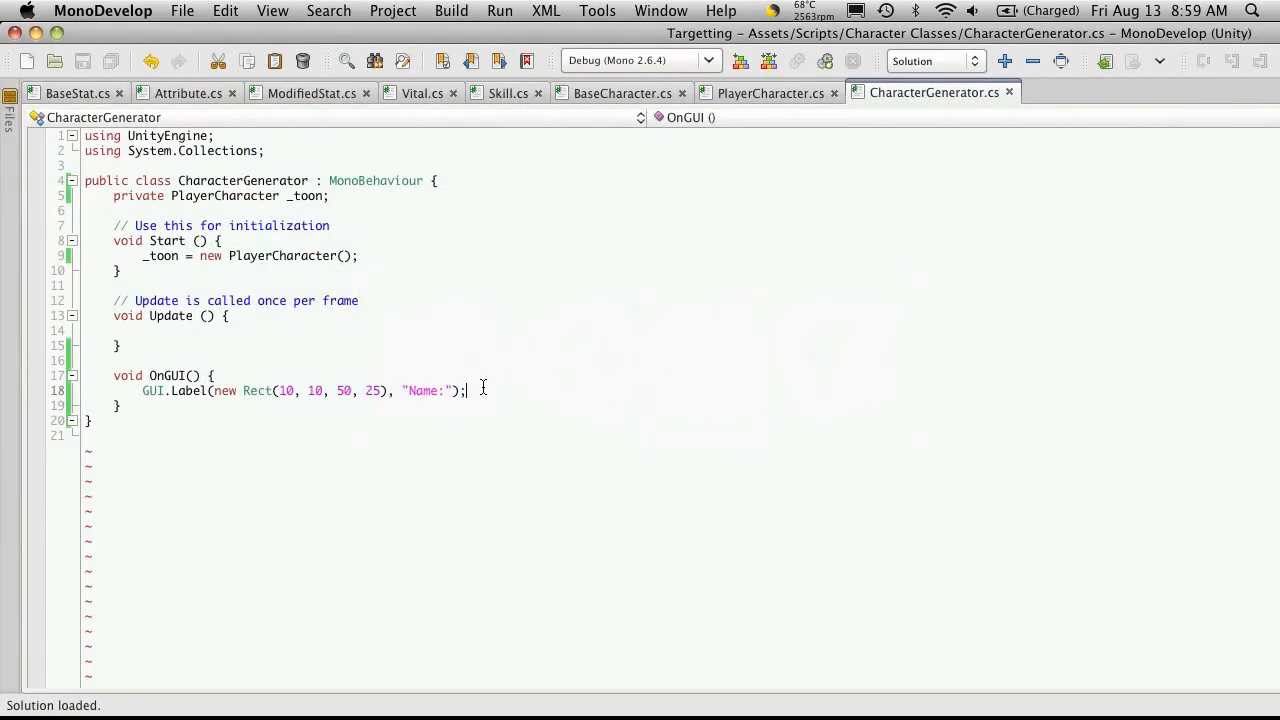
key(Return)
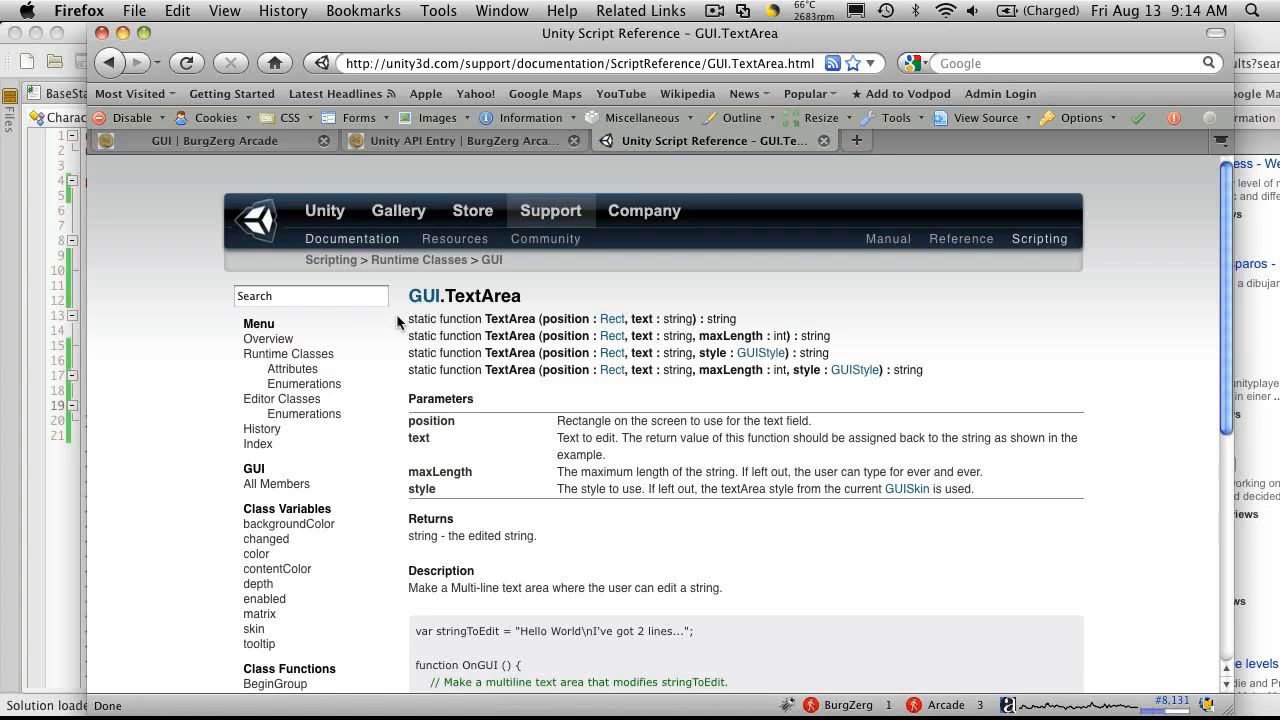
mouse_move(504, 424)
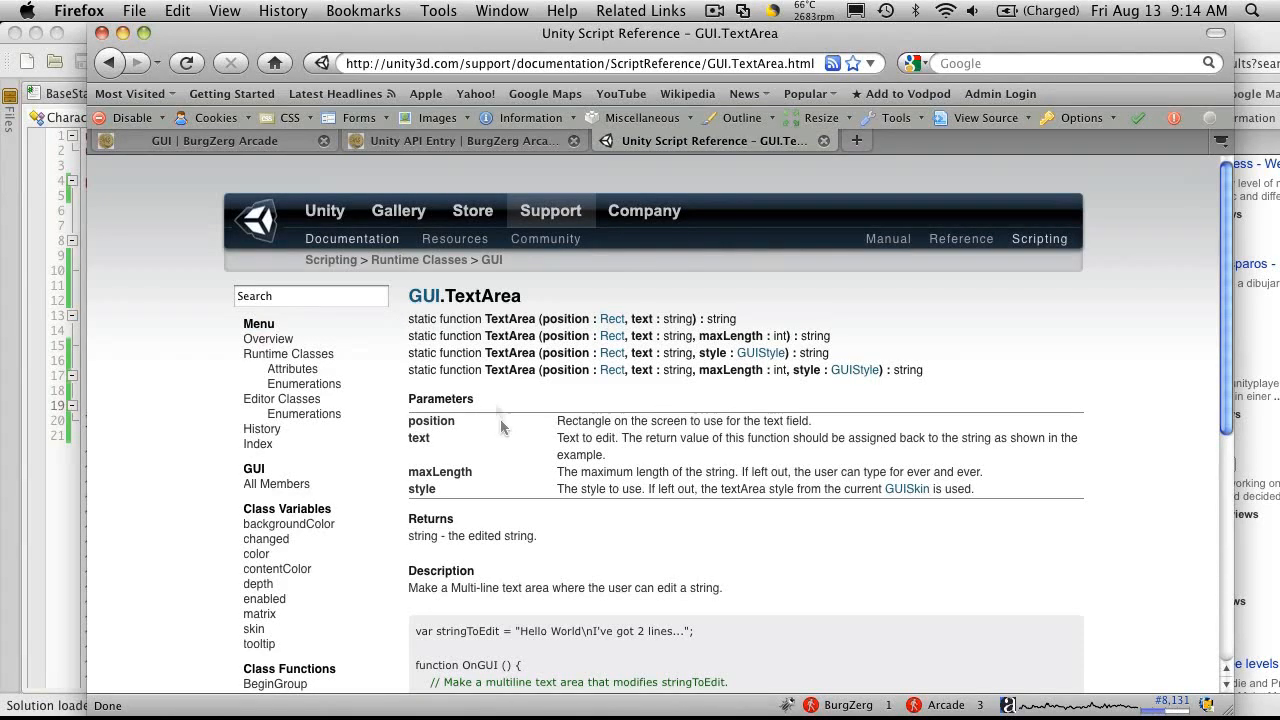
scroll(down, 3)
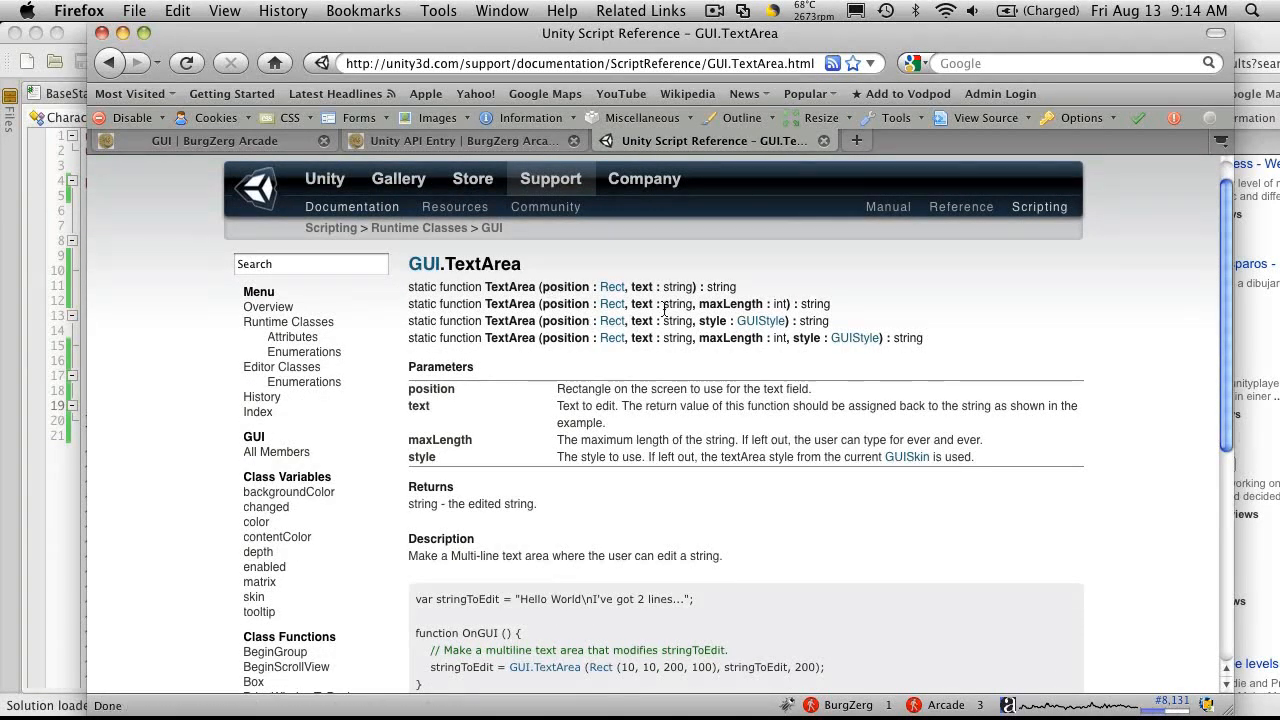
mouse_move(820, 304)
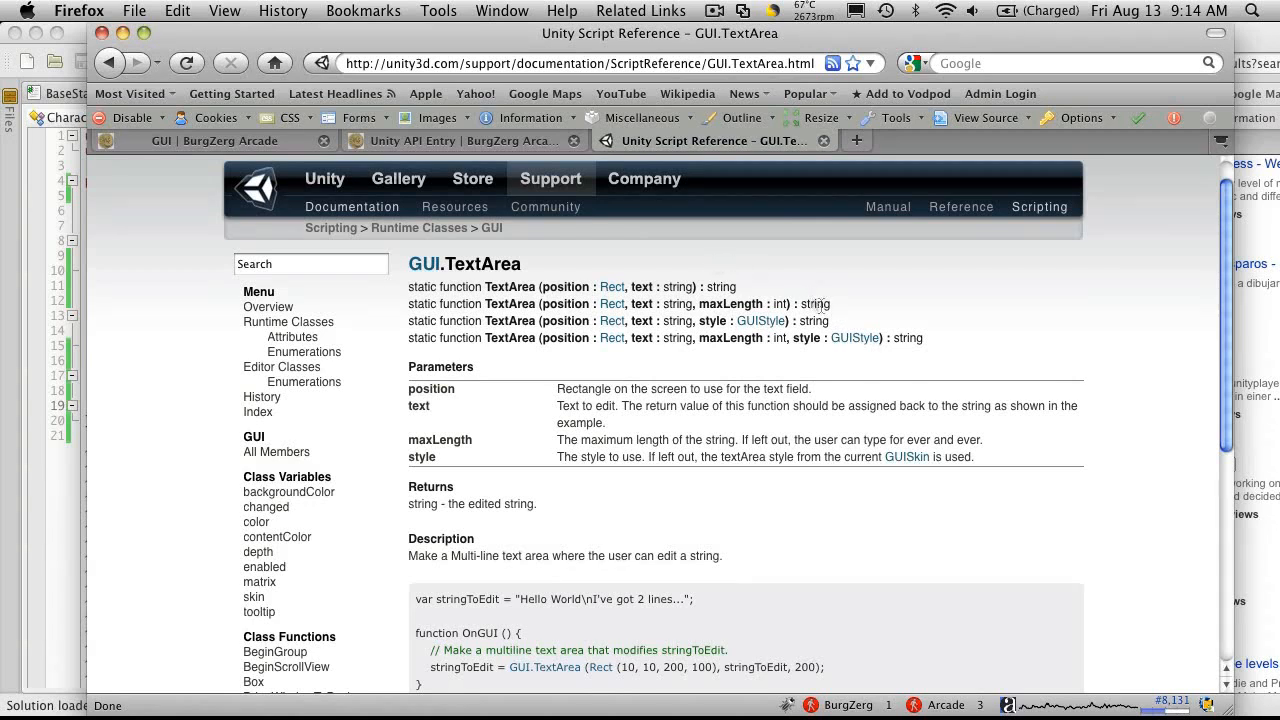
scroll(down, 3)
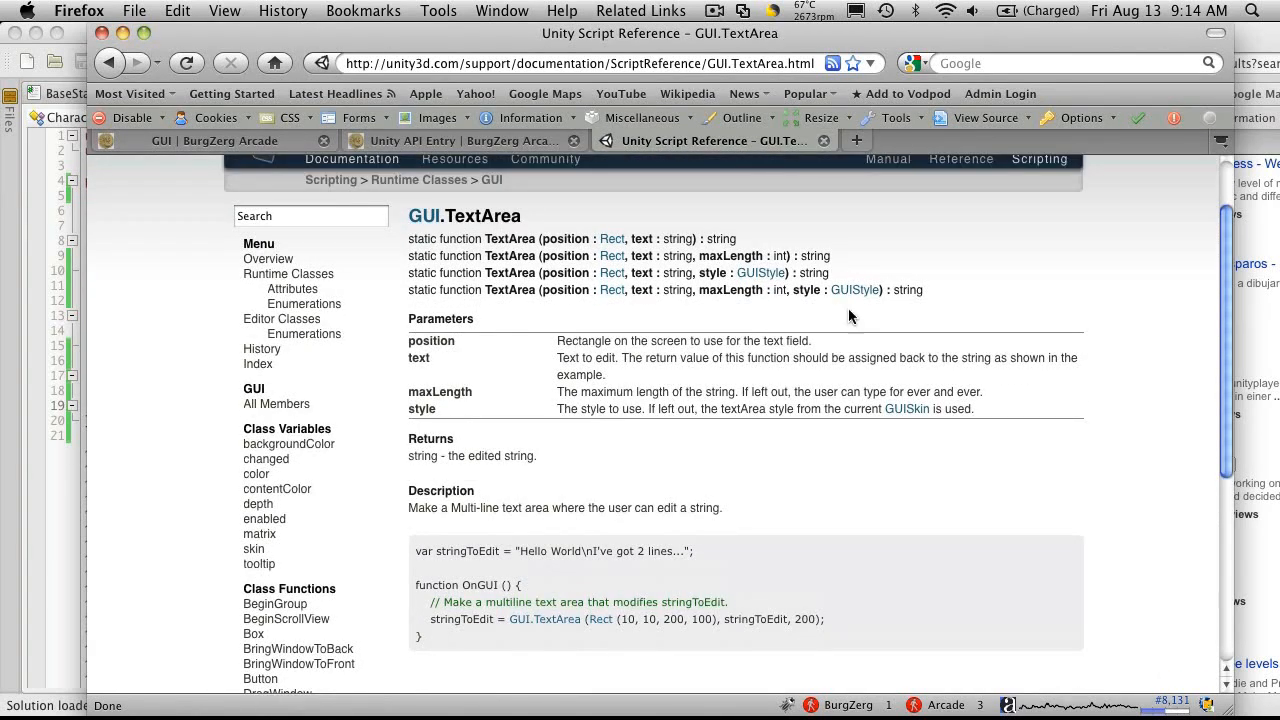
scroll(down, 3)
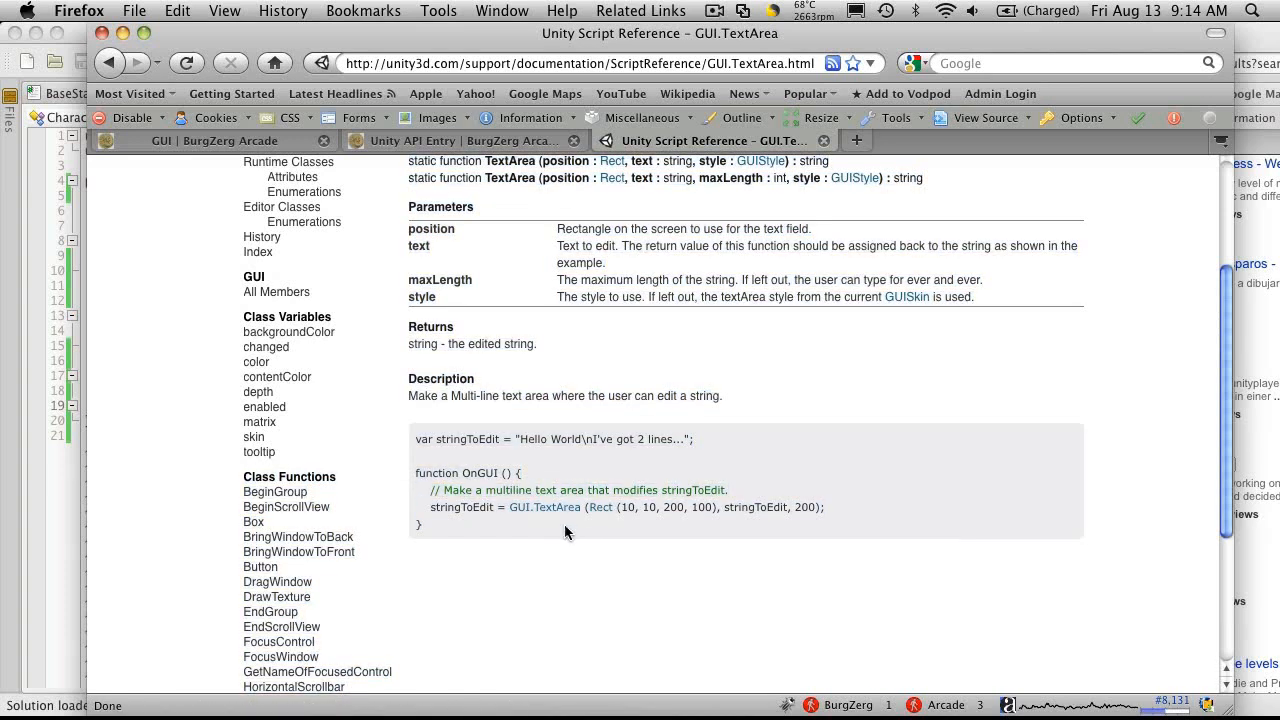
mouse_move(42, 556)
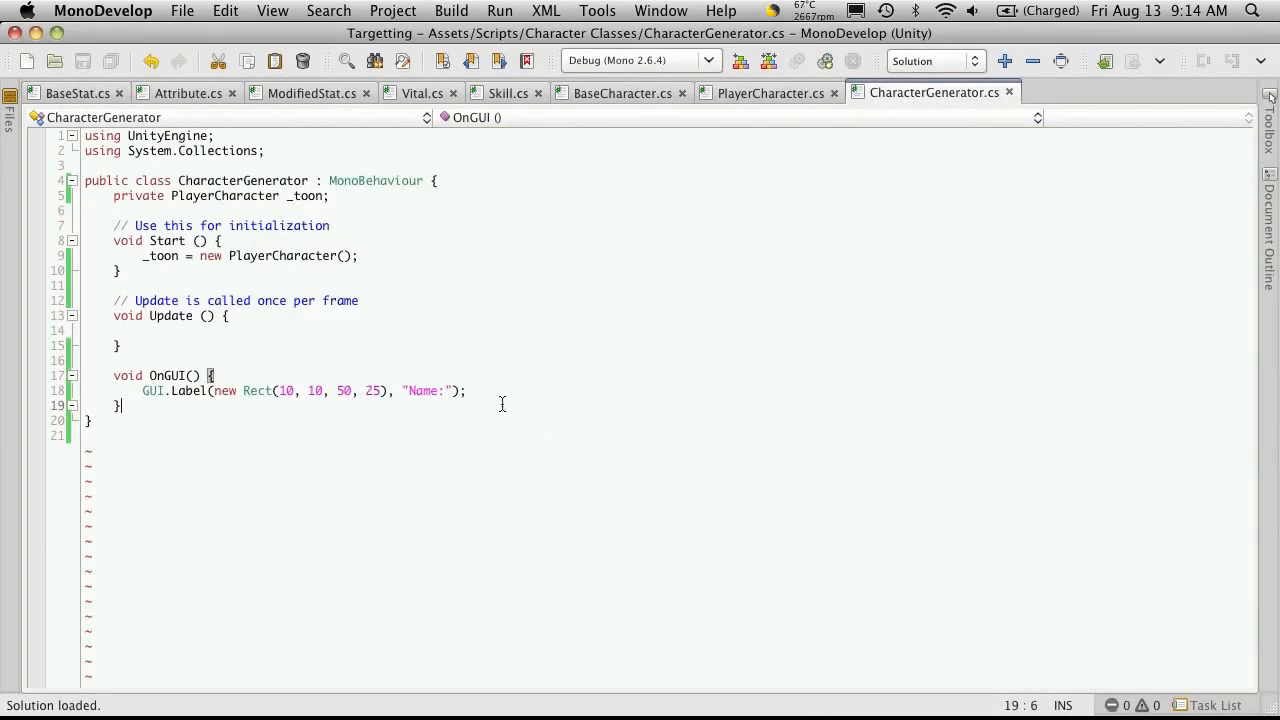
Step: Add _toon.Name = GUI.TextArea(new Rect(...), _toon.Name); under the Name label line
click(468, 390)
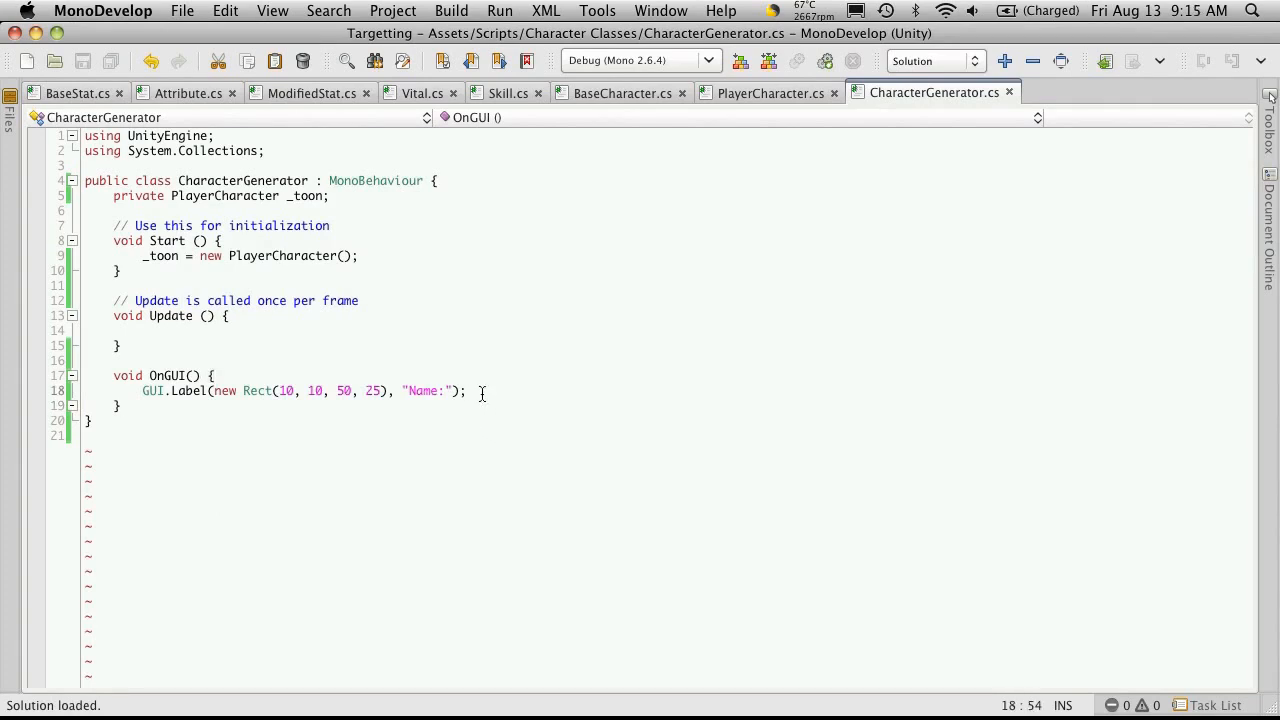
key(Return)
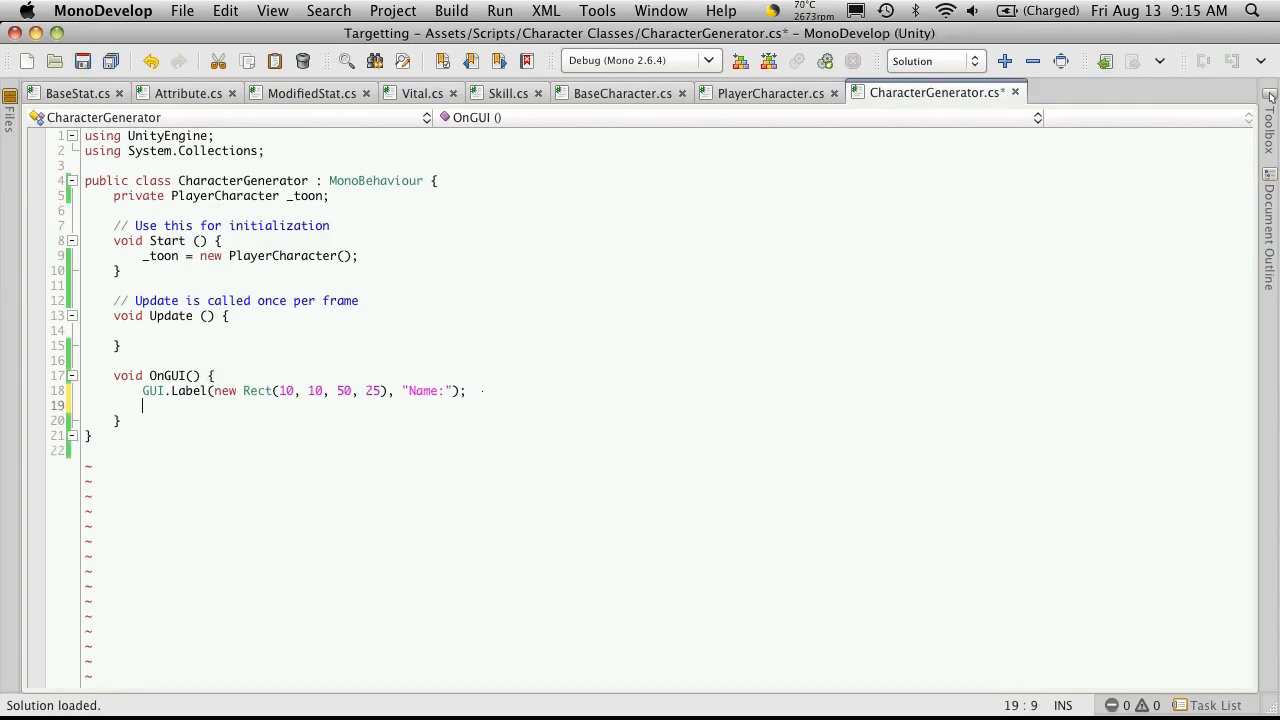
text(_toon)
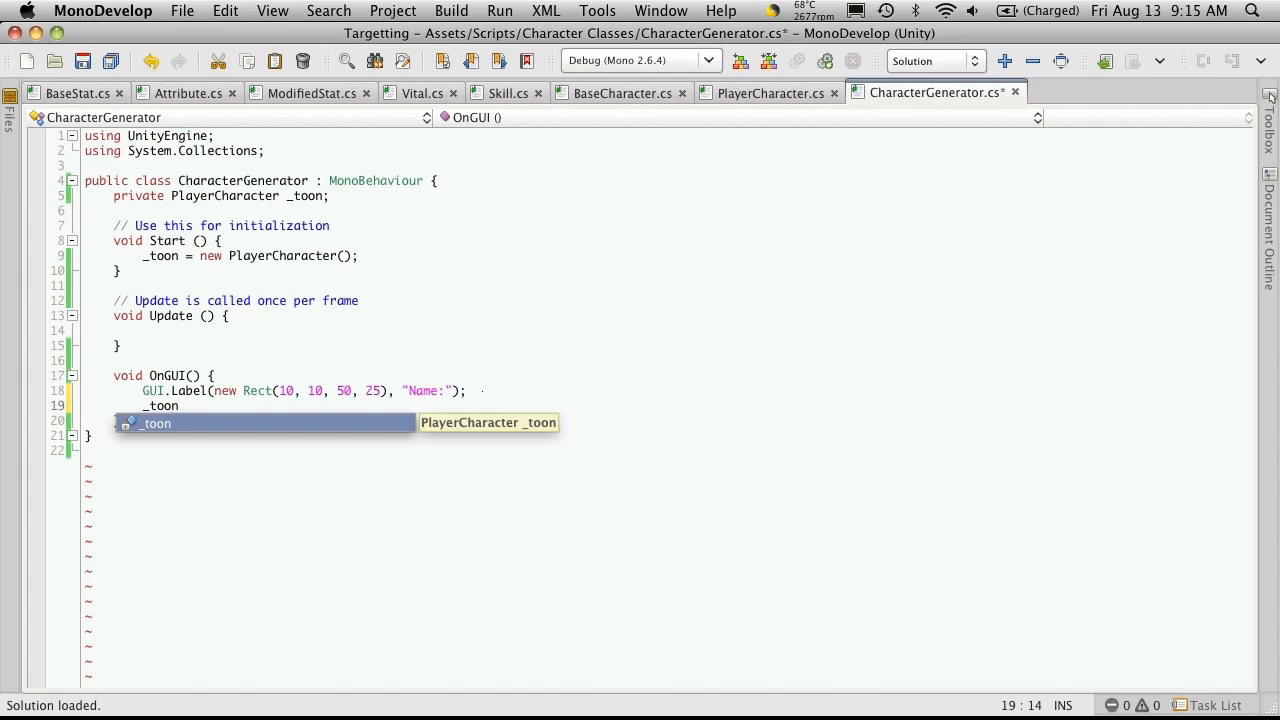
text(.Name =)
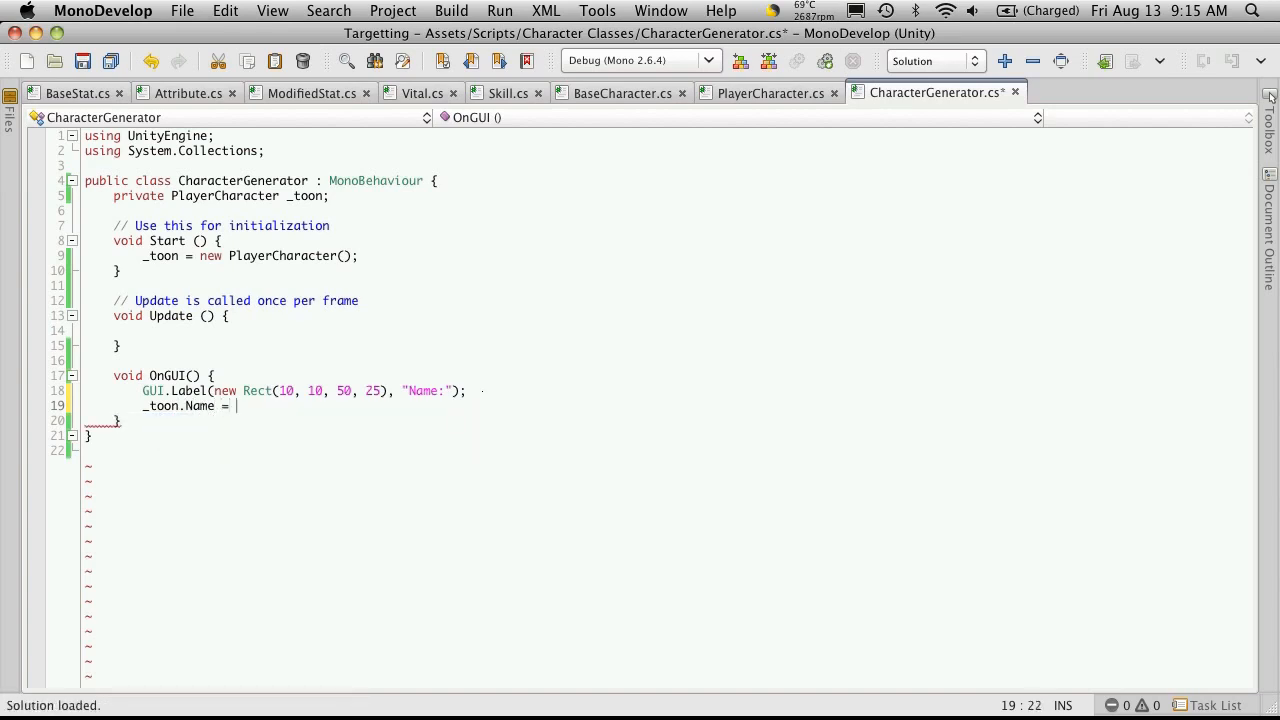
text(GUI)
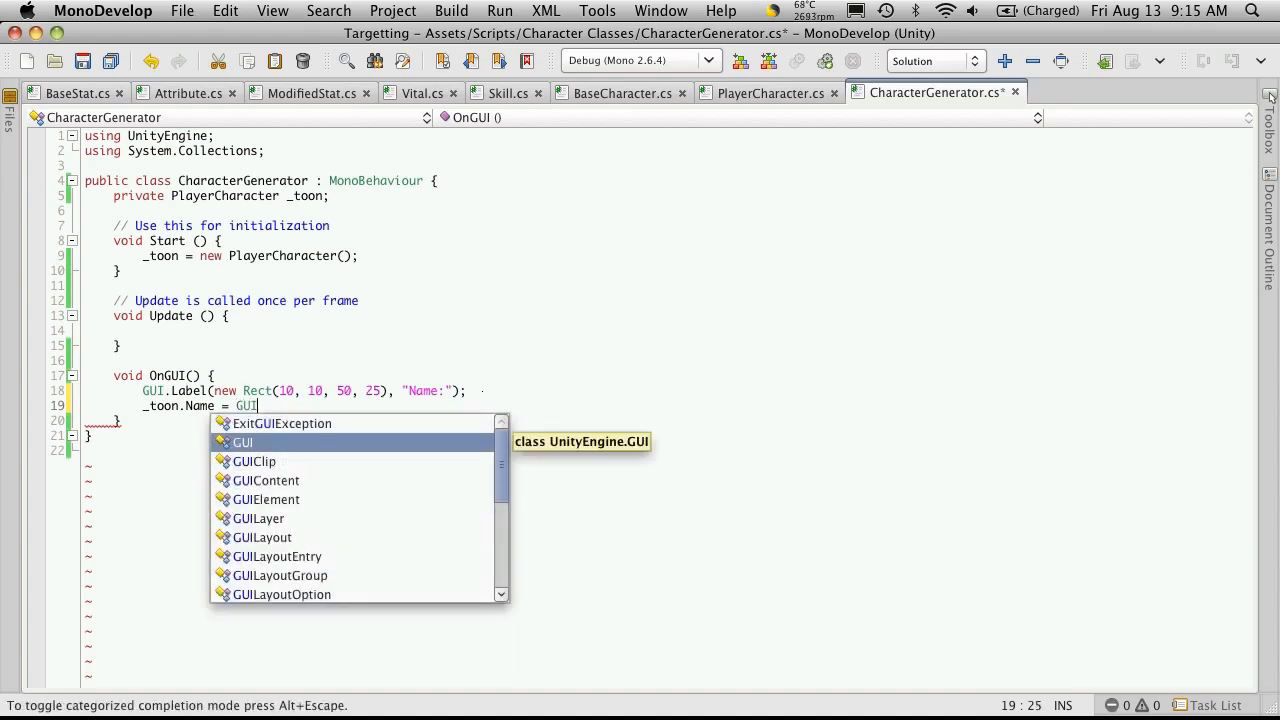
text(.)
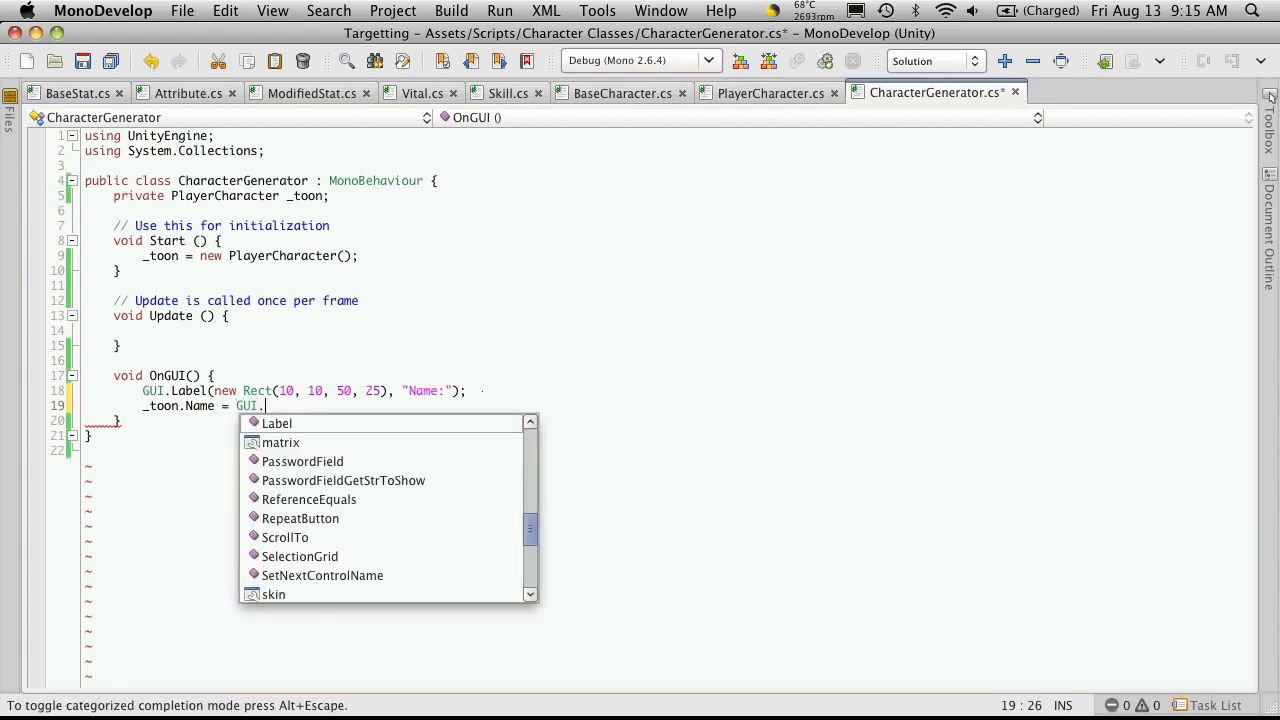
text(TextArea)
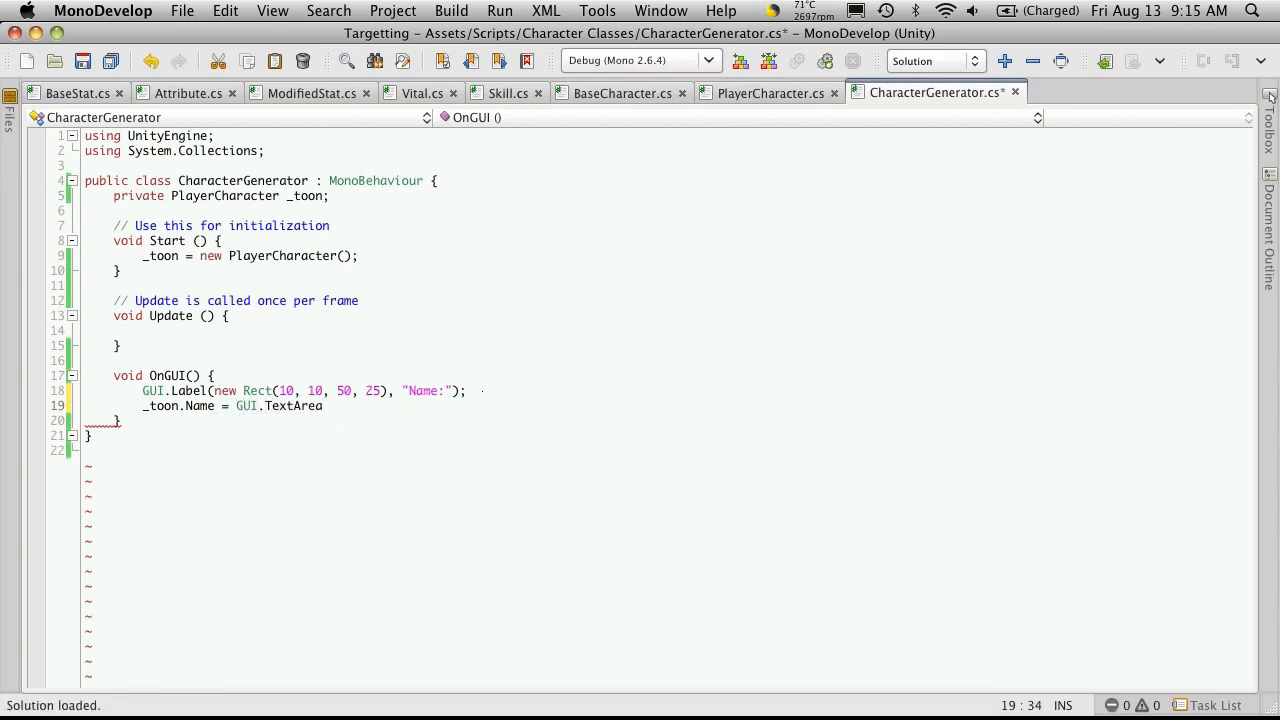
text(();)
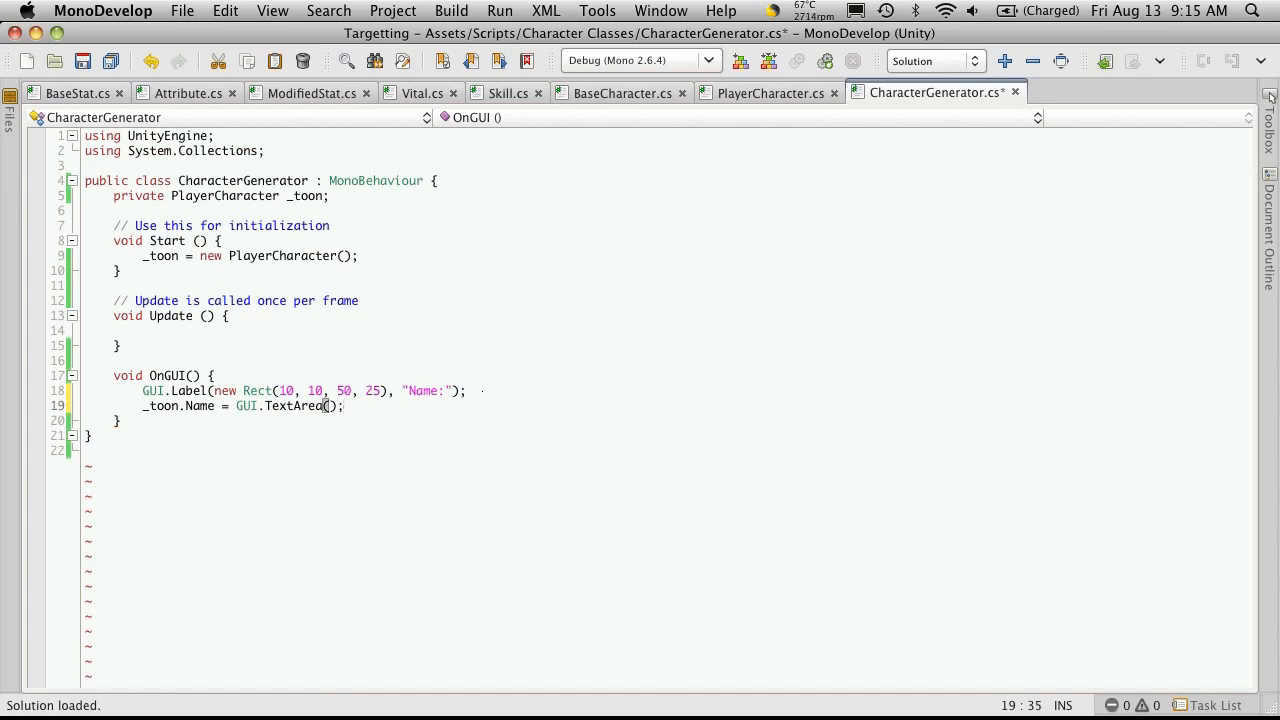
text(new Rect(),)
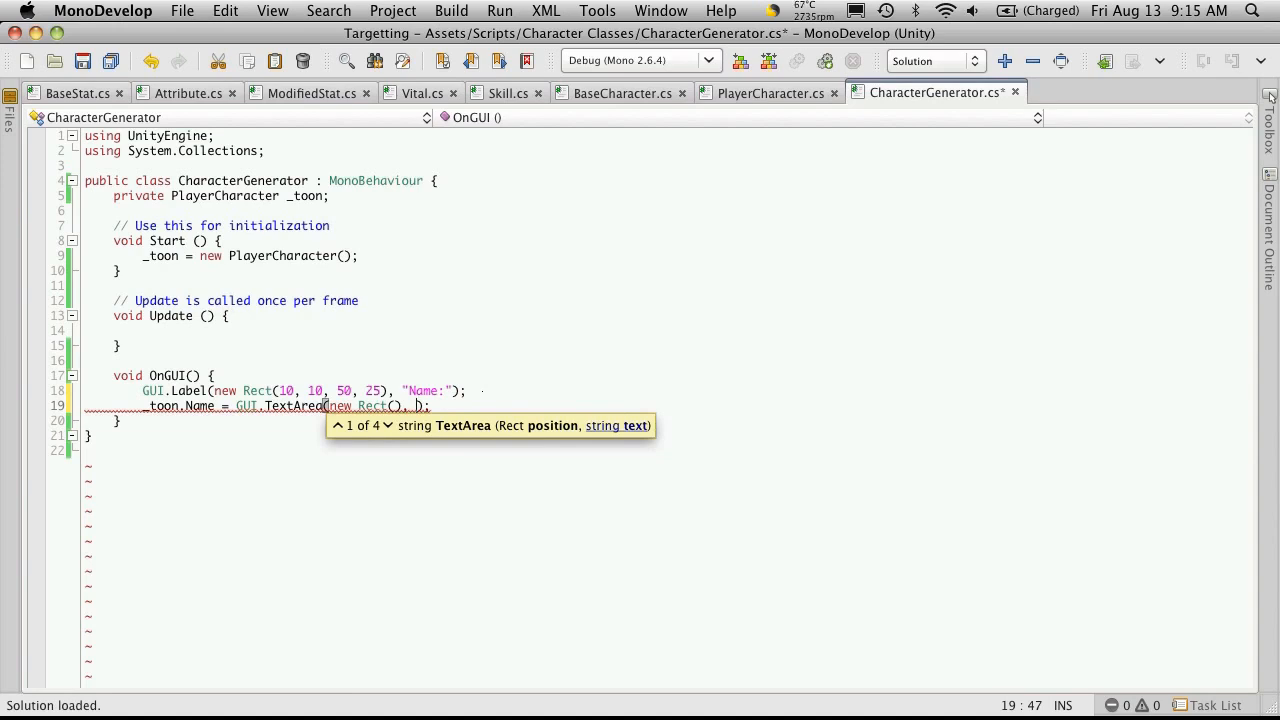
text(_toon.Name)
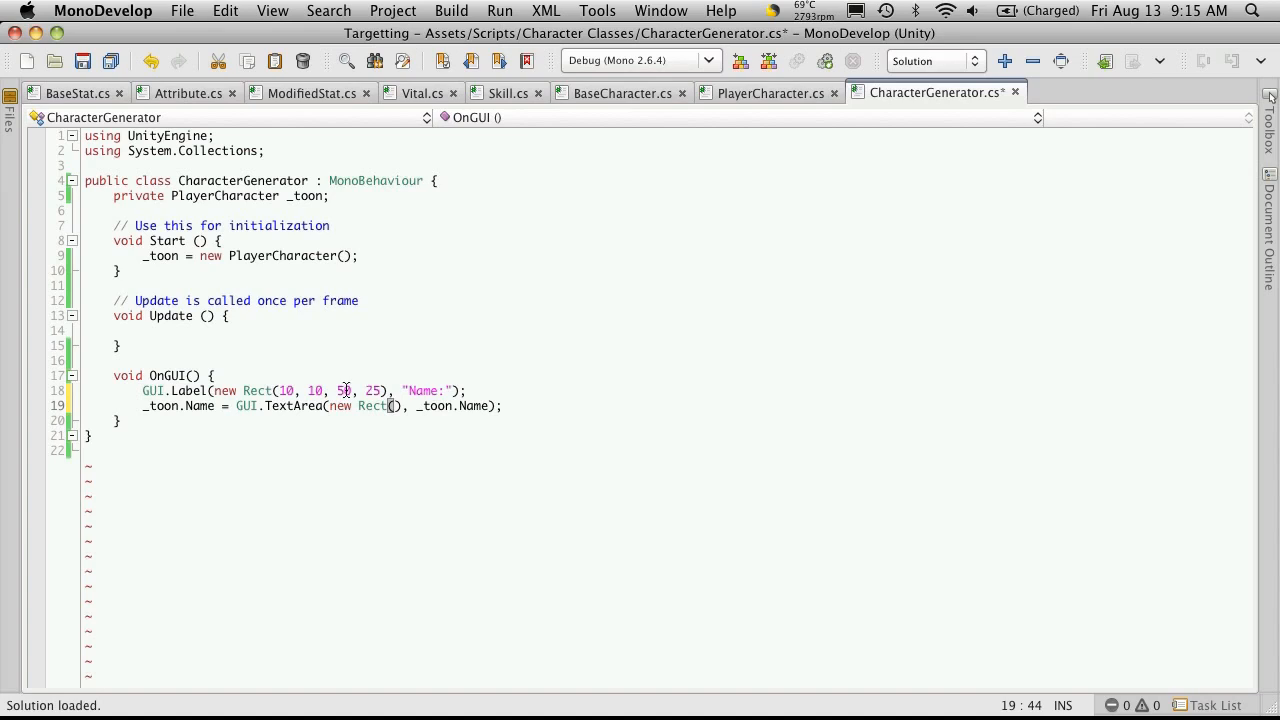
Step: Fill the TextArea Rect with 65, 10, width 100, height 25
text(65, 10,)
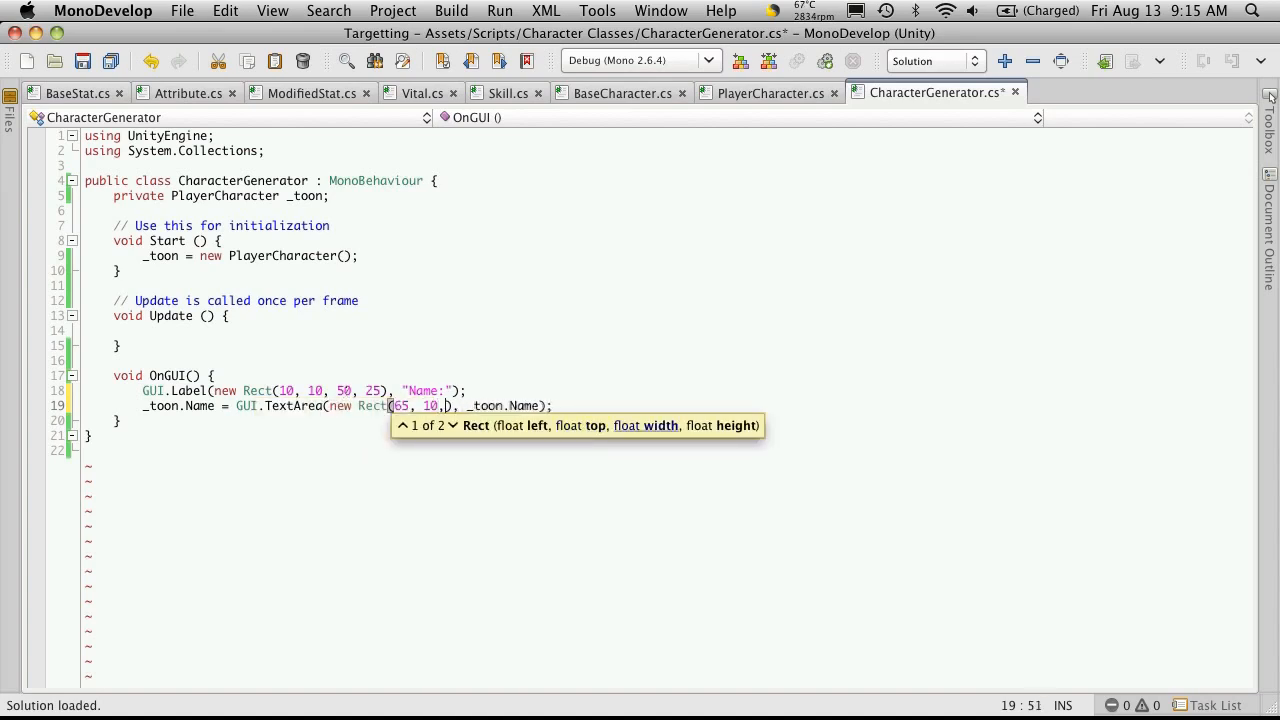
text(100,)
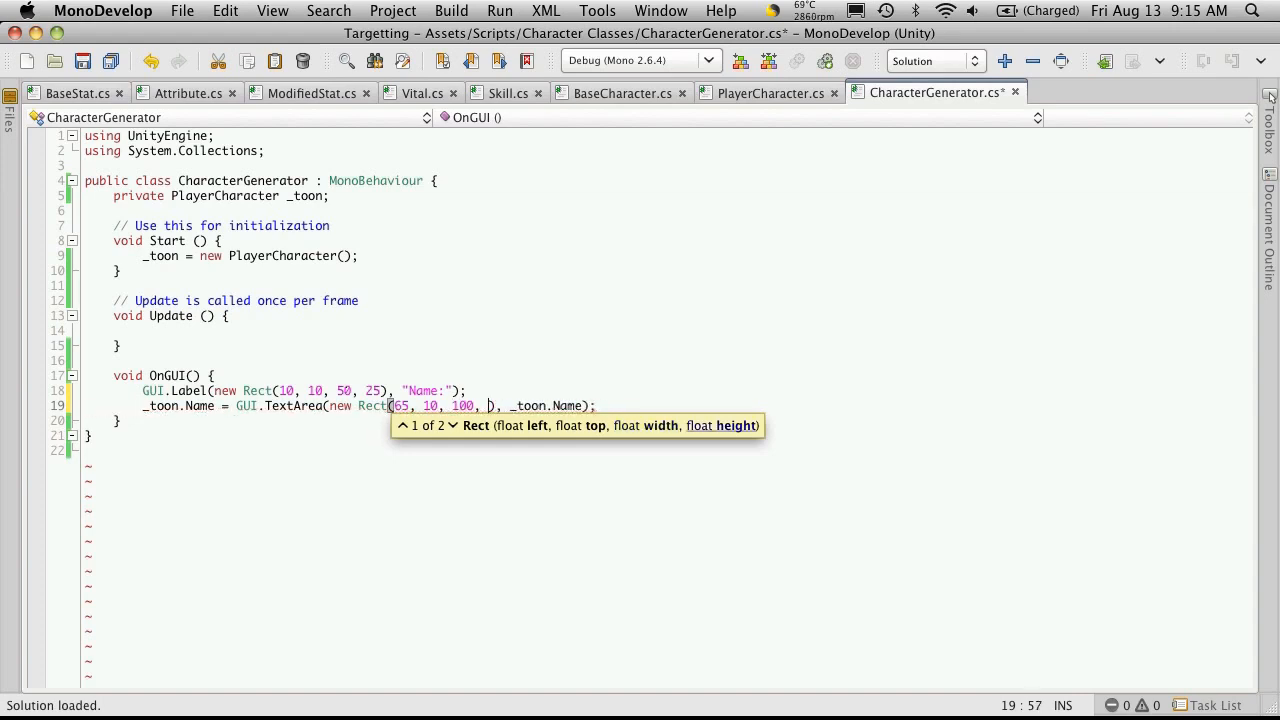
text(25)
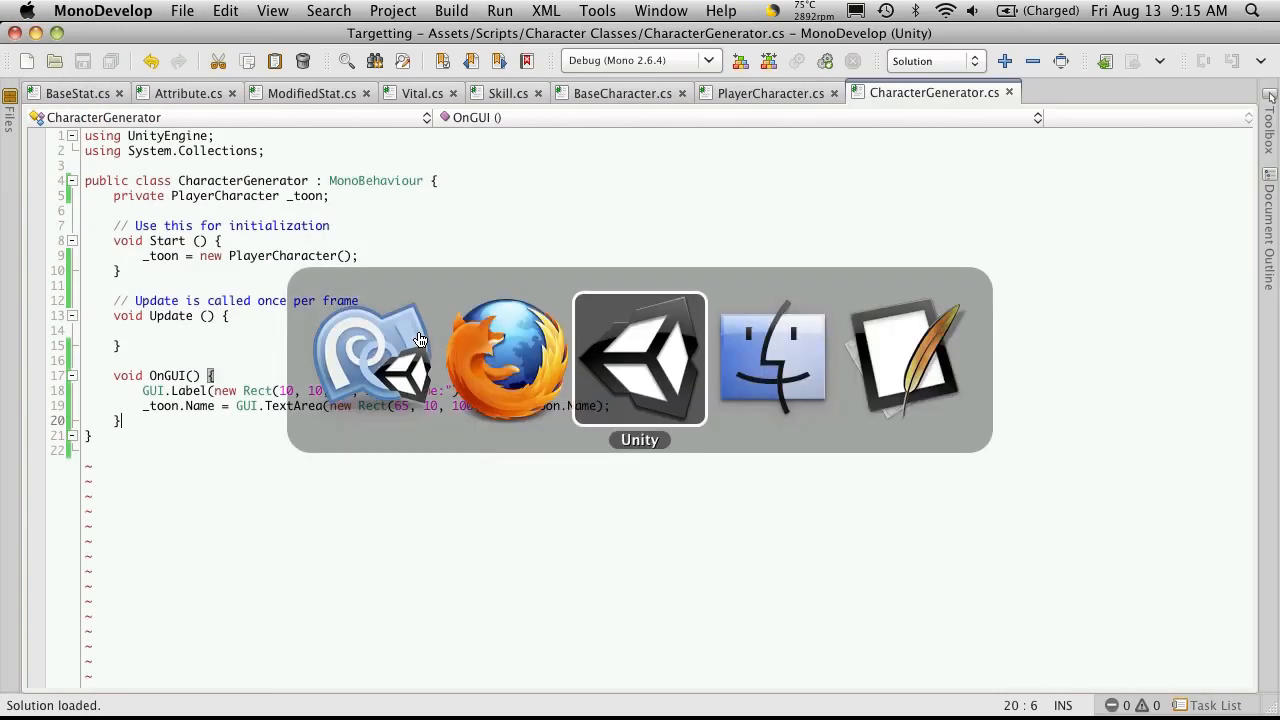
mouse_move(672, 376)
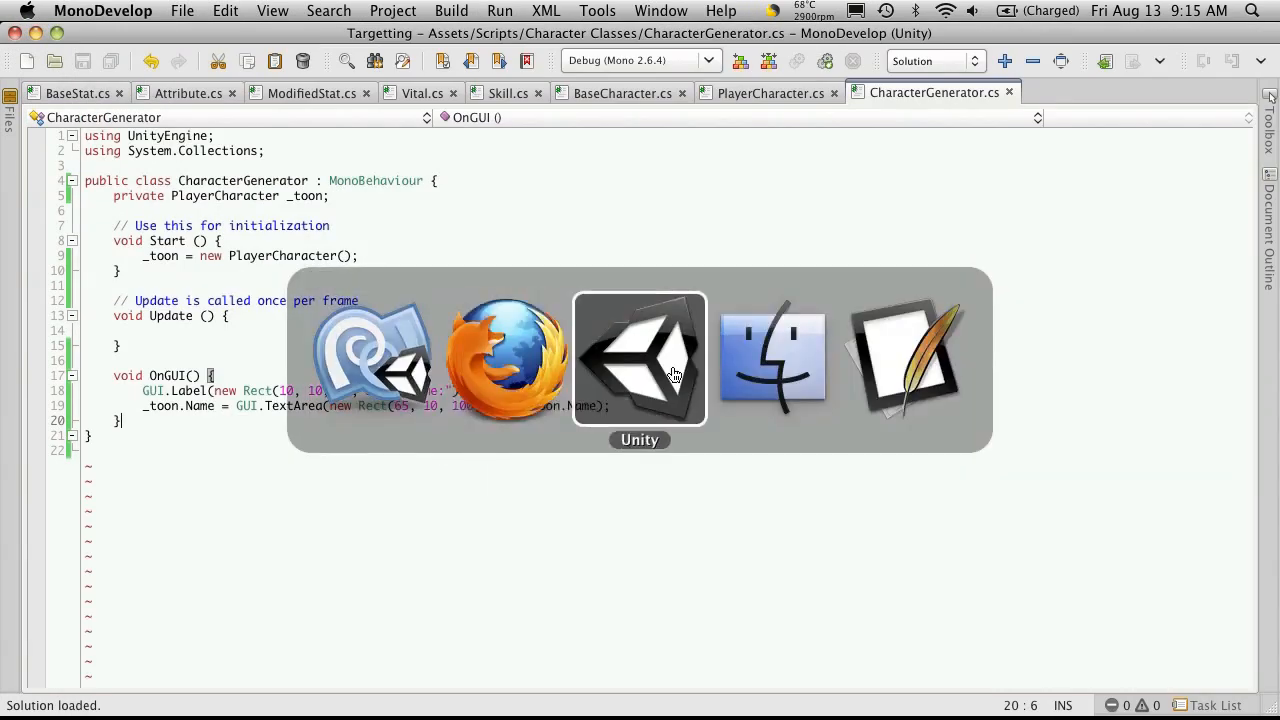
Step: Run the scene in Unity, see the Name label and NullReferenceException errors, then stop
click(640, 358)
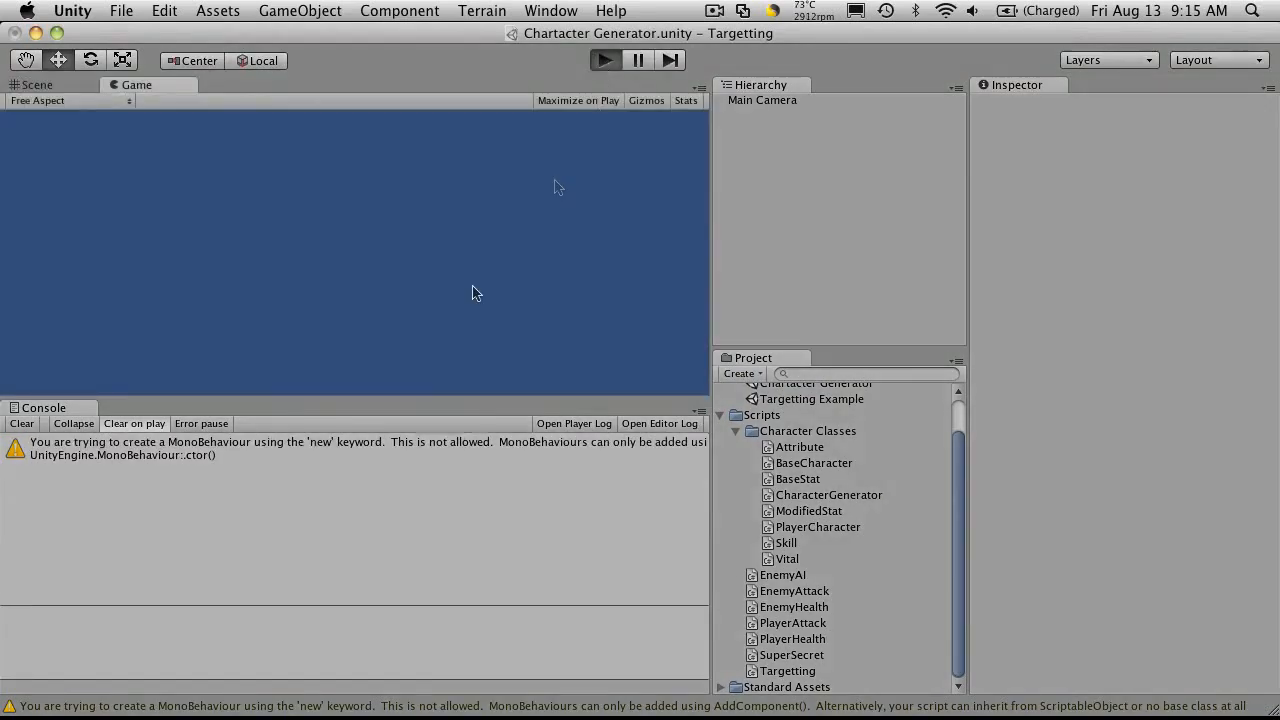
click(604, 60)
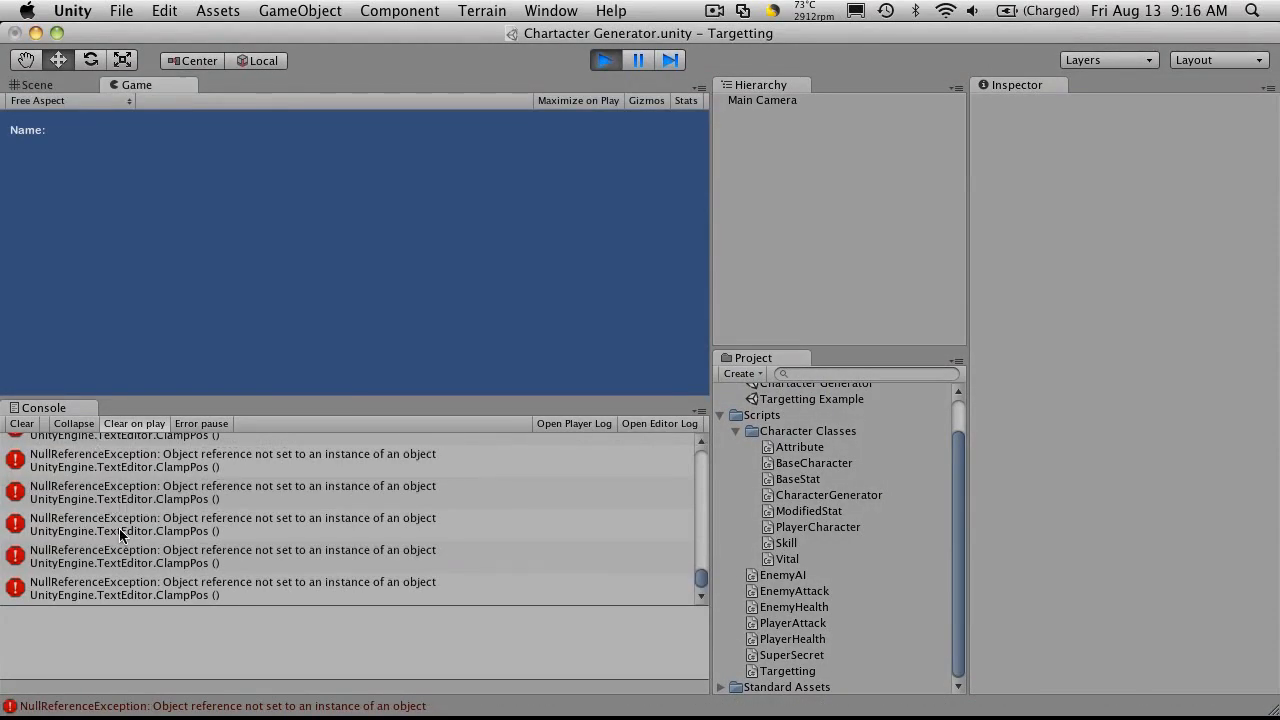
click(36, 84)
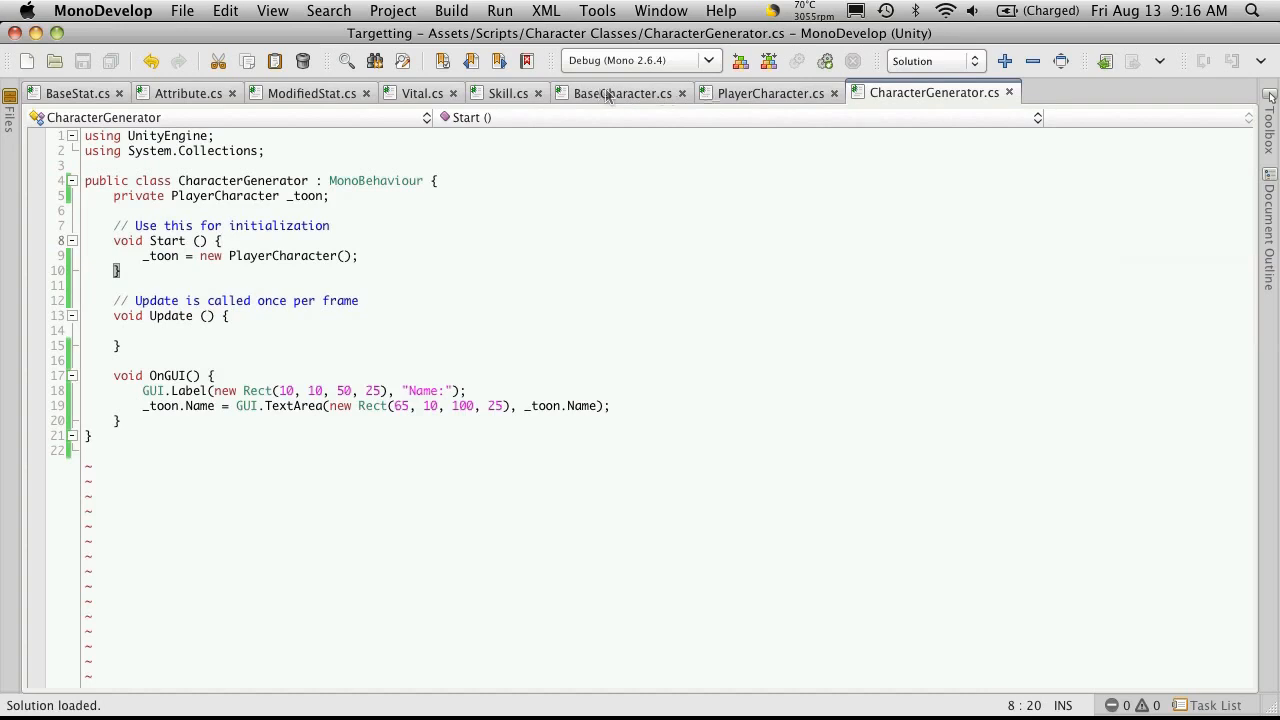
Step: Check the Awake method in BaseCharacter.cs, then return to CharacterGenerator.cs
click(622, 92)
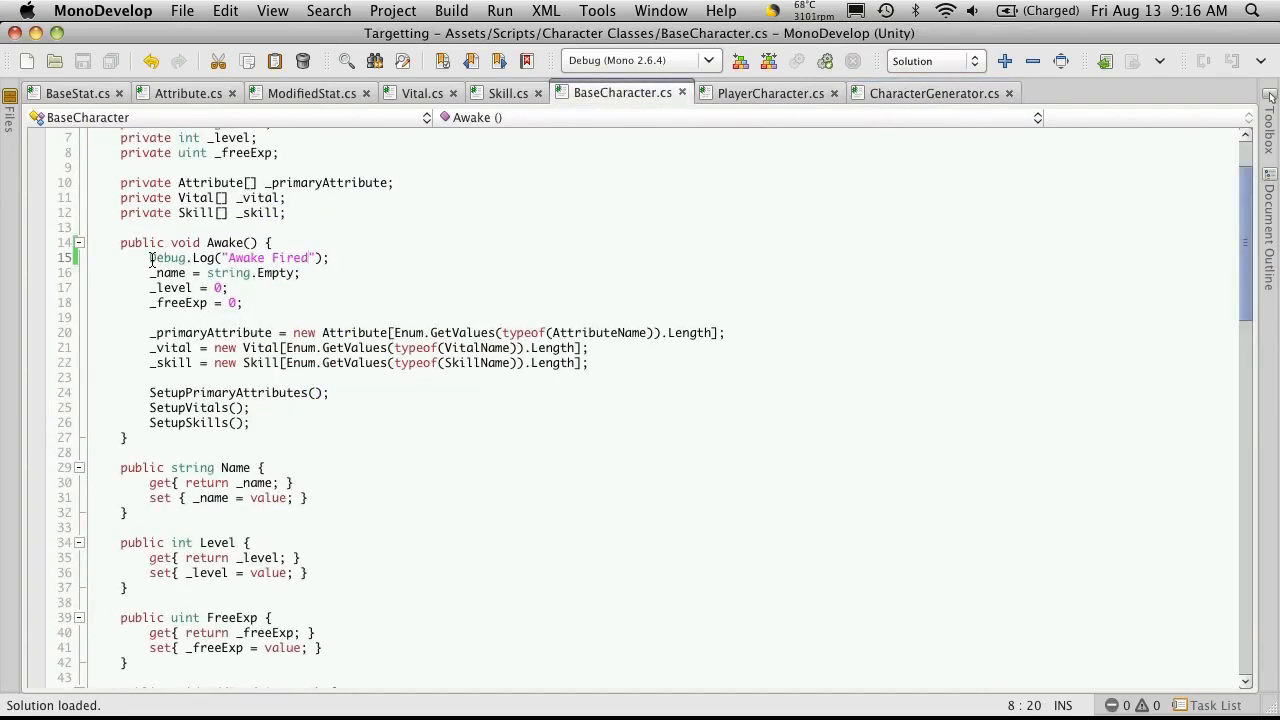
click(120, 228)
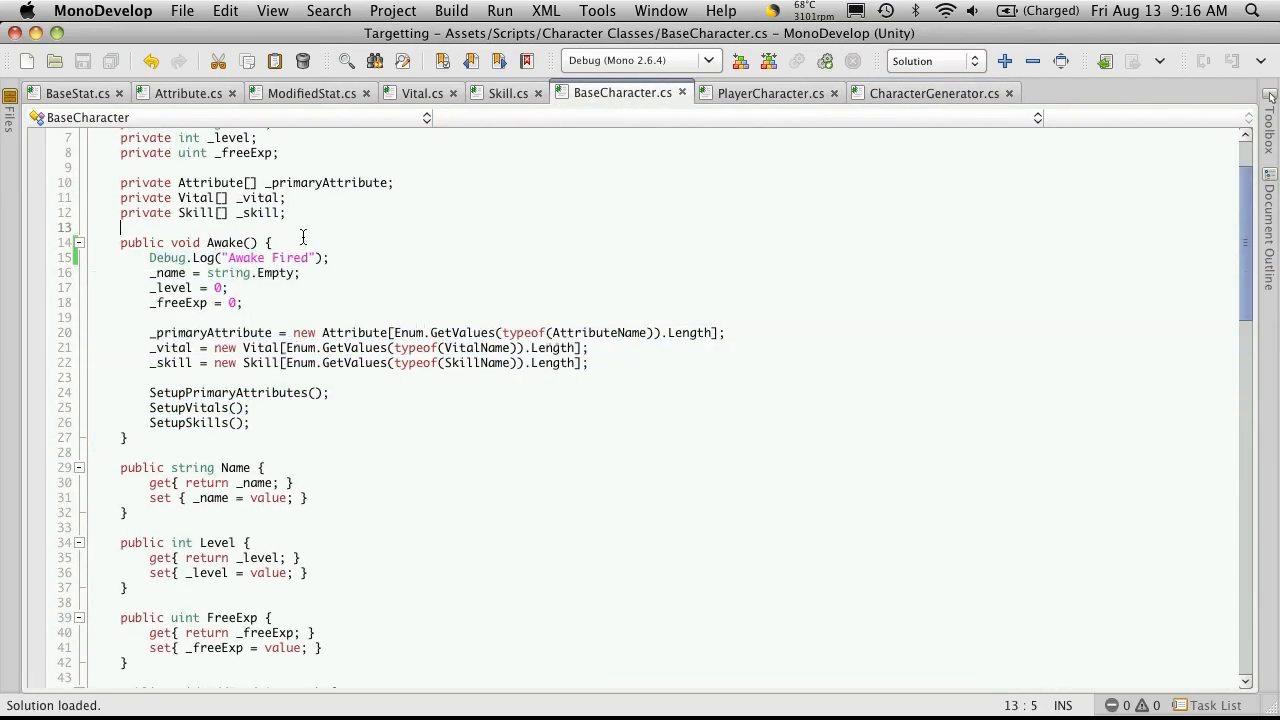
click(934, 92)
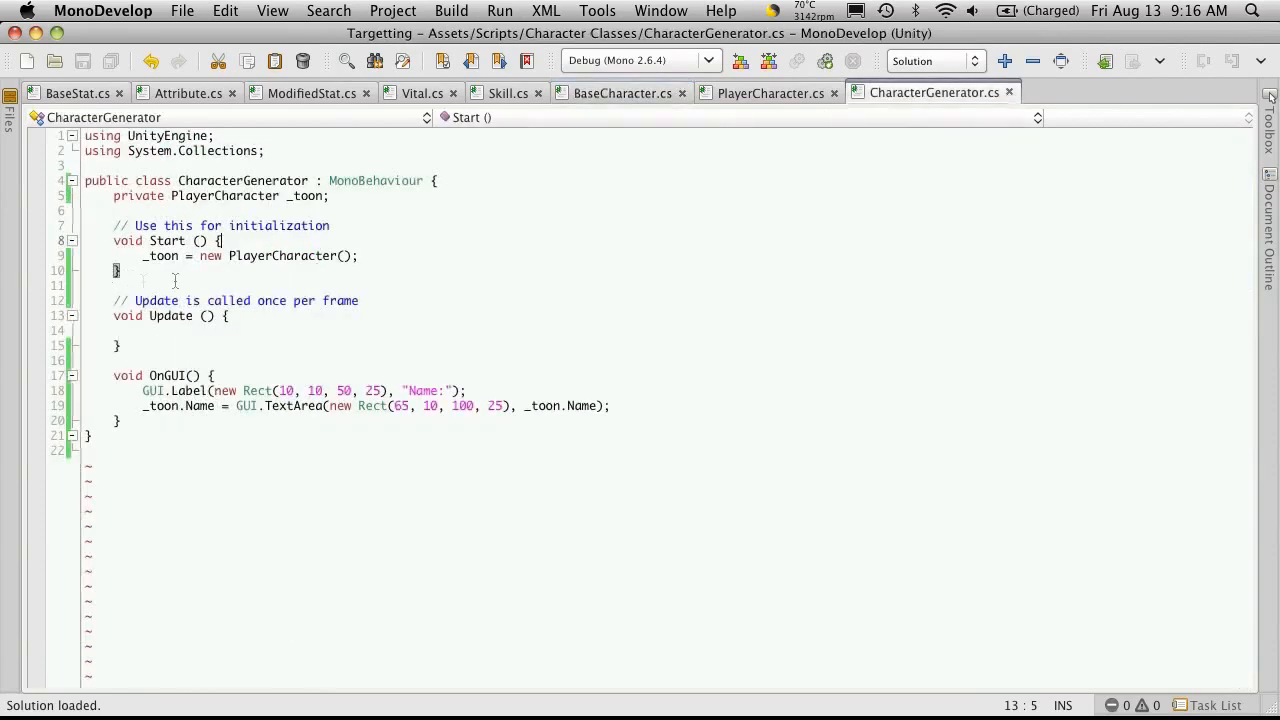
Step: Add _toon.Awake(); in Start right after the PlayerCharacter is created
click(144, 256)
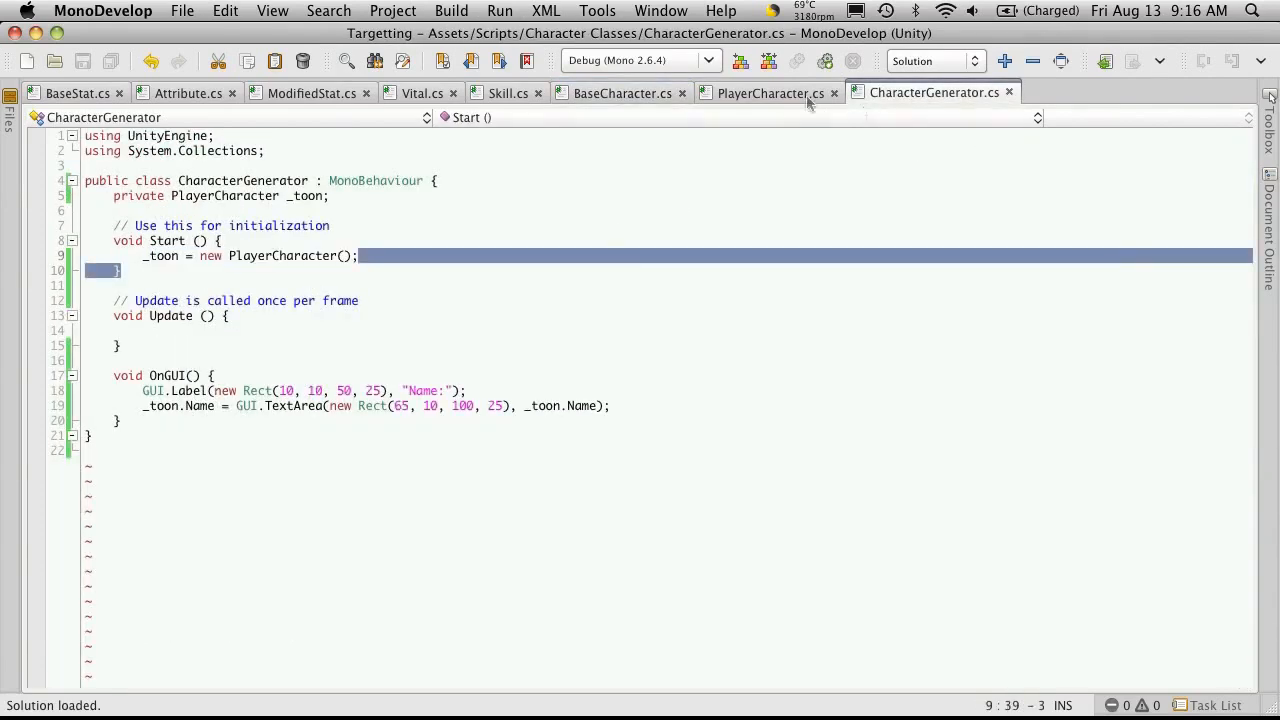
click(358, 256)
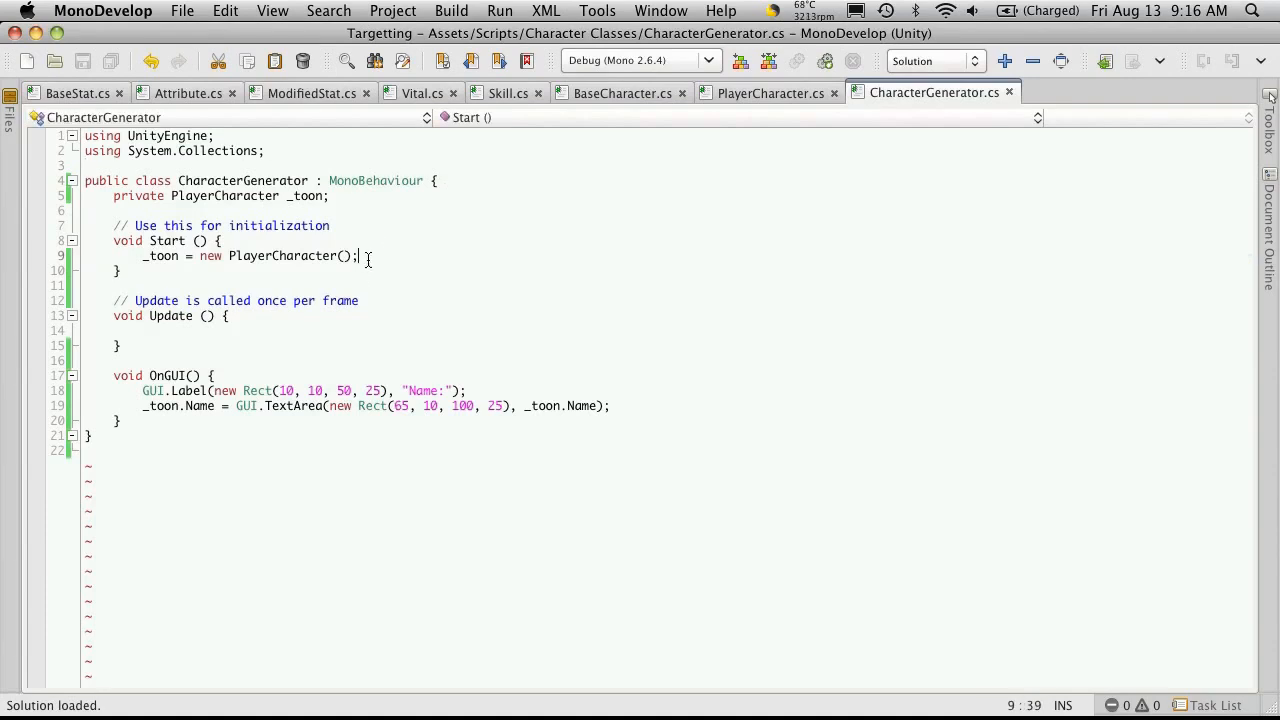
key(Return)
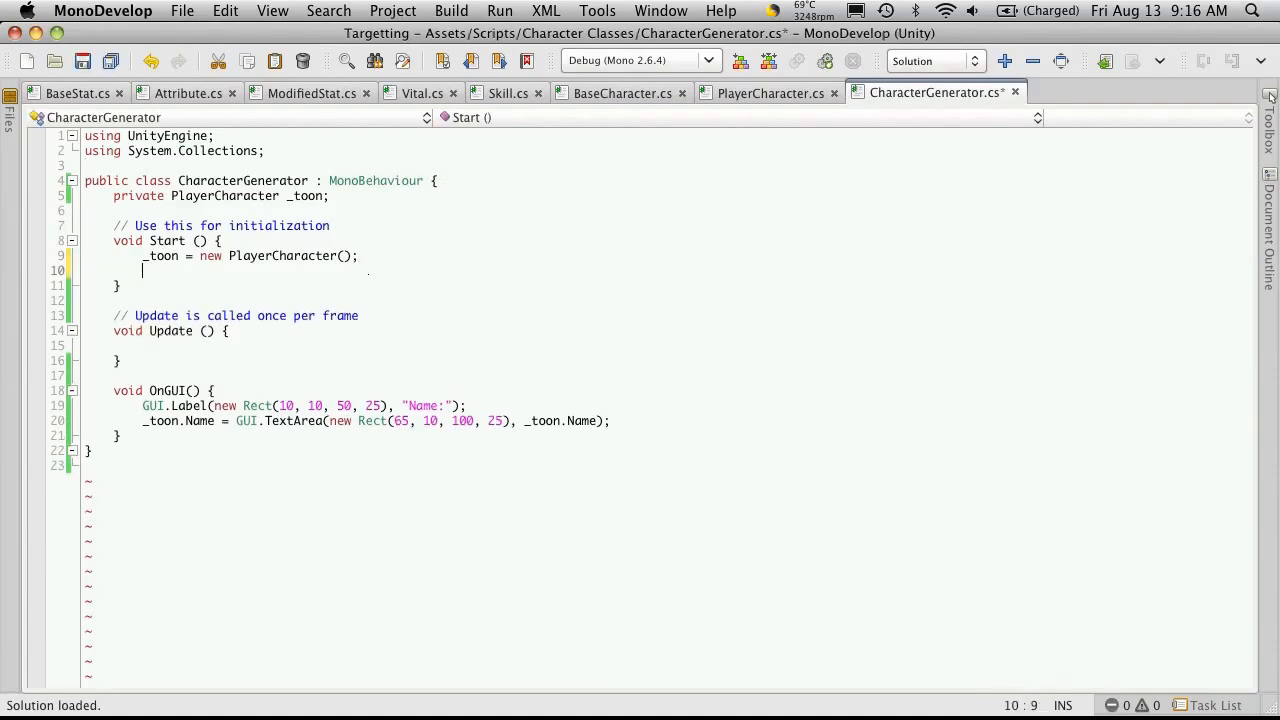
text(_toon)
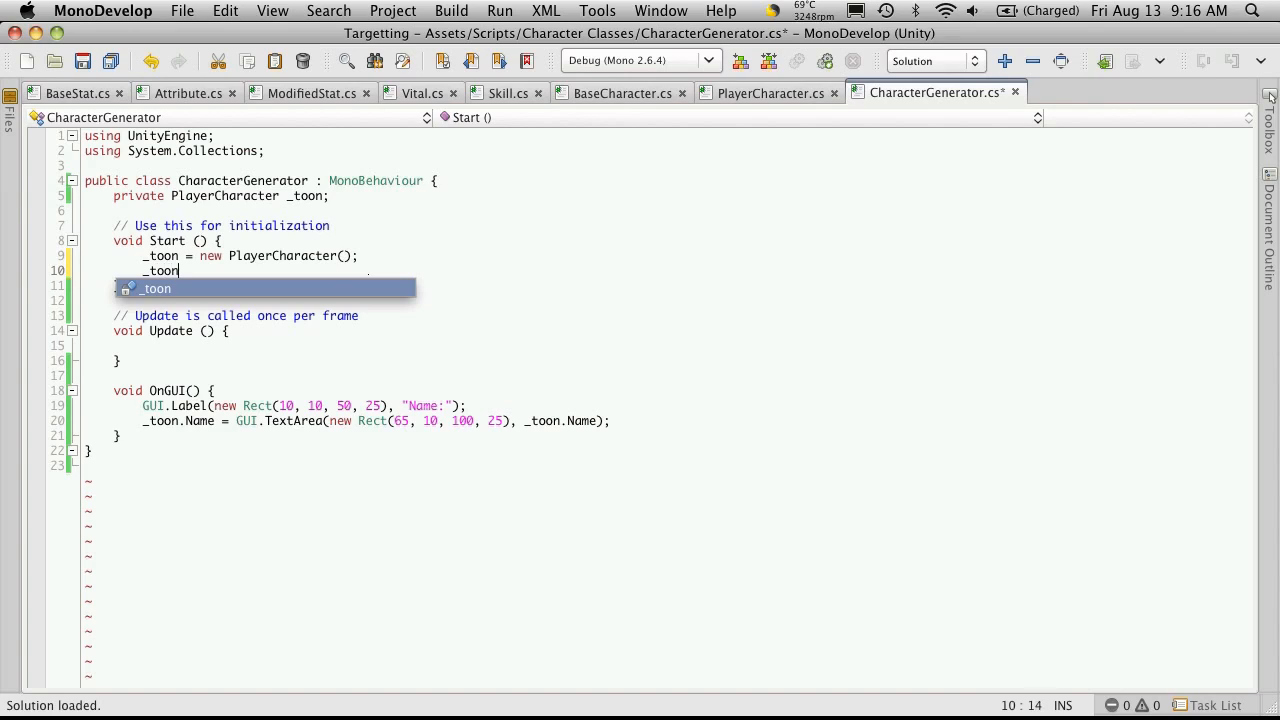
text(.Awake)
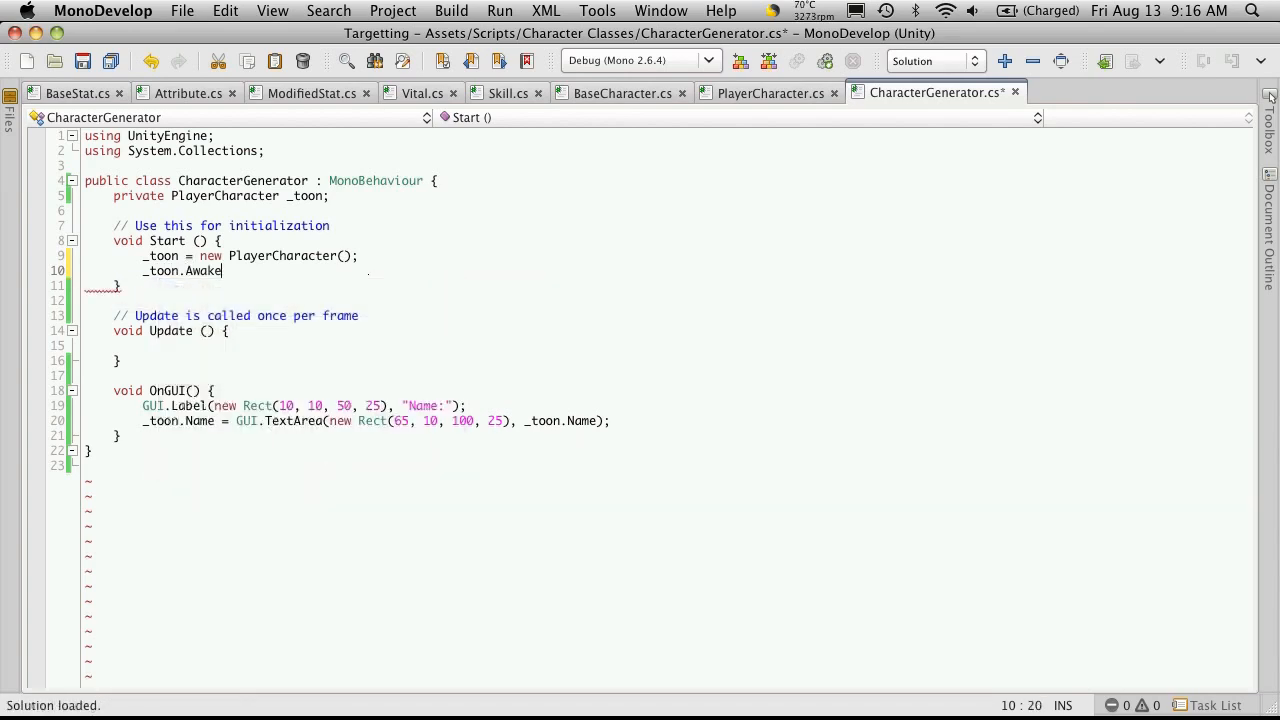
text(();)
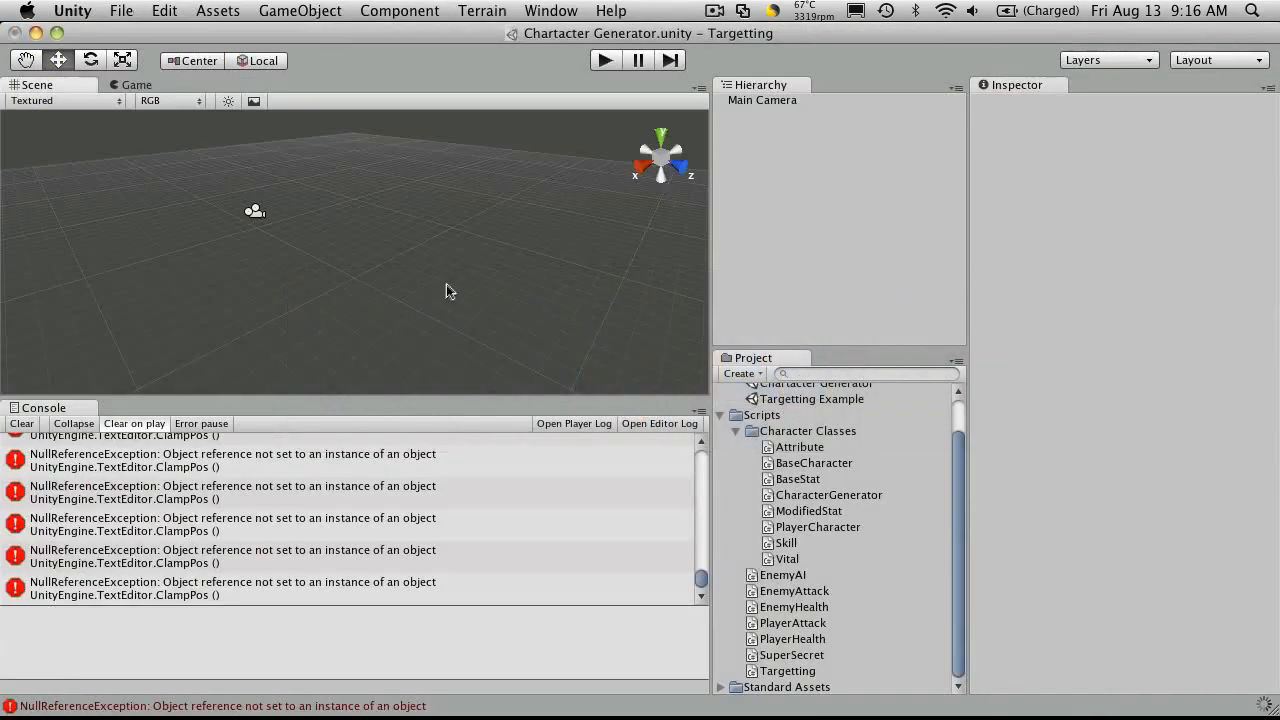
Step: Clear the Console, run the game to log 'Awake Fired' with the Name field shown, then stop it
click(20, 424)
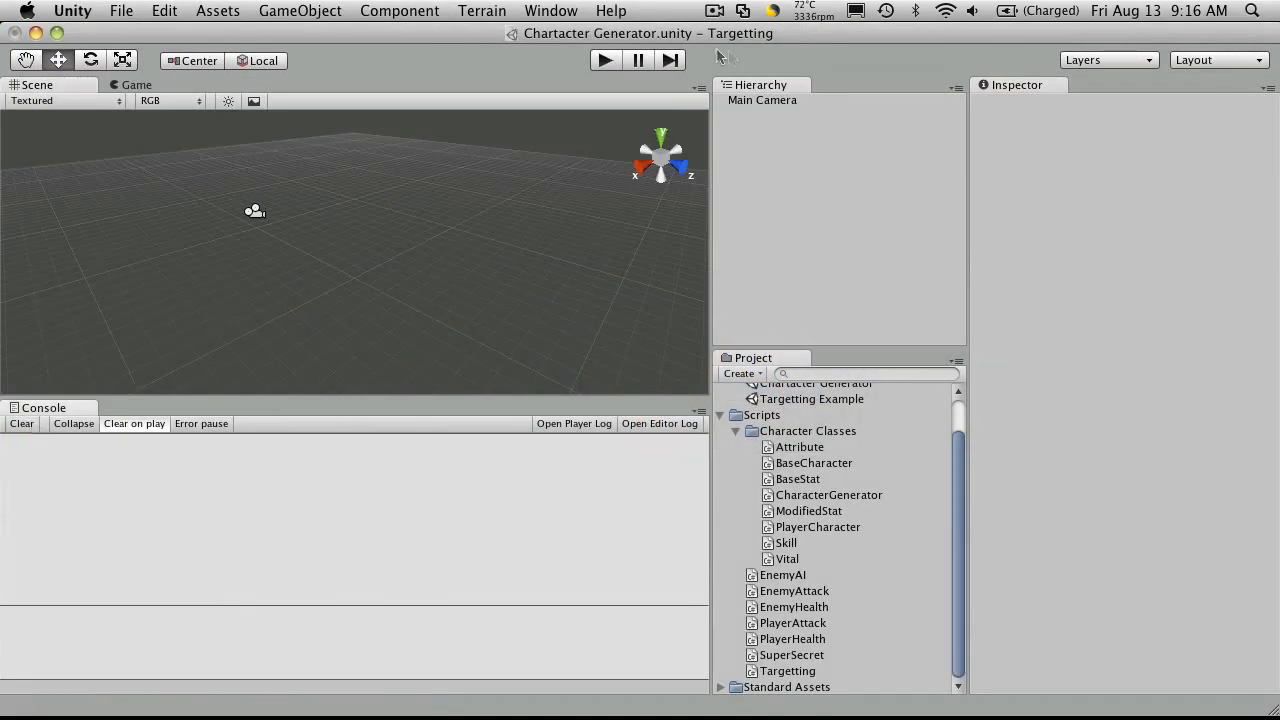
click(604, 60)
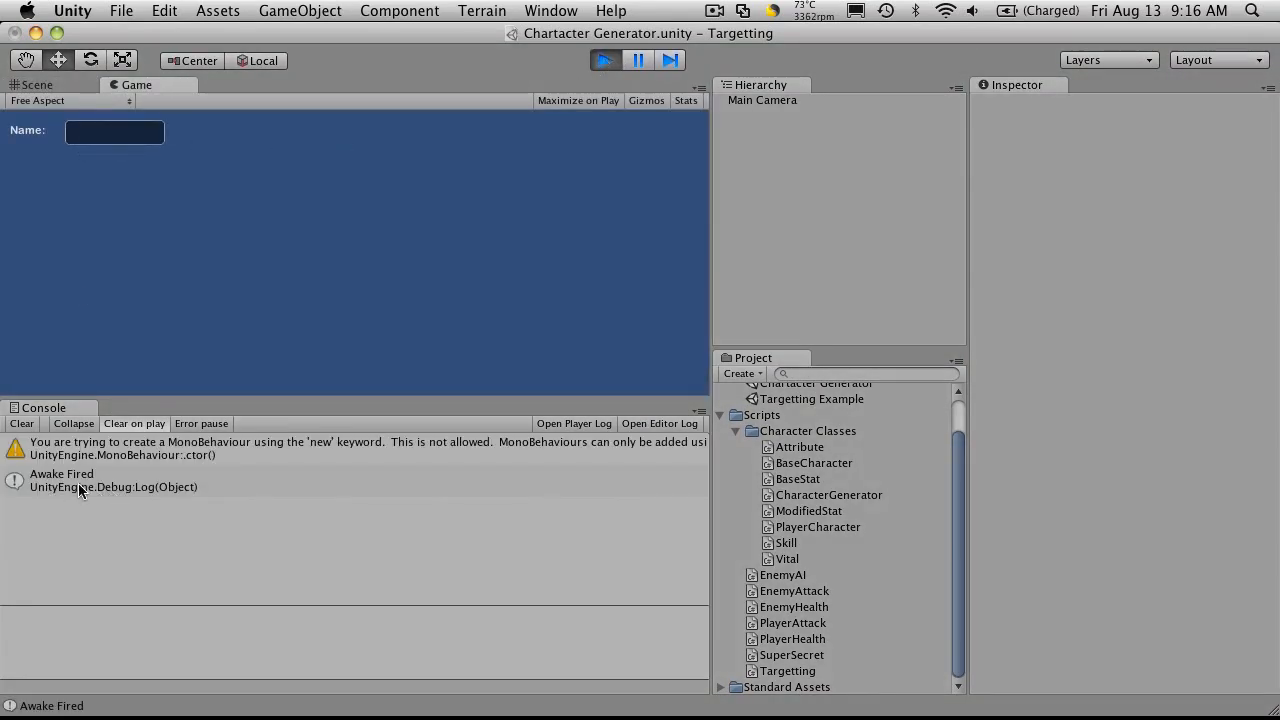
click(38, 84)
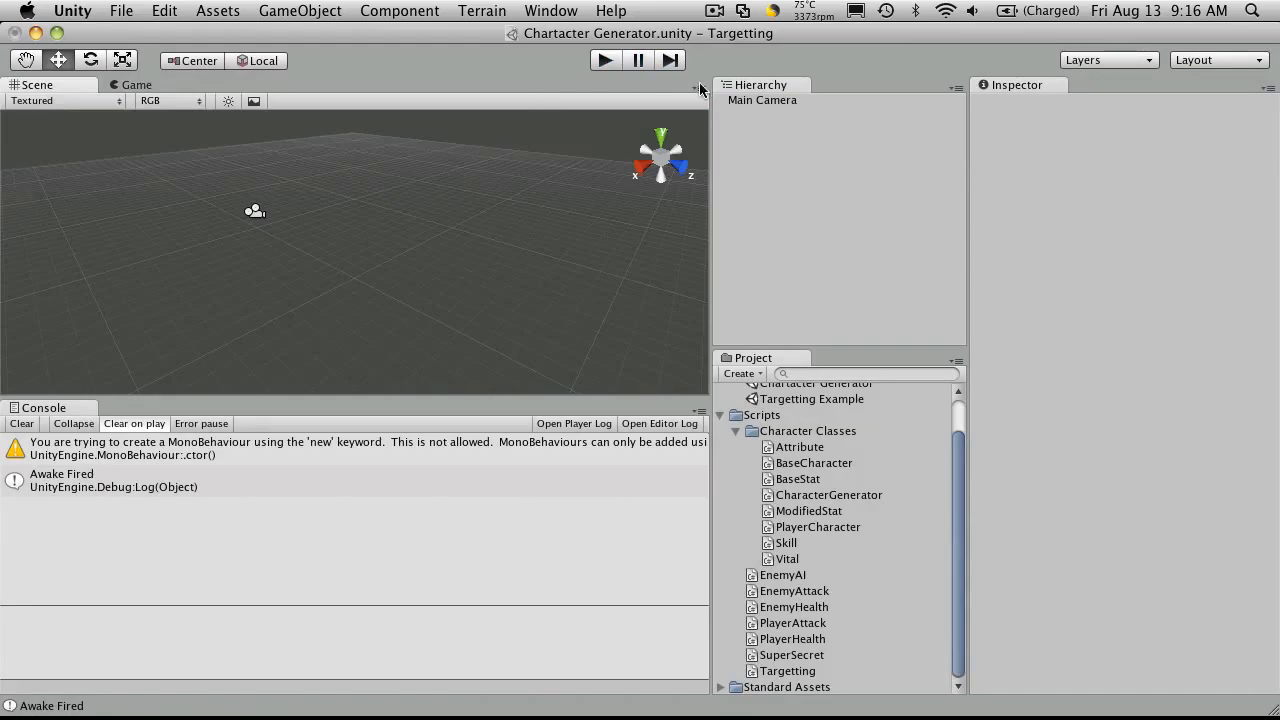